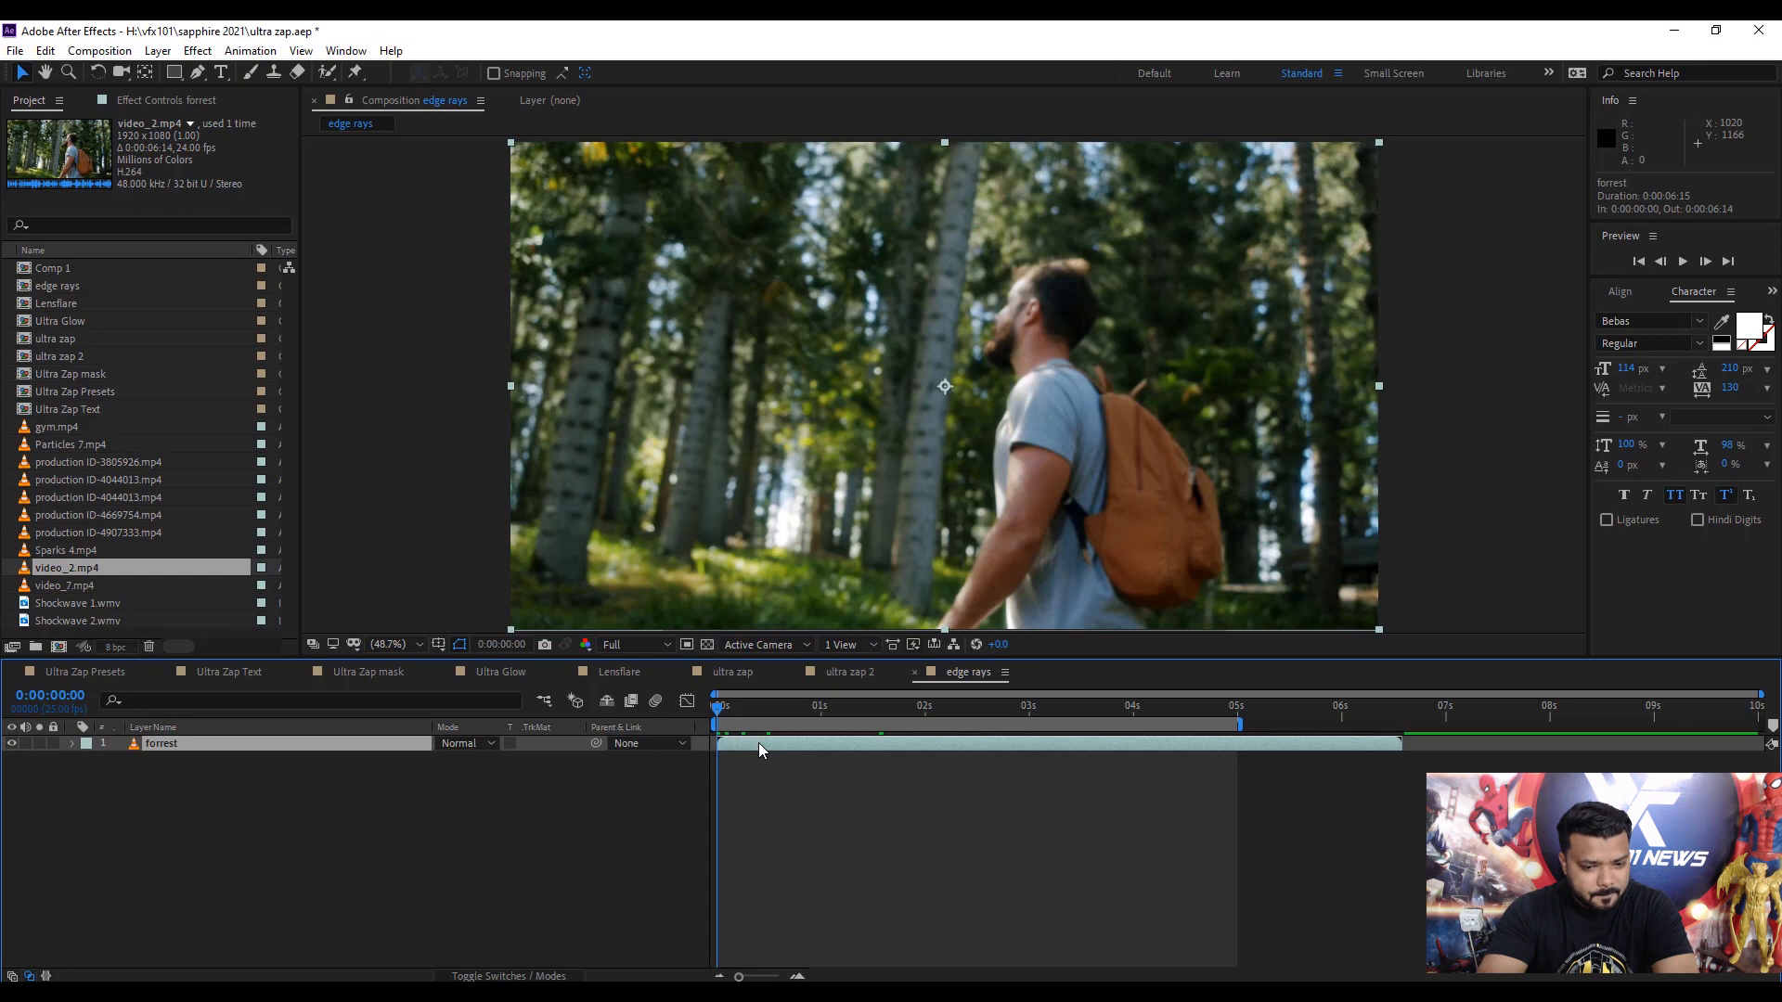
Duplicate the forrest layer as 'rays' and bring up the Sapphire Lighting effects.
{"action": "key", "text": "ctrl+d"}
{"action": "type", "text": "rays"}
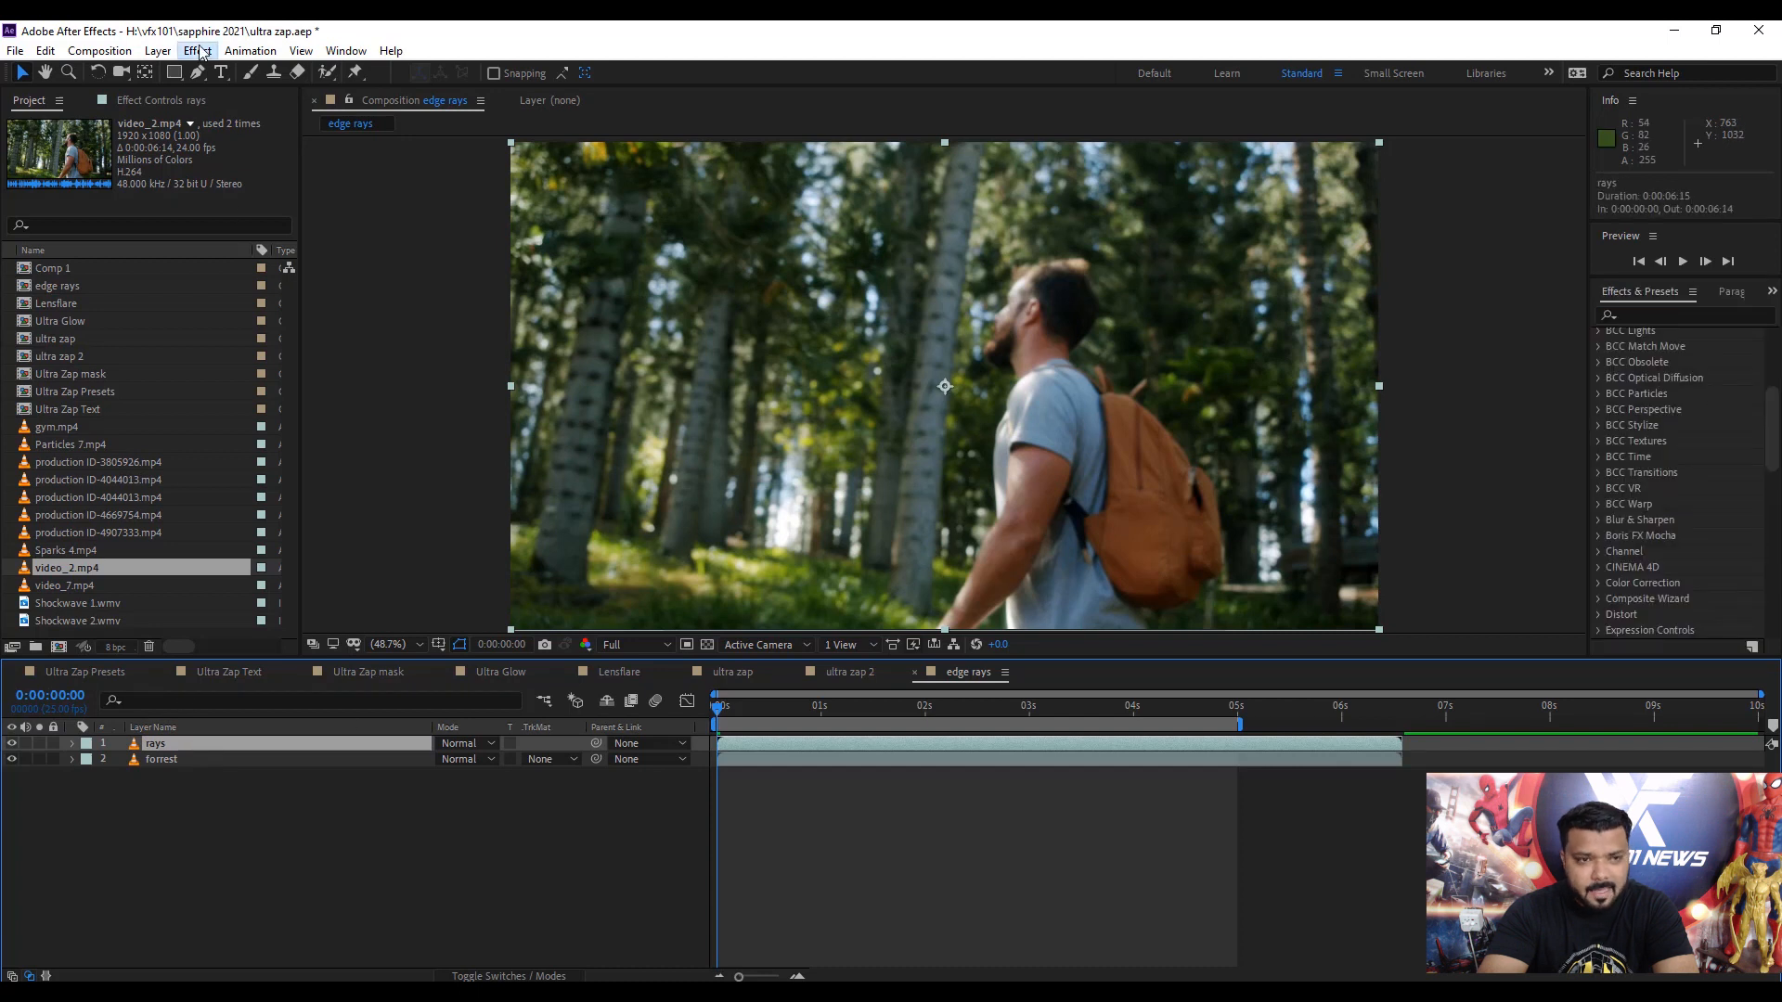
{"action": "left_click", "coordinate": [196, 50]}
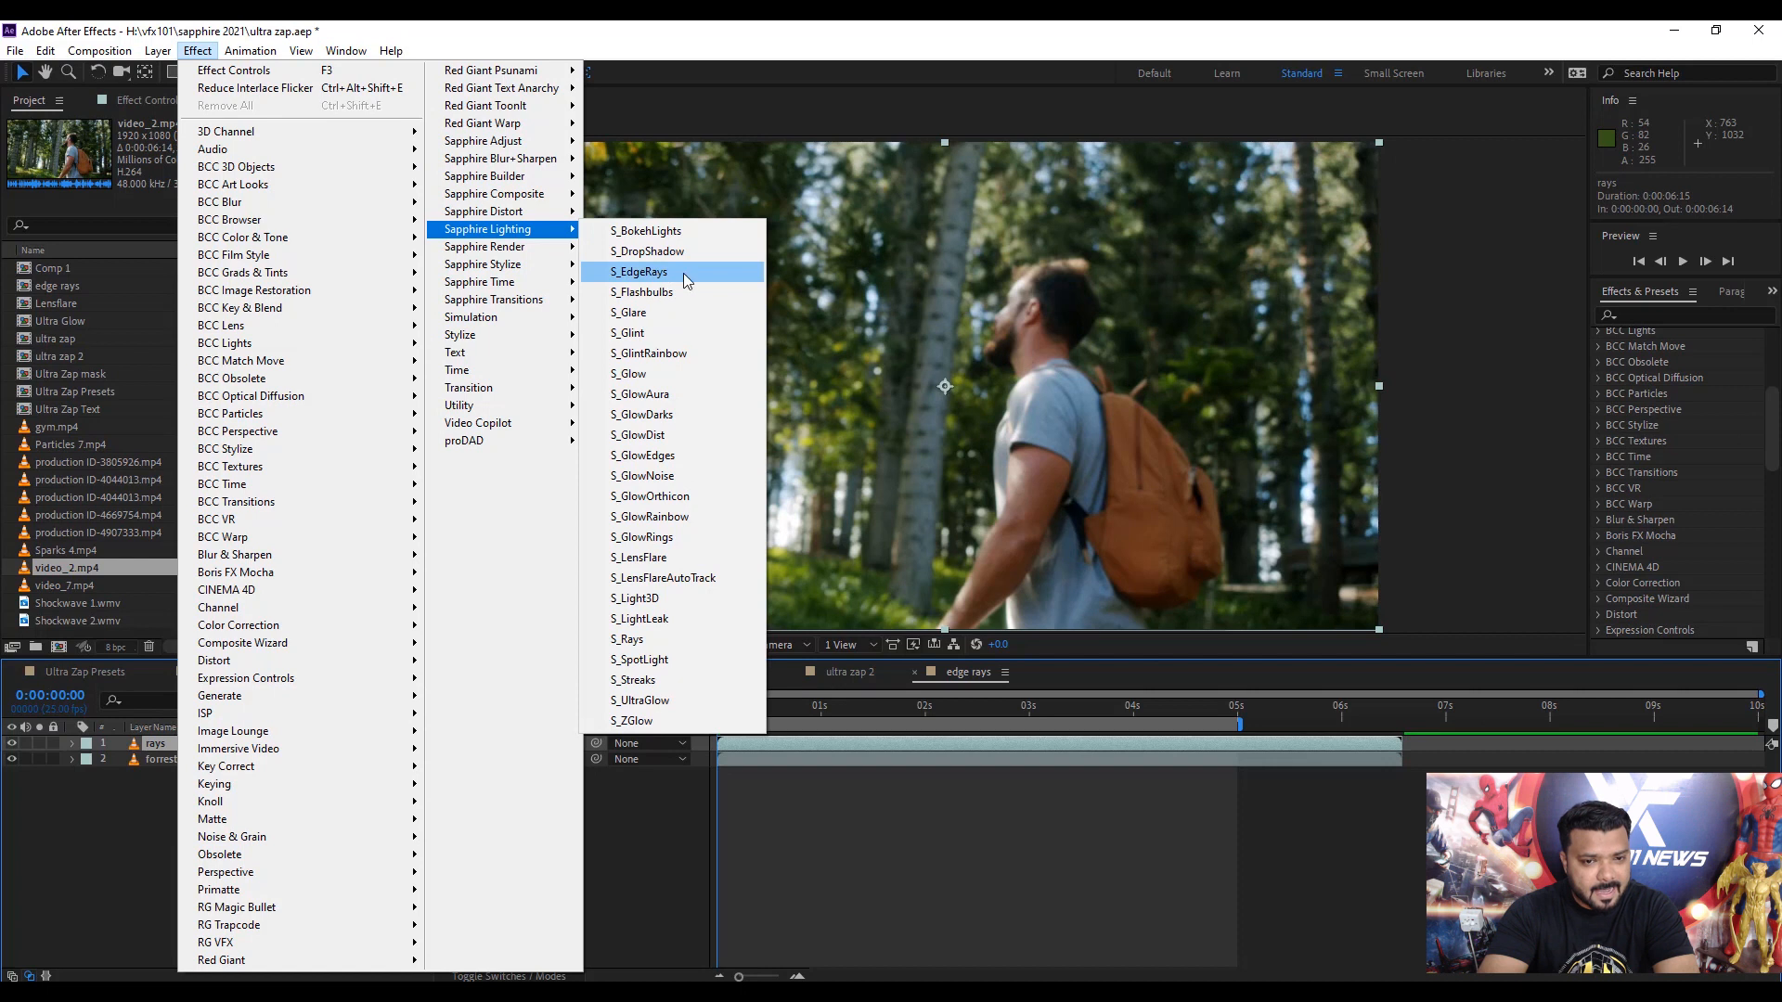
Apply S_EdgeRays to the rays layer with Rays Color FFE8C7, a warm cream.
{"action": "left_click", "coordinate": [638, 271]}
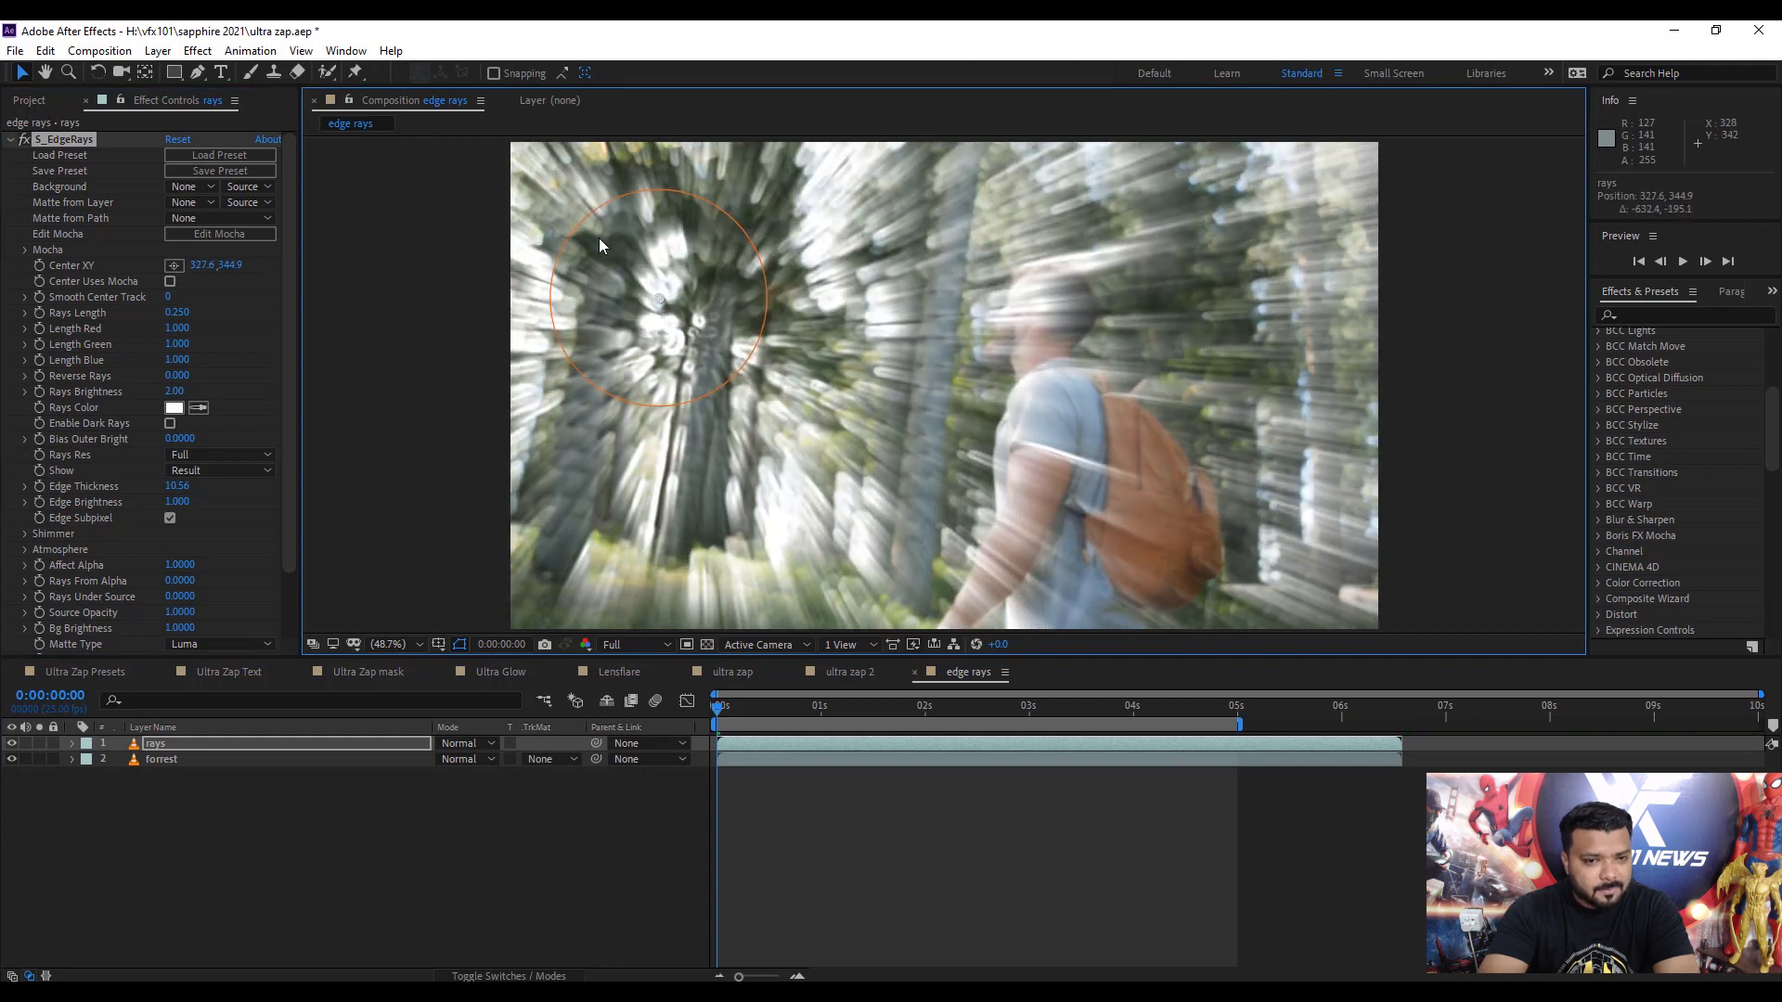
{"action": "left_click", "coordinate": [173, 408]}
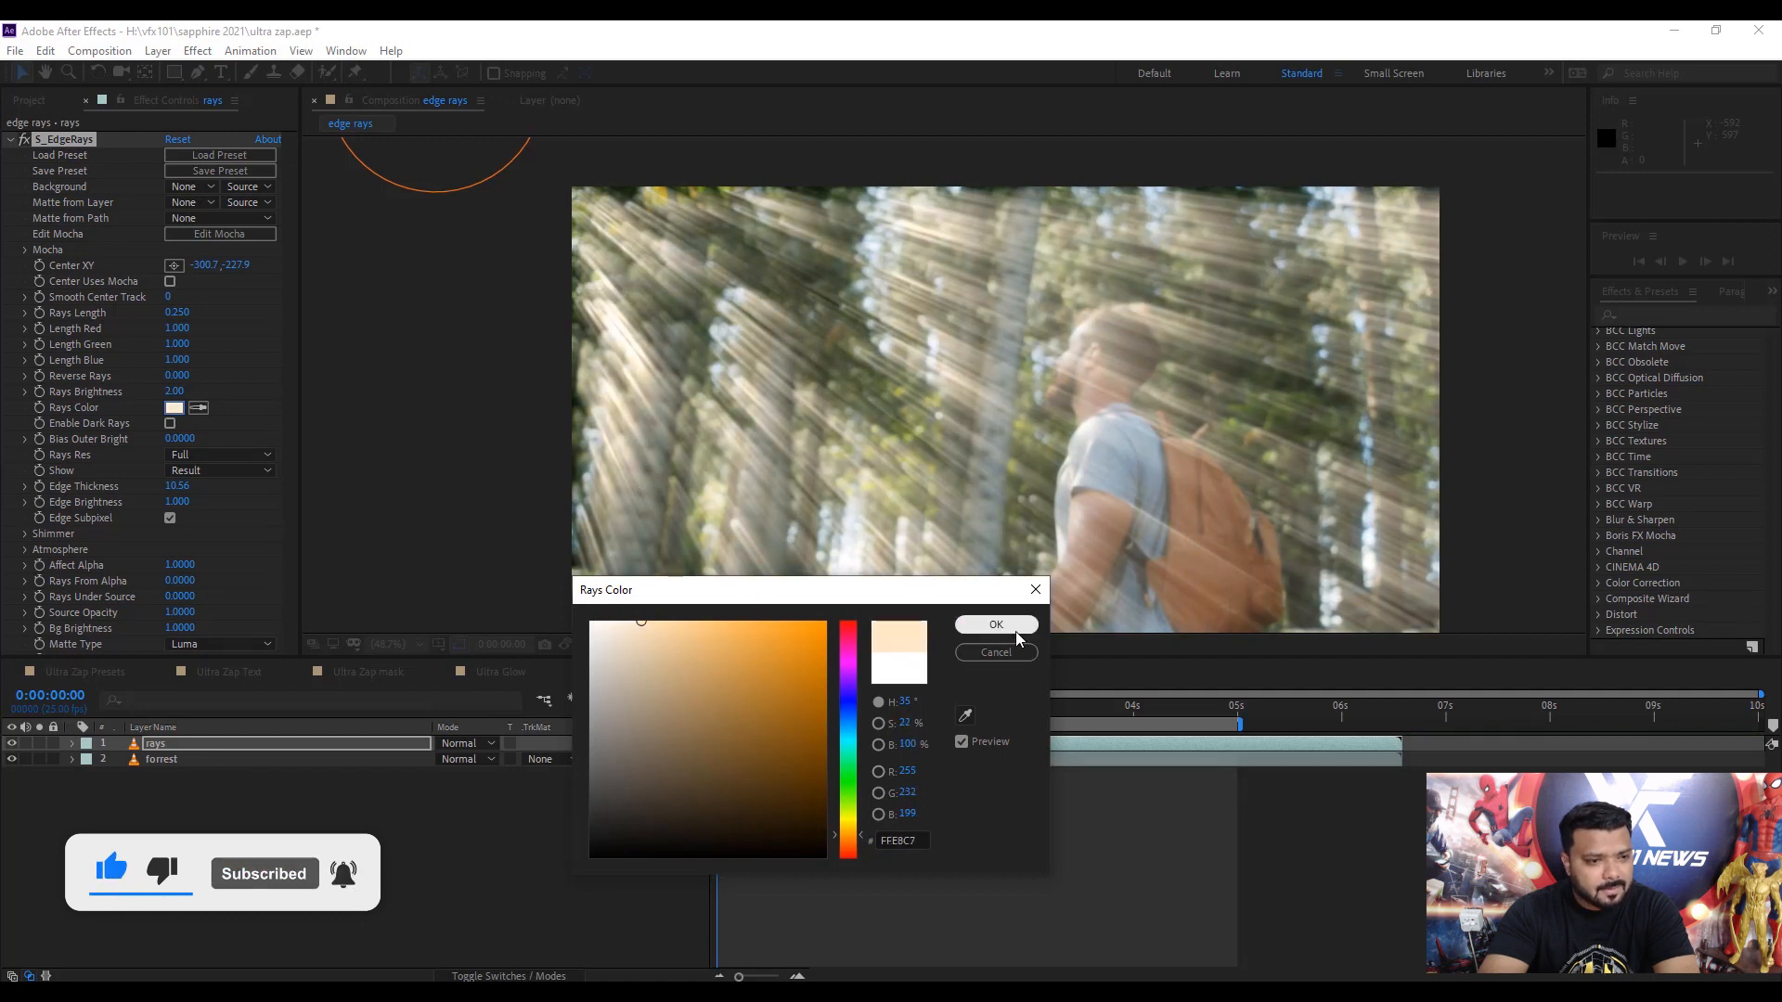
{"action": "left_click", "coordinate": [995, 624]}
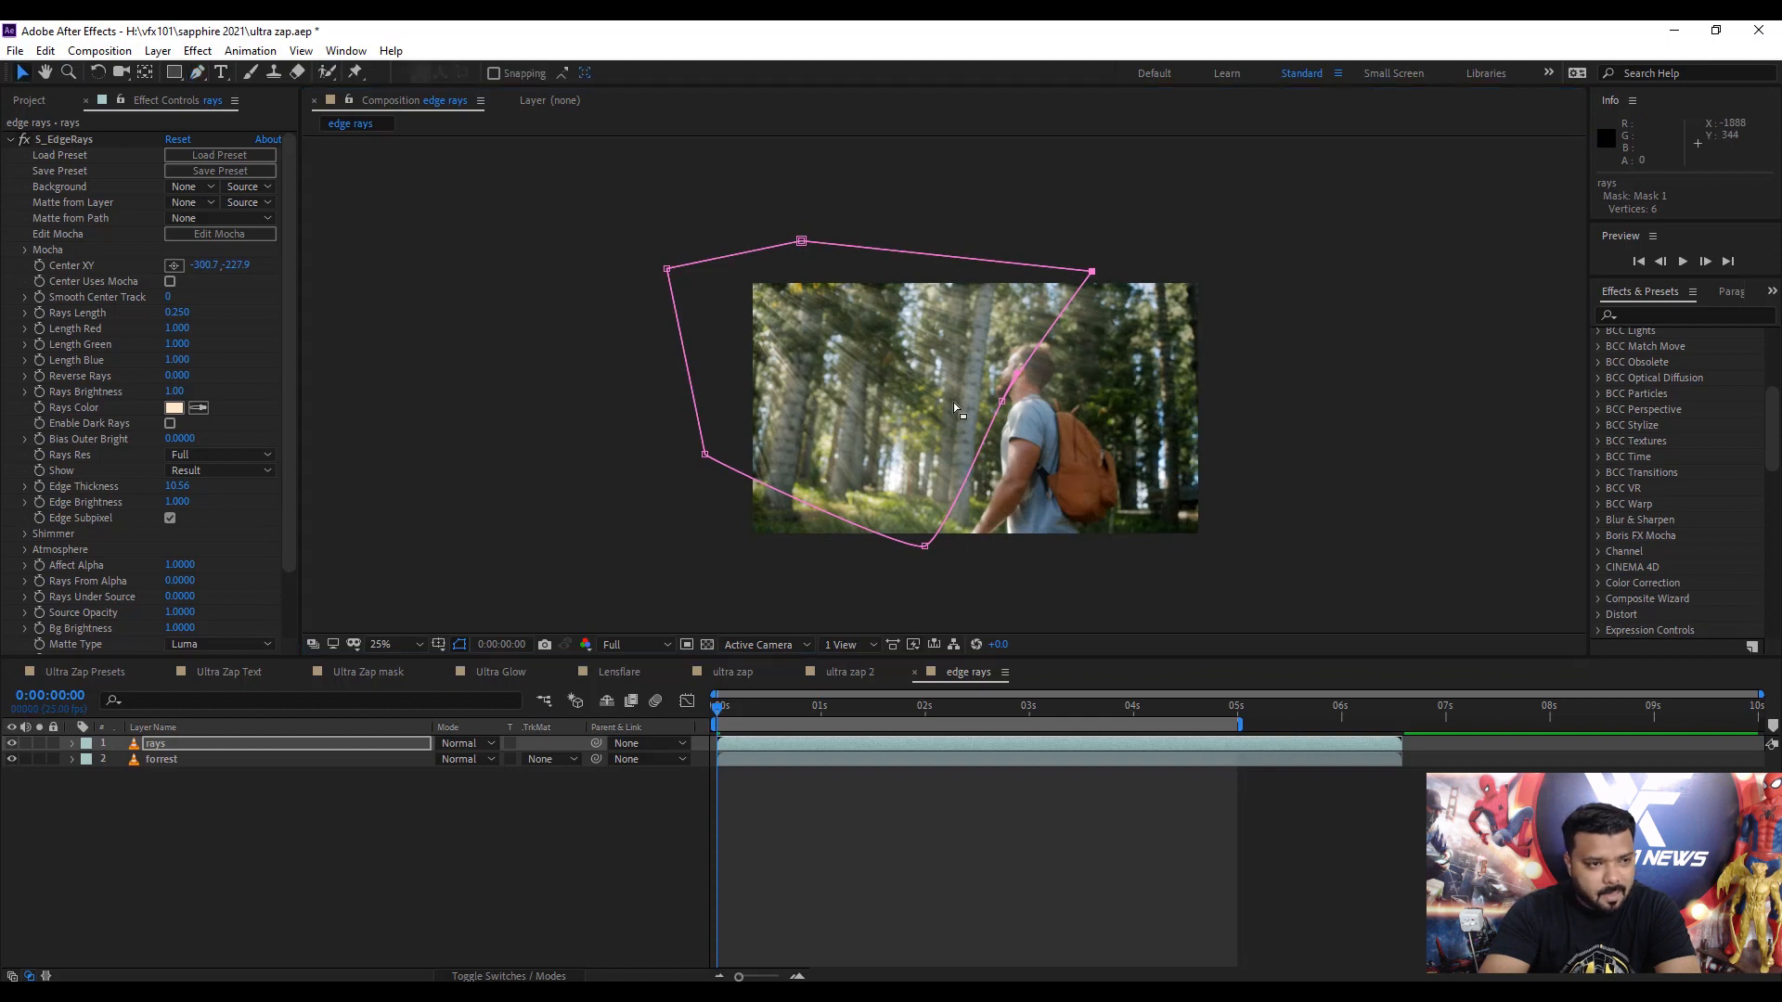
Reveal the rays layer's mask and feather it to 1440 pixels for soft sun rays.
{"action": "left_click", "coordinate": [380, 644]}
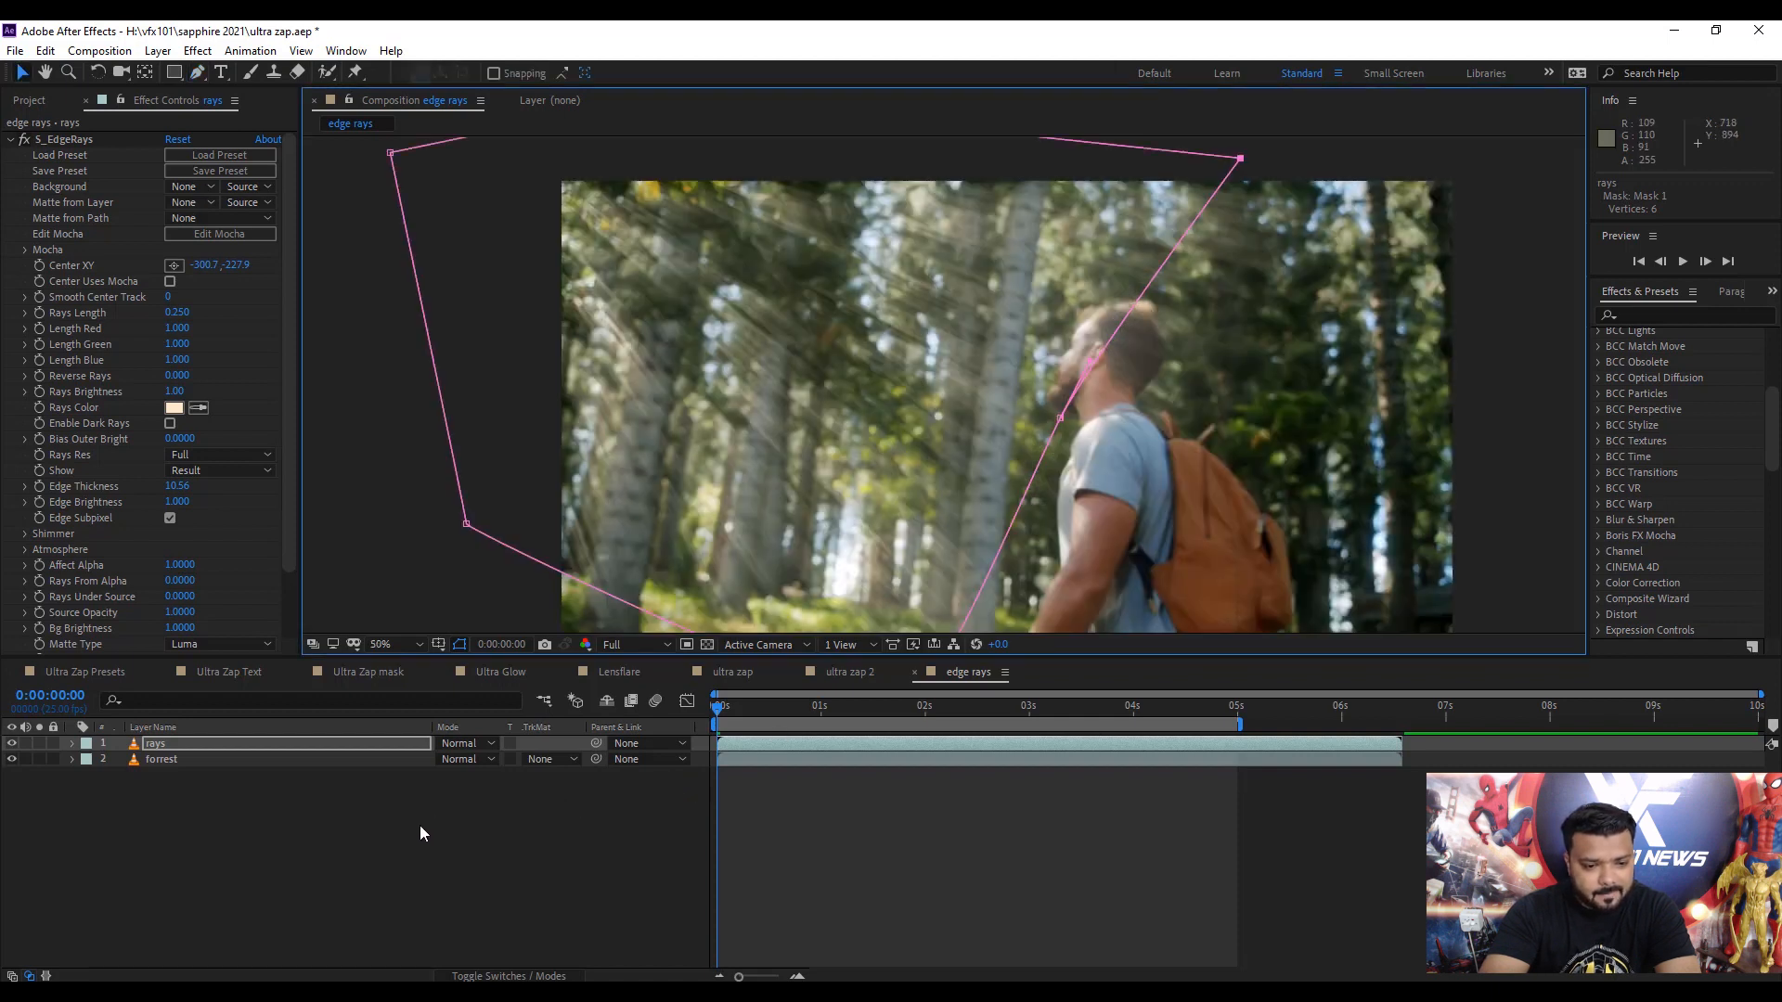
{"action": "left_click", "coordinate": [70, 742]}
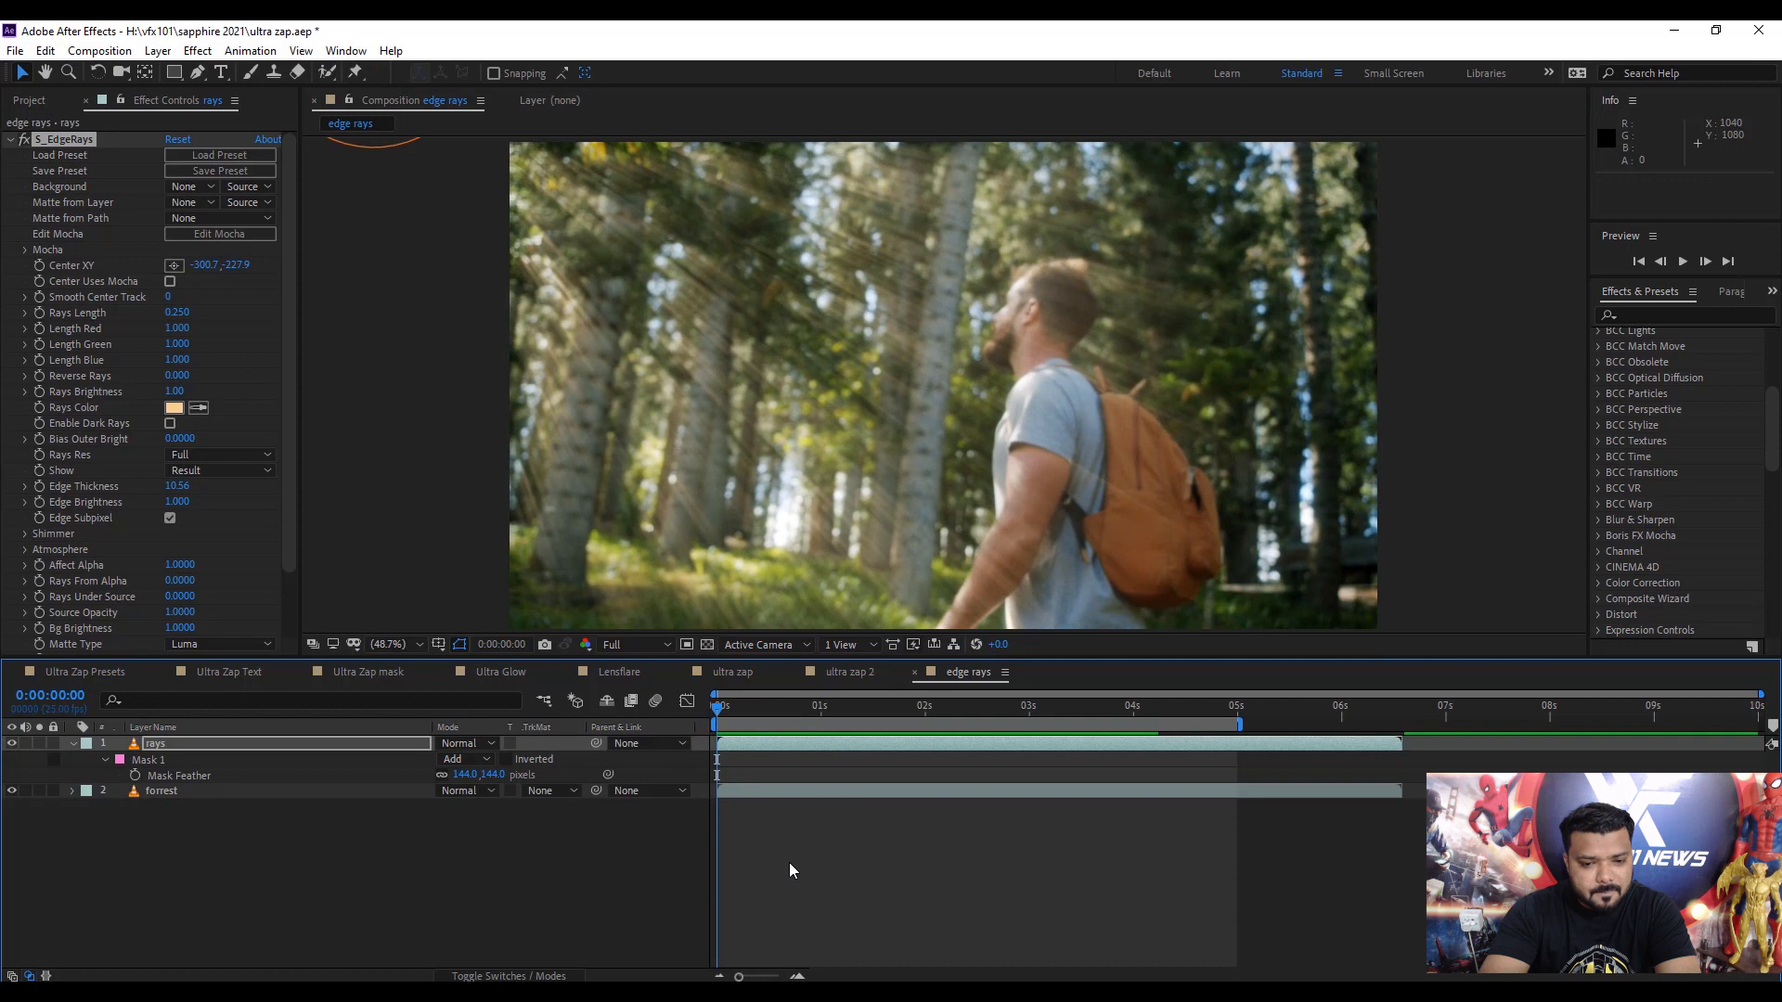
Apply S_LensFlare to the smoking man's clip in the Lensflare composition.
{"action": "left_click", "coordinate": [618, 673]}
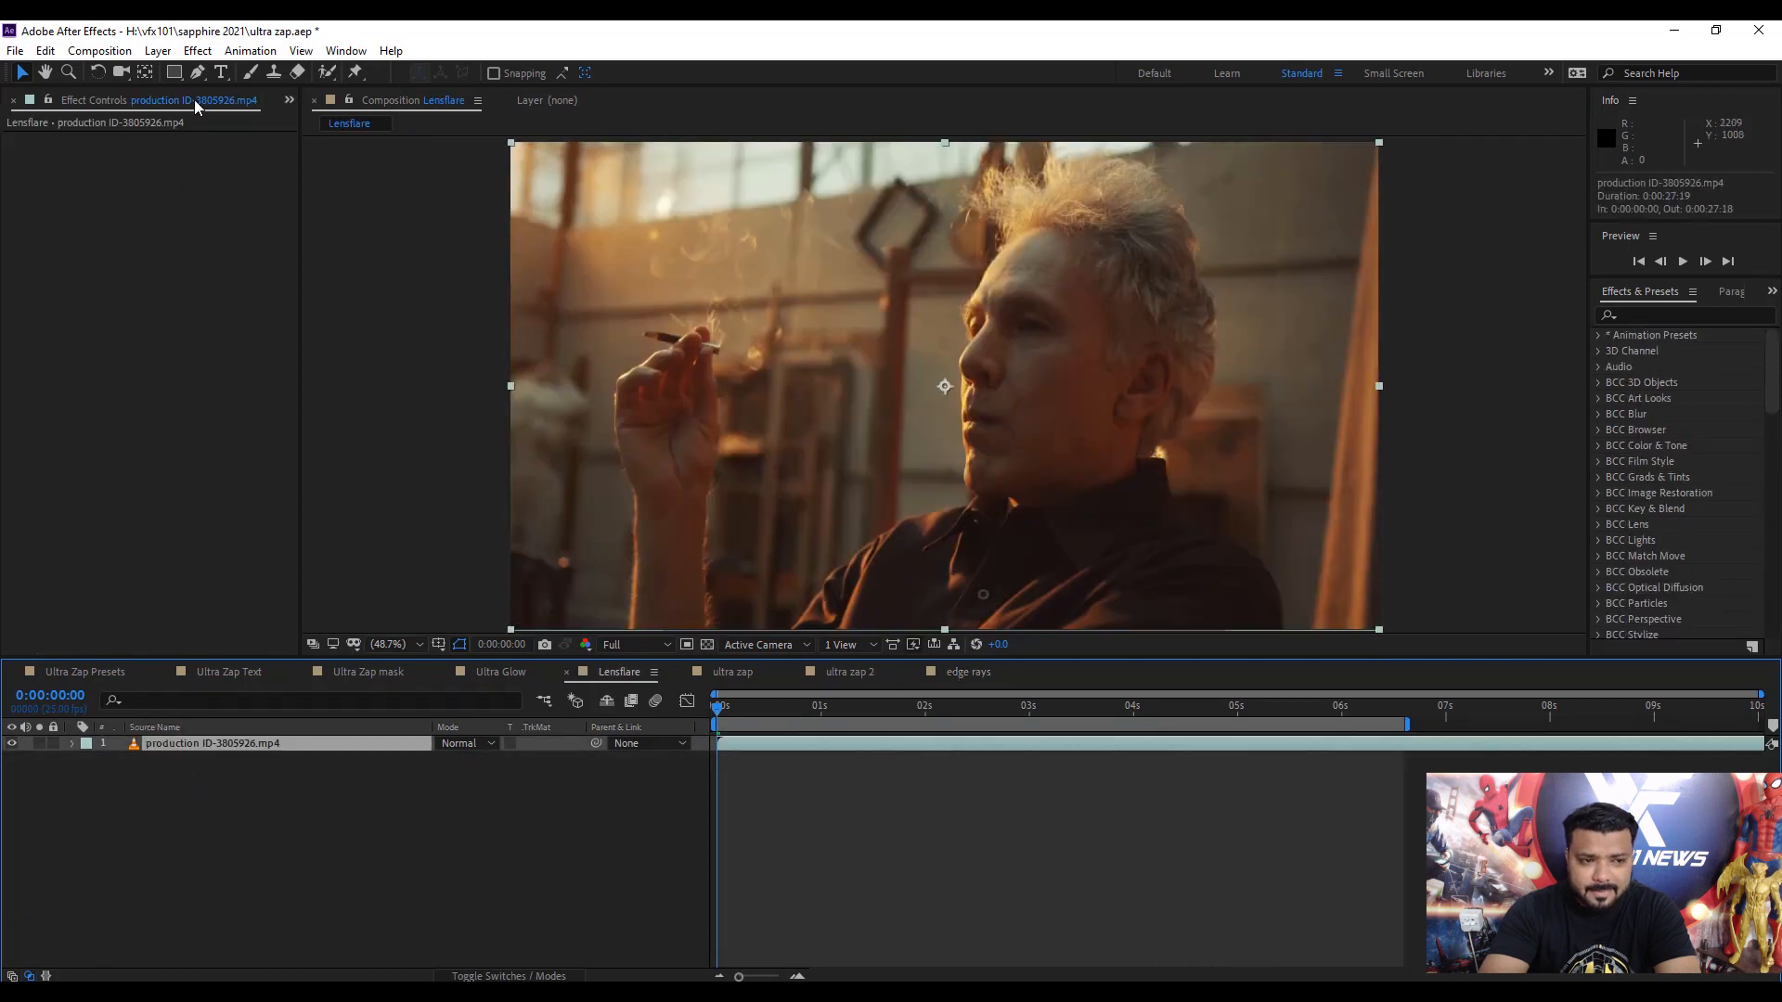
{"action": "left_click", "coordinate": [197, 51]}
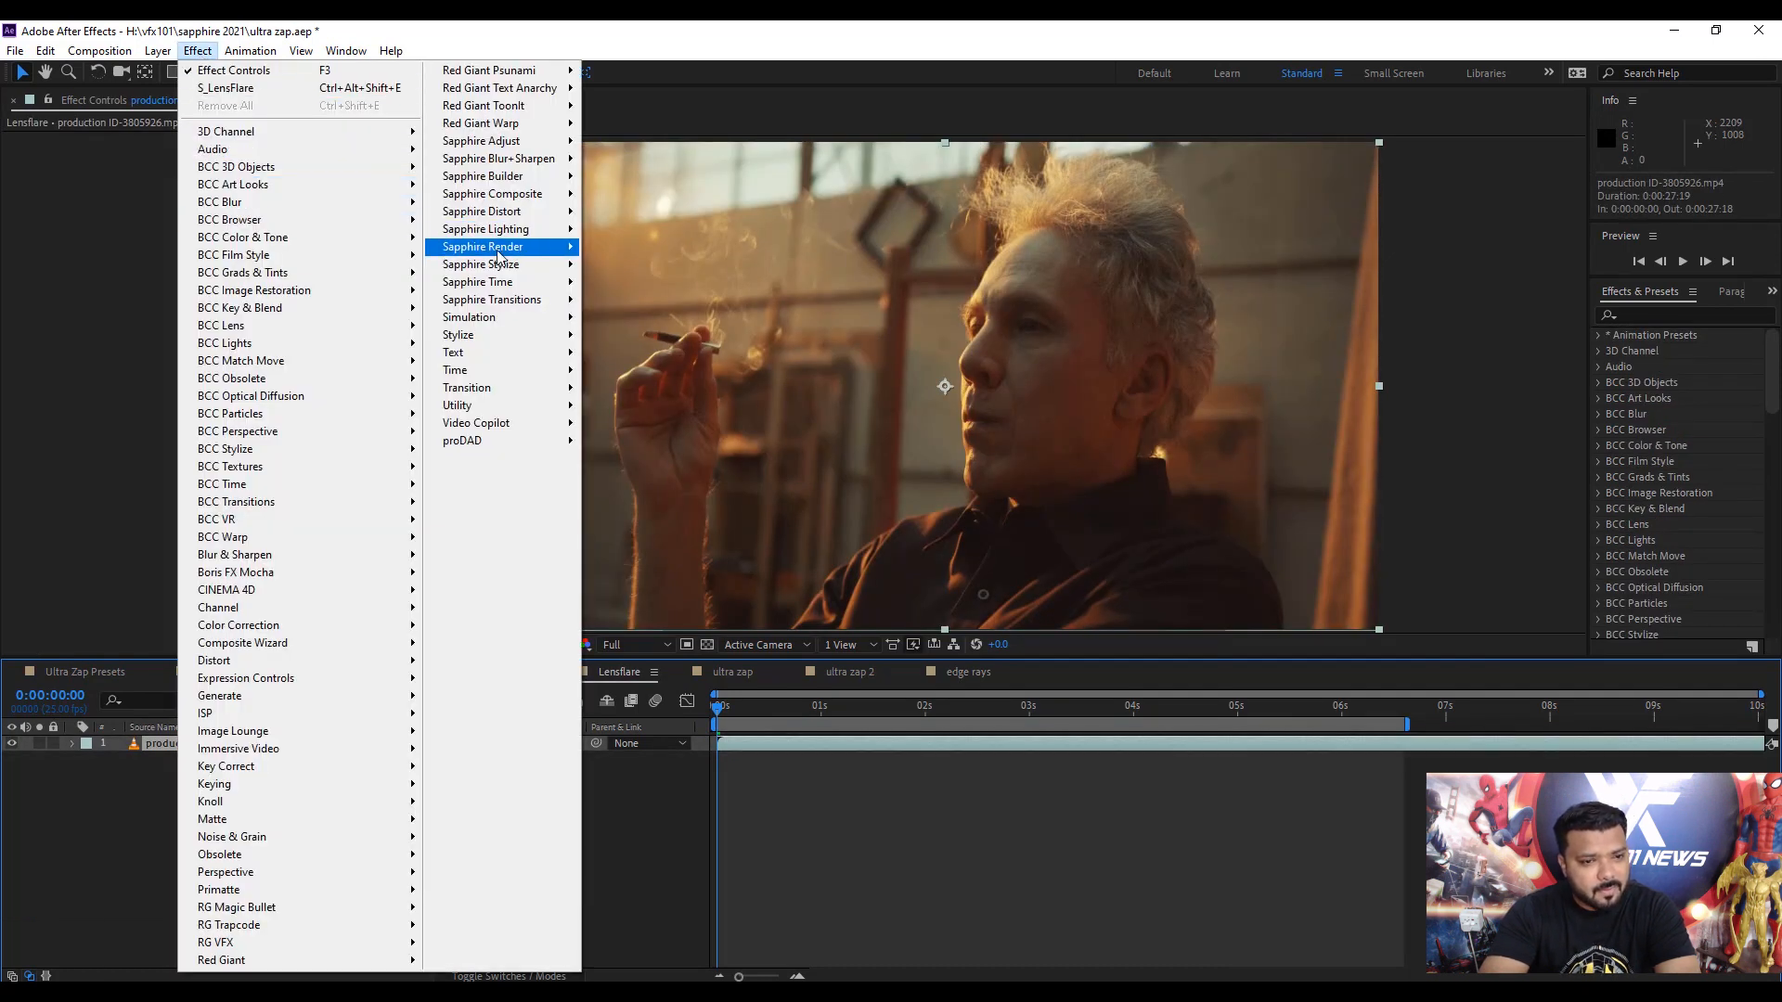
{"action": "mouse_move", "coordinate": [484, 228]}
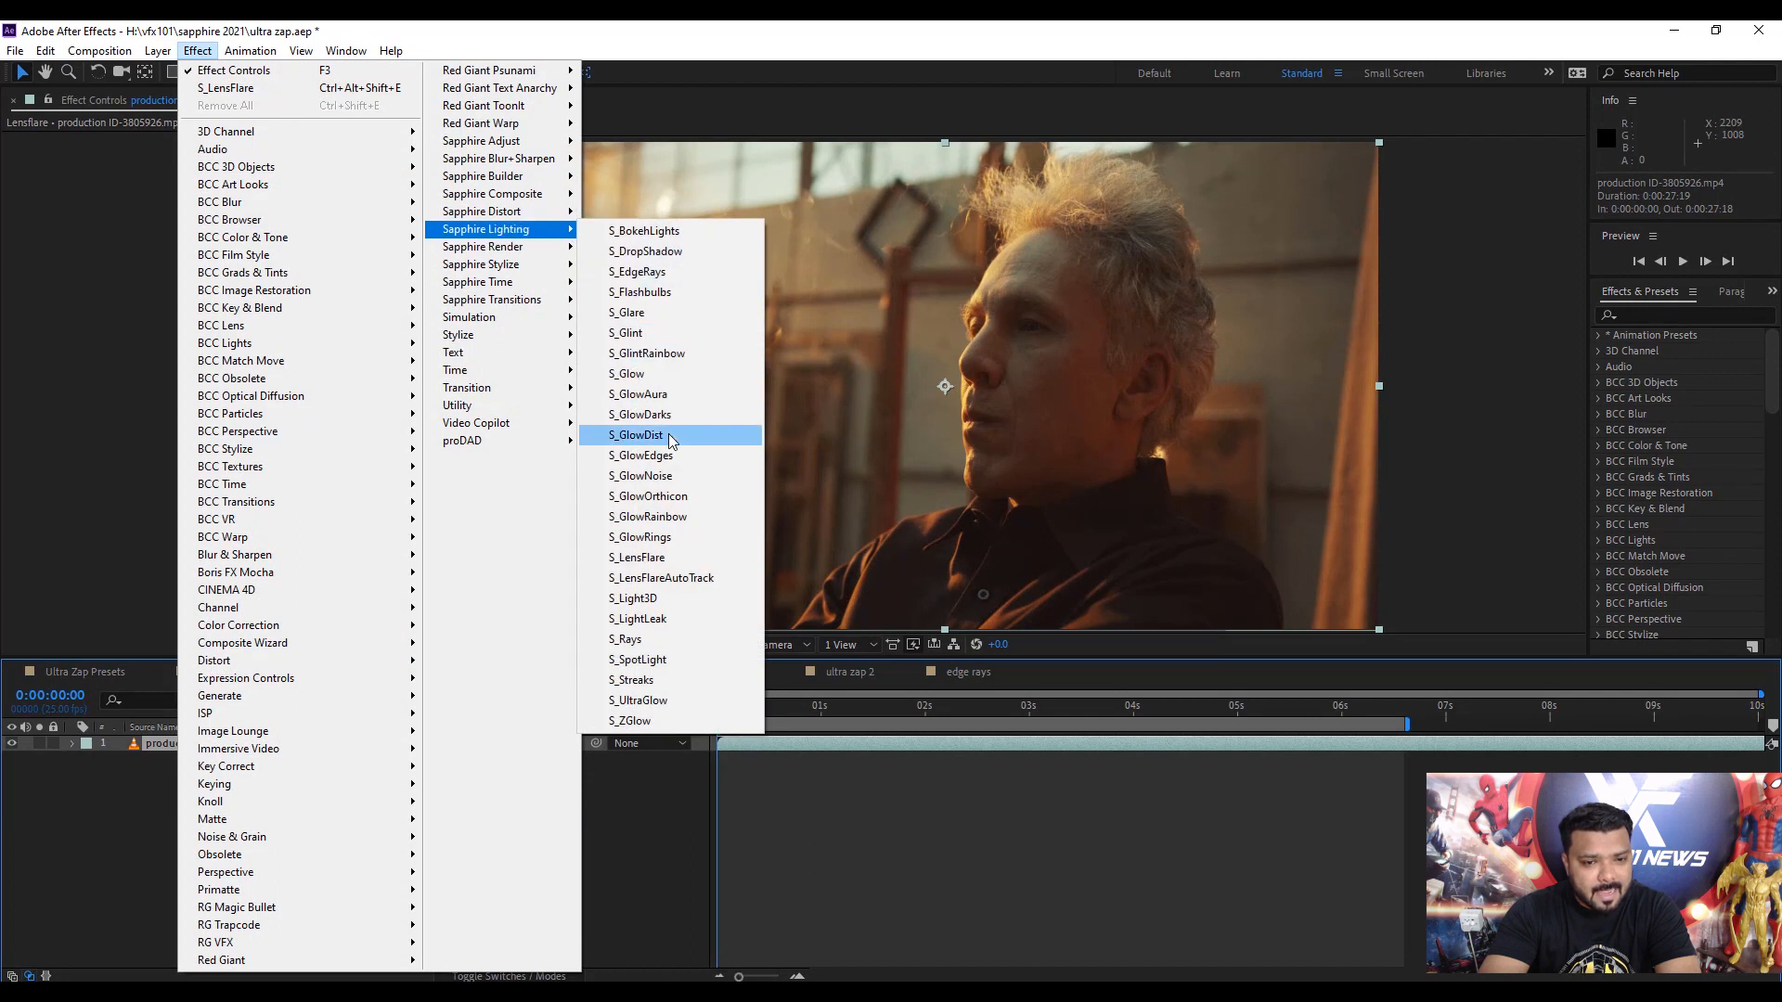
{"action": "mouse_move", "coordinate": [637, 557]}
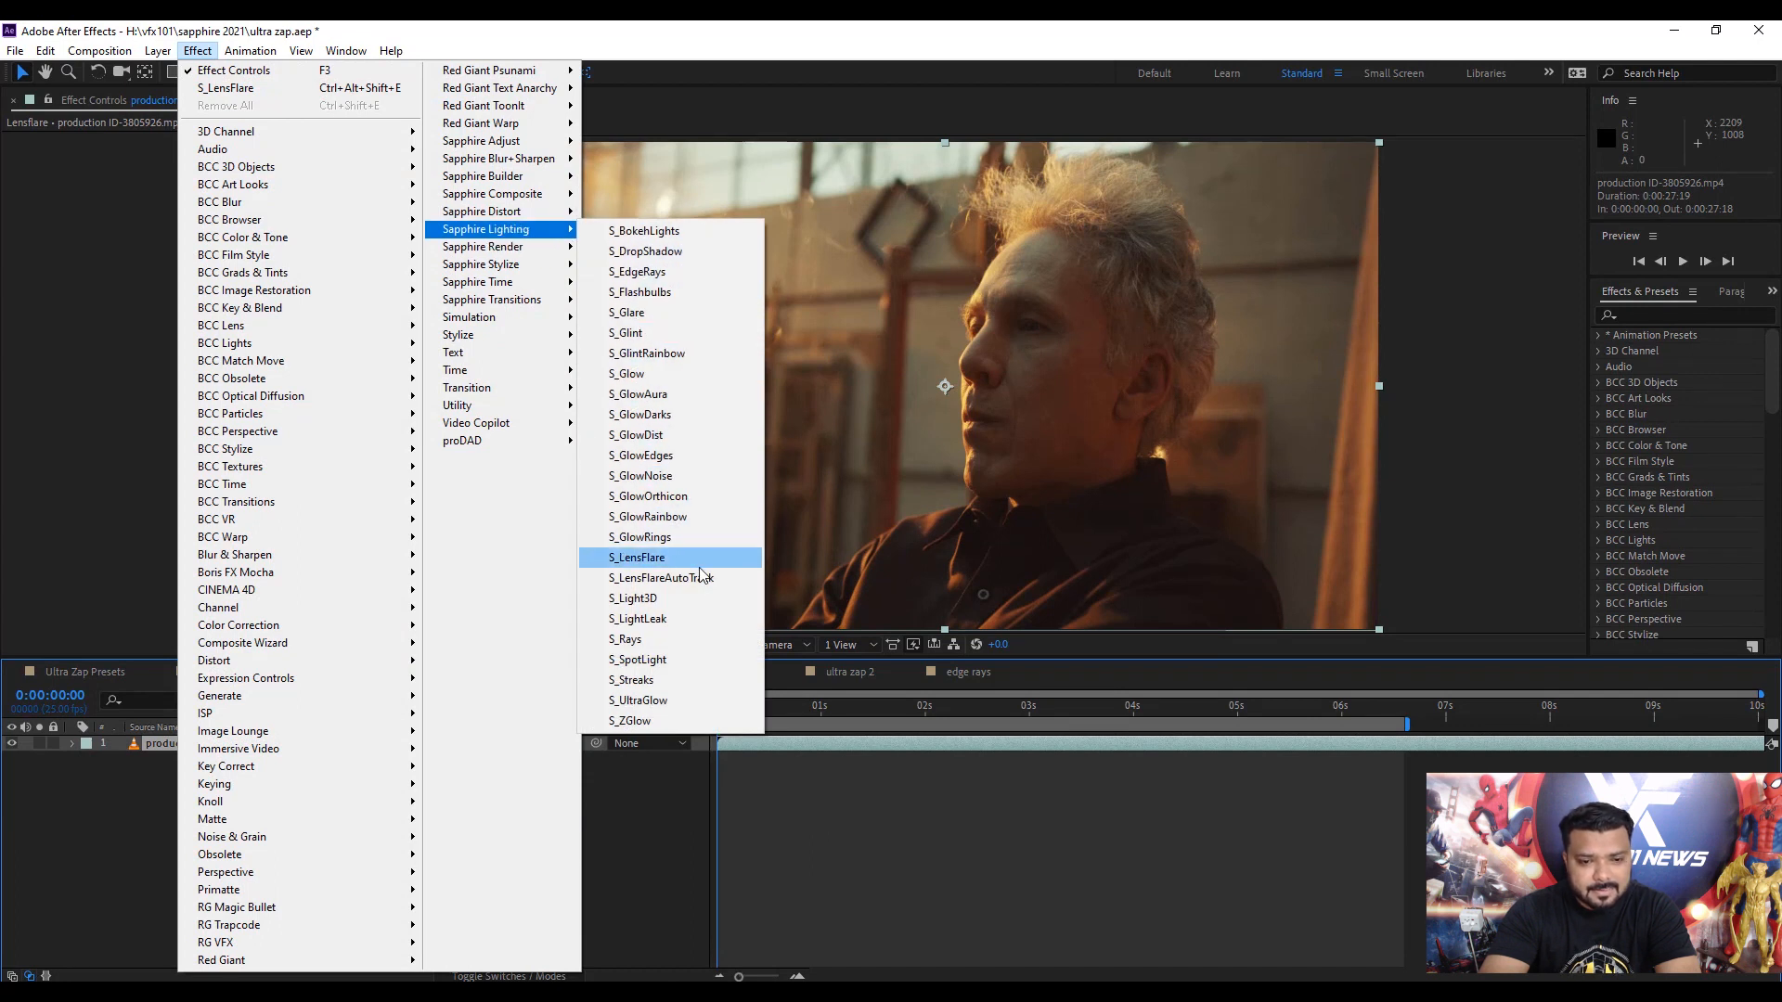
{"action": "left_click", "coordinate": [637, 557]}
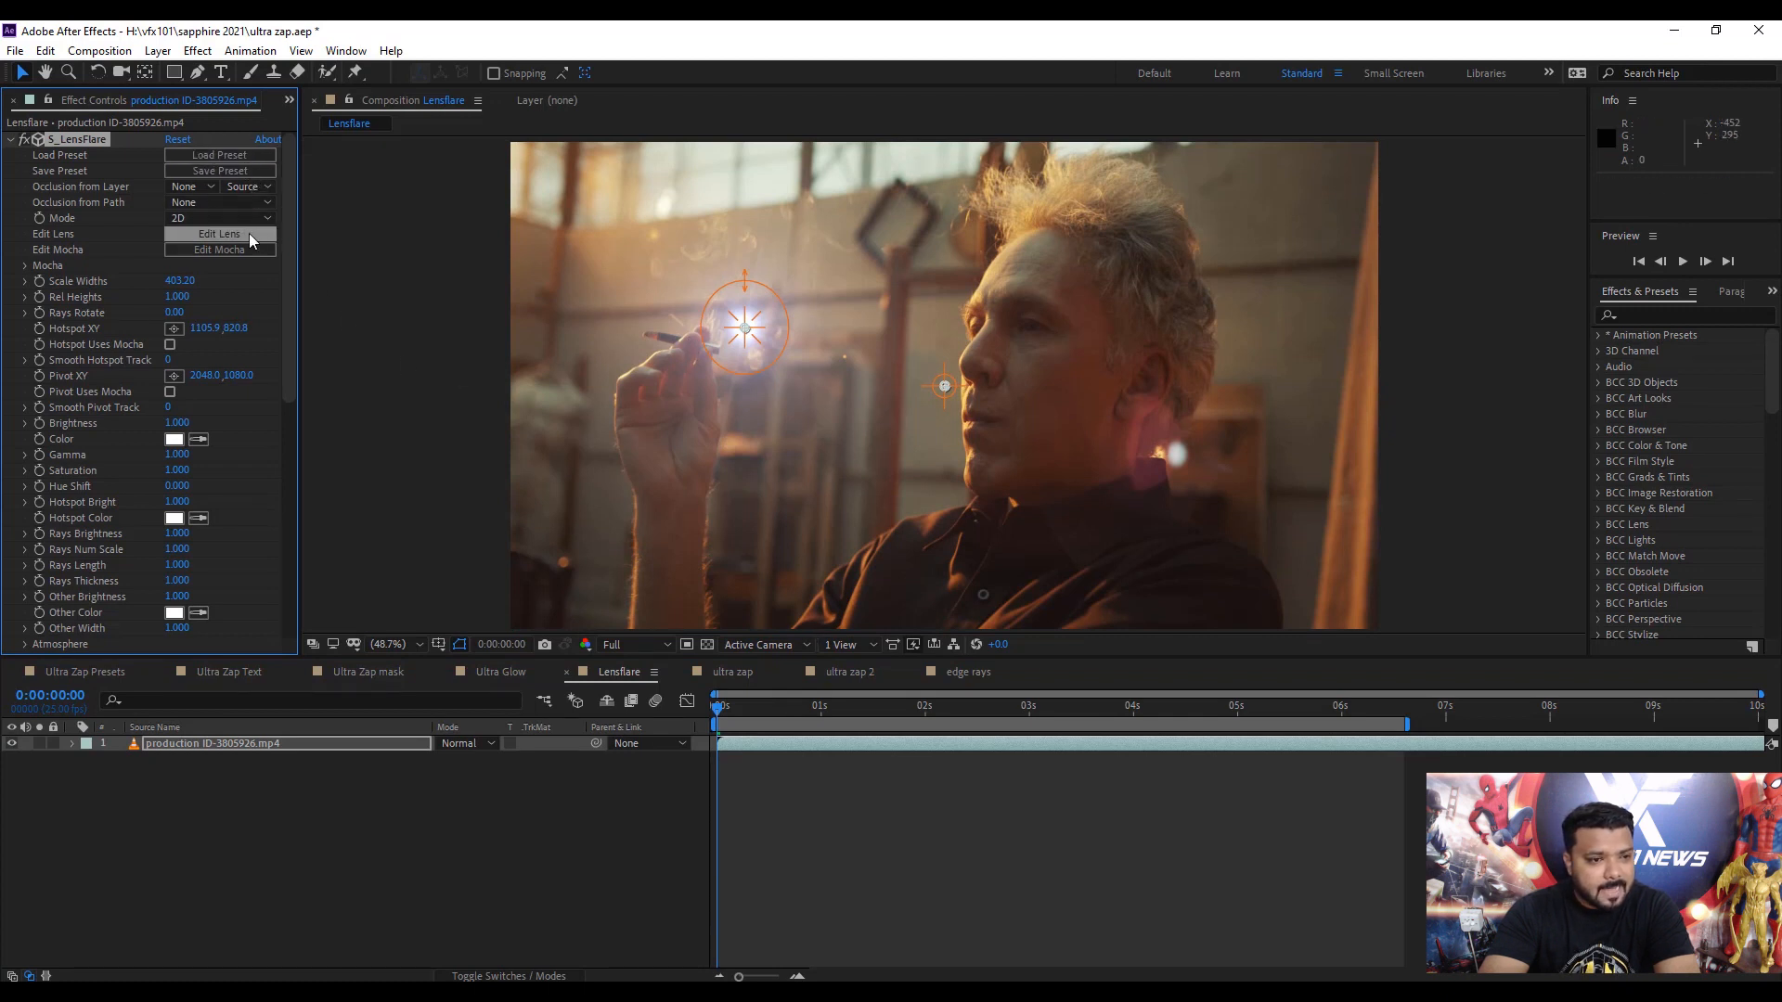
Move the flare Hotspot XY beyond the top-left corner and the Pivot XY near the man's face.
{"action": "left_click", "coordinate": [219, 234]}
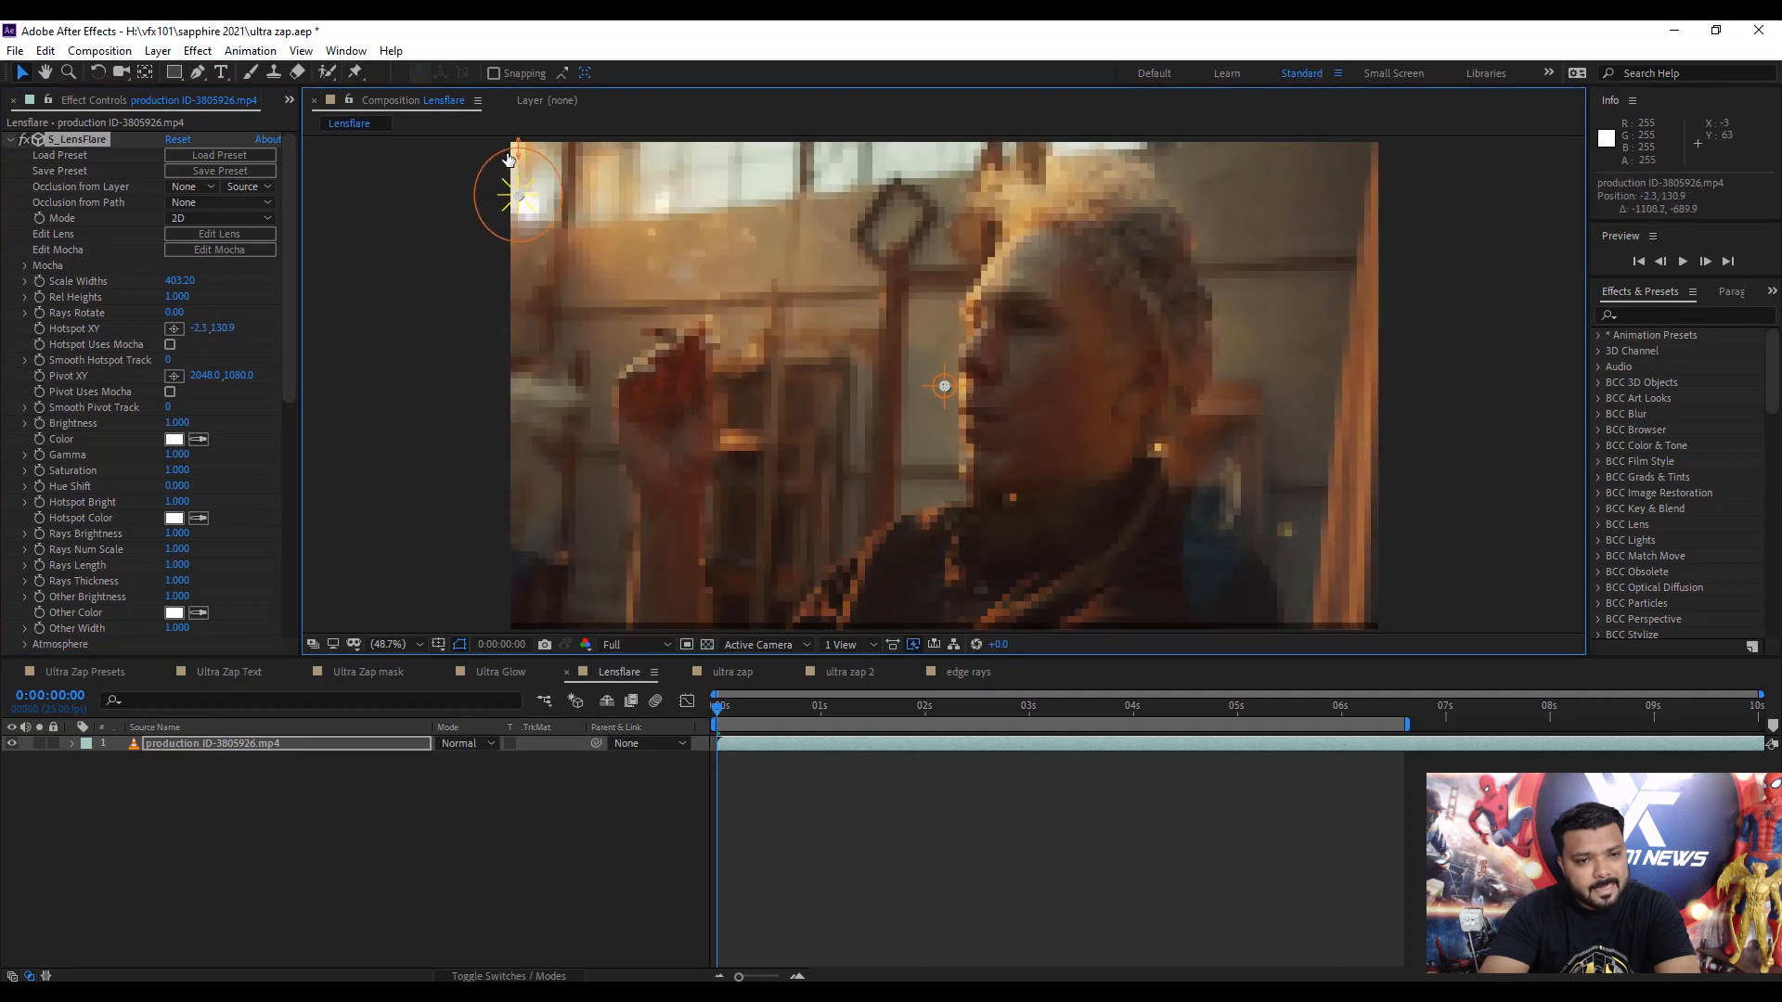
{"action": "left_click_drag", "start_coordinate": [518, 198], "coordinate": [488, 145]}
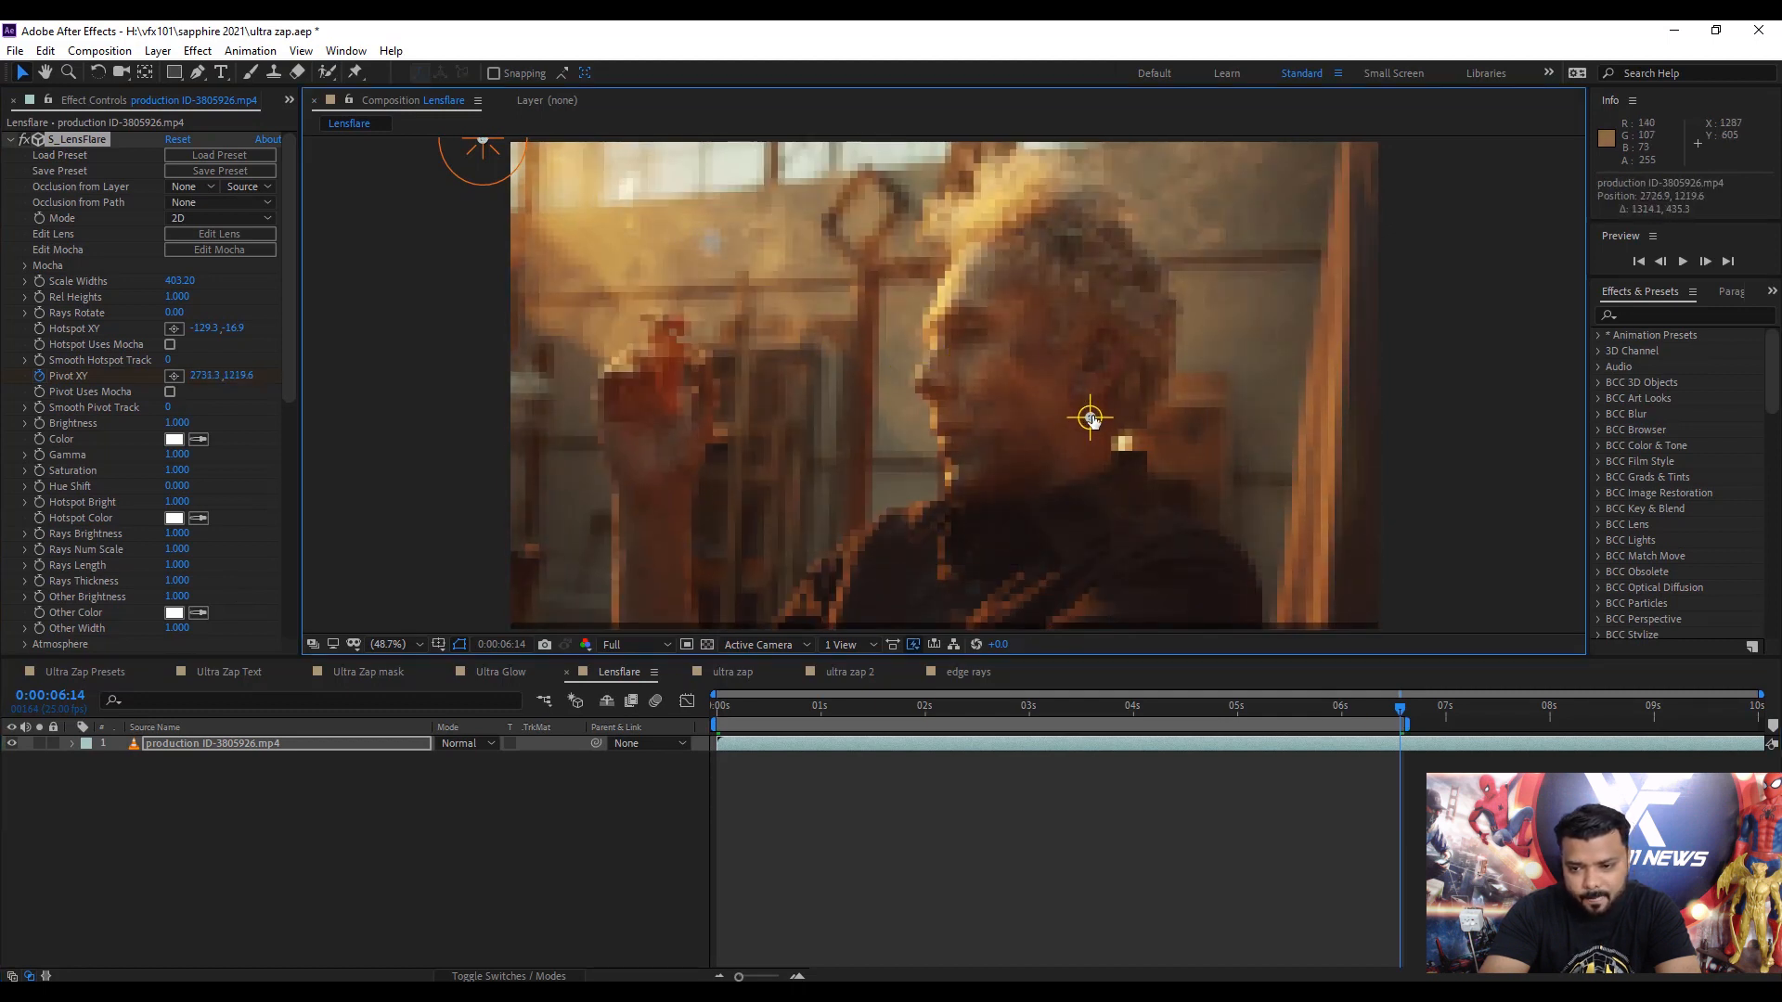
{"action": "left_click", "coordinate": [716, 705]}
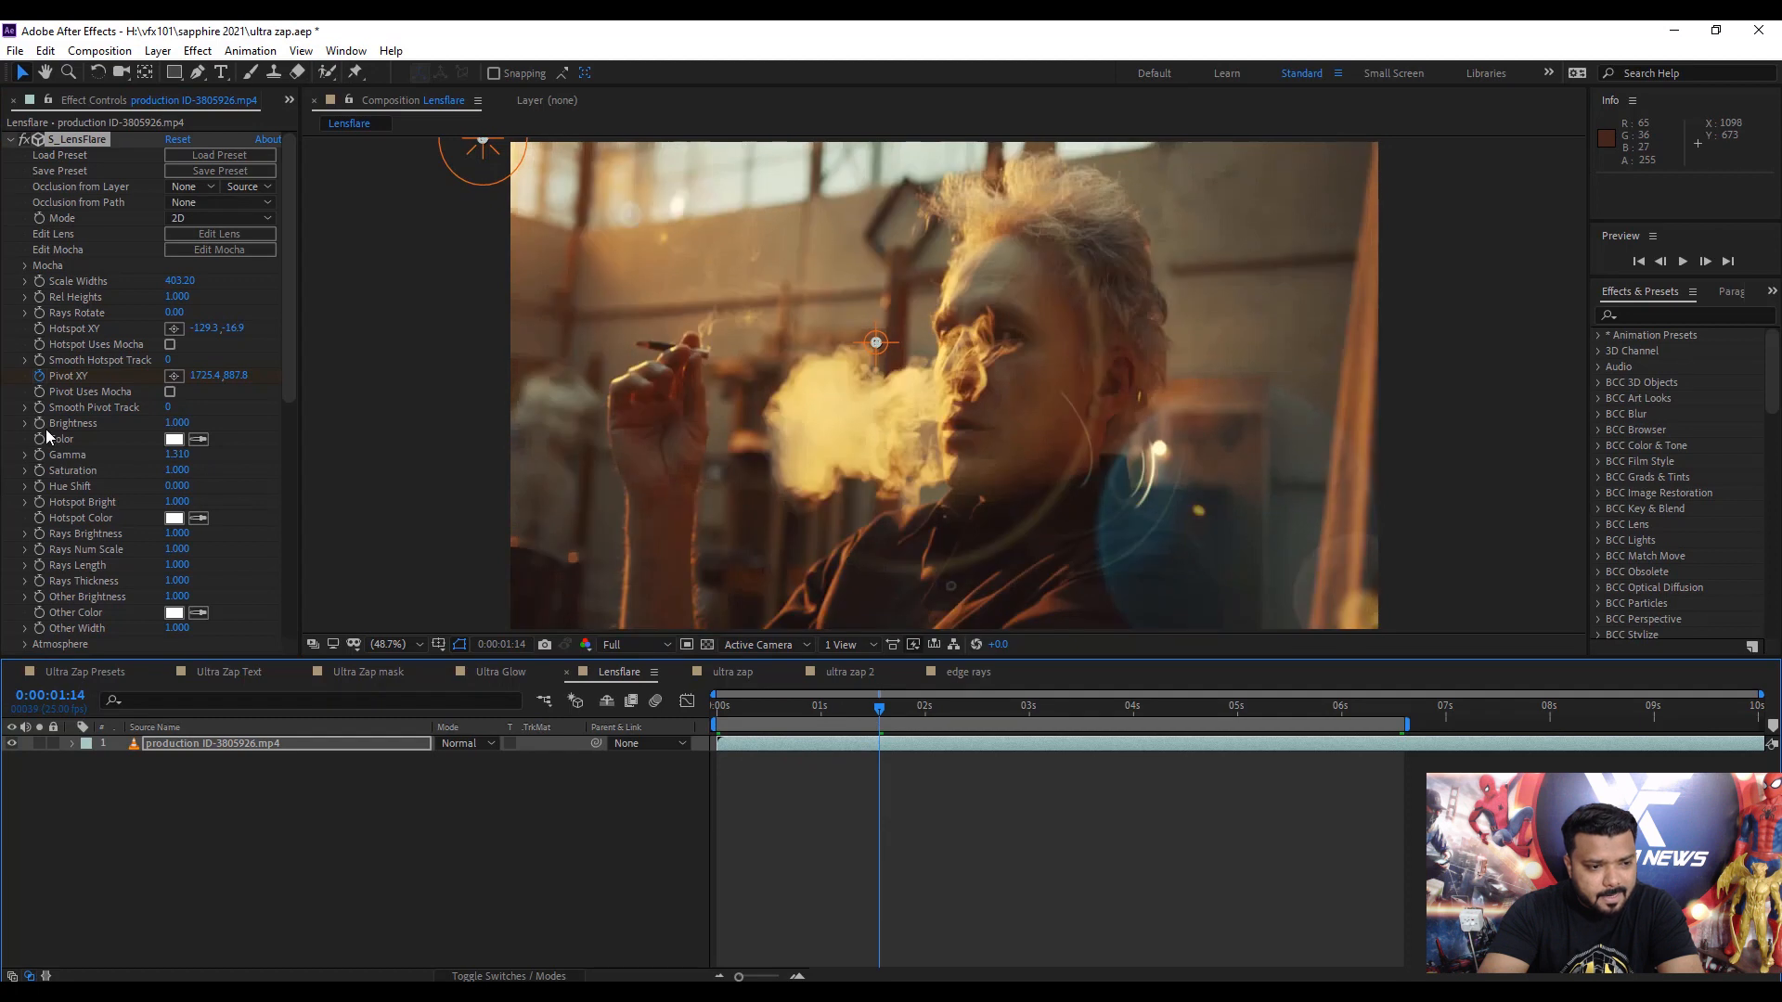
Keyframe Pivot XY across the face at several times, with Gamma 1.31 and Brightness 1.25.
{"action": "left_click", "coordinate": [932, 705]}
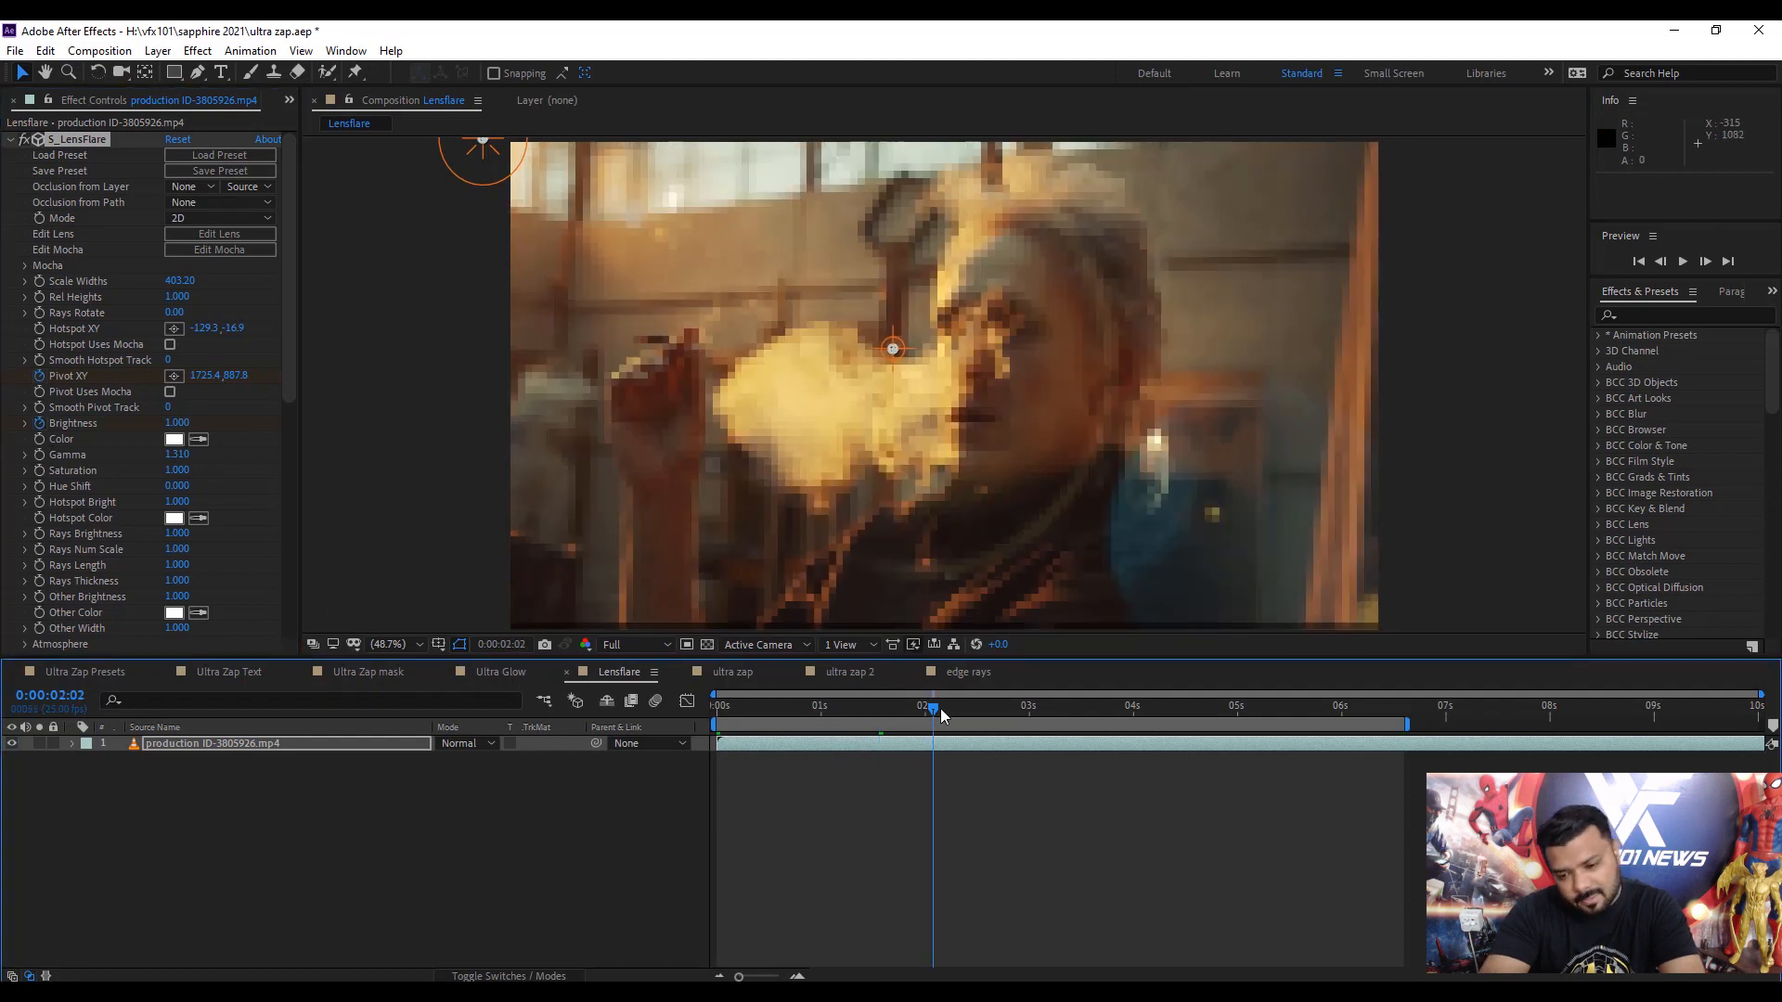
{"action": "left_click", "coordinate": [964, 705]}
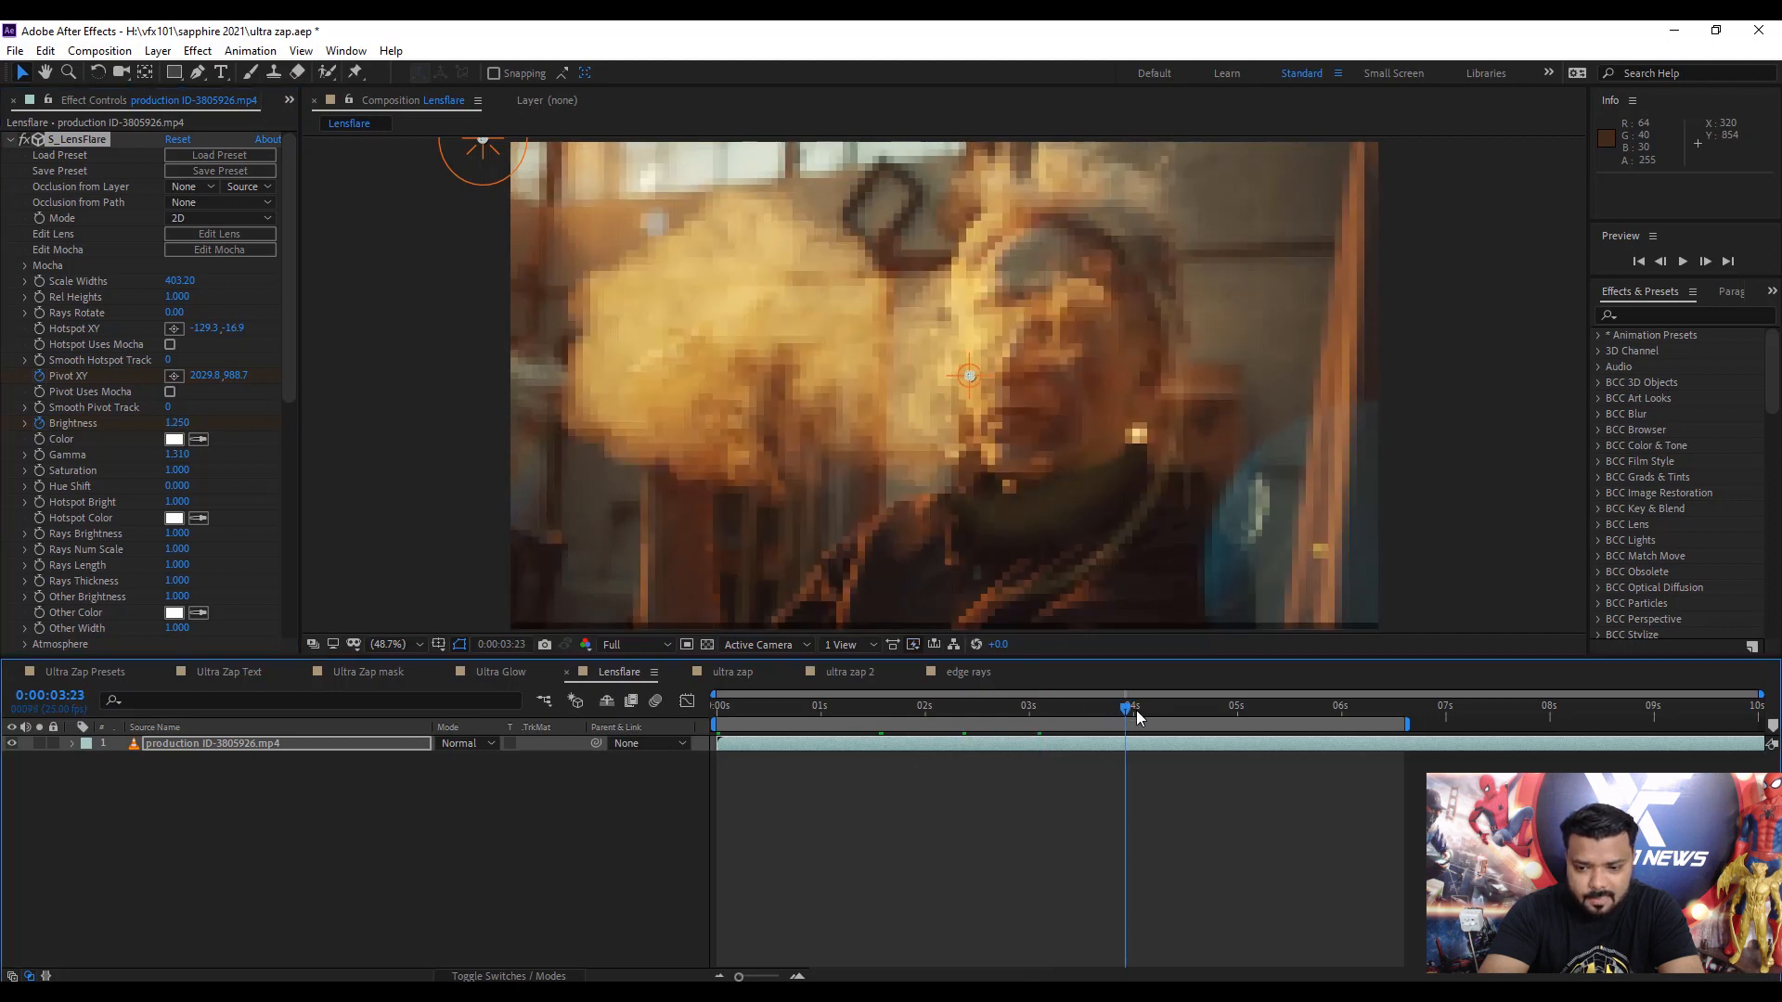
{"action": "left_click", "coordinate": [1162, 705]}
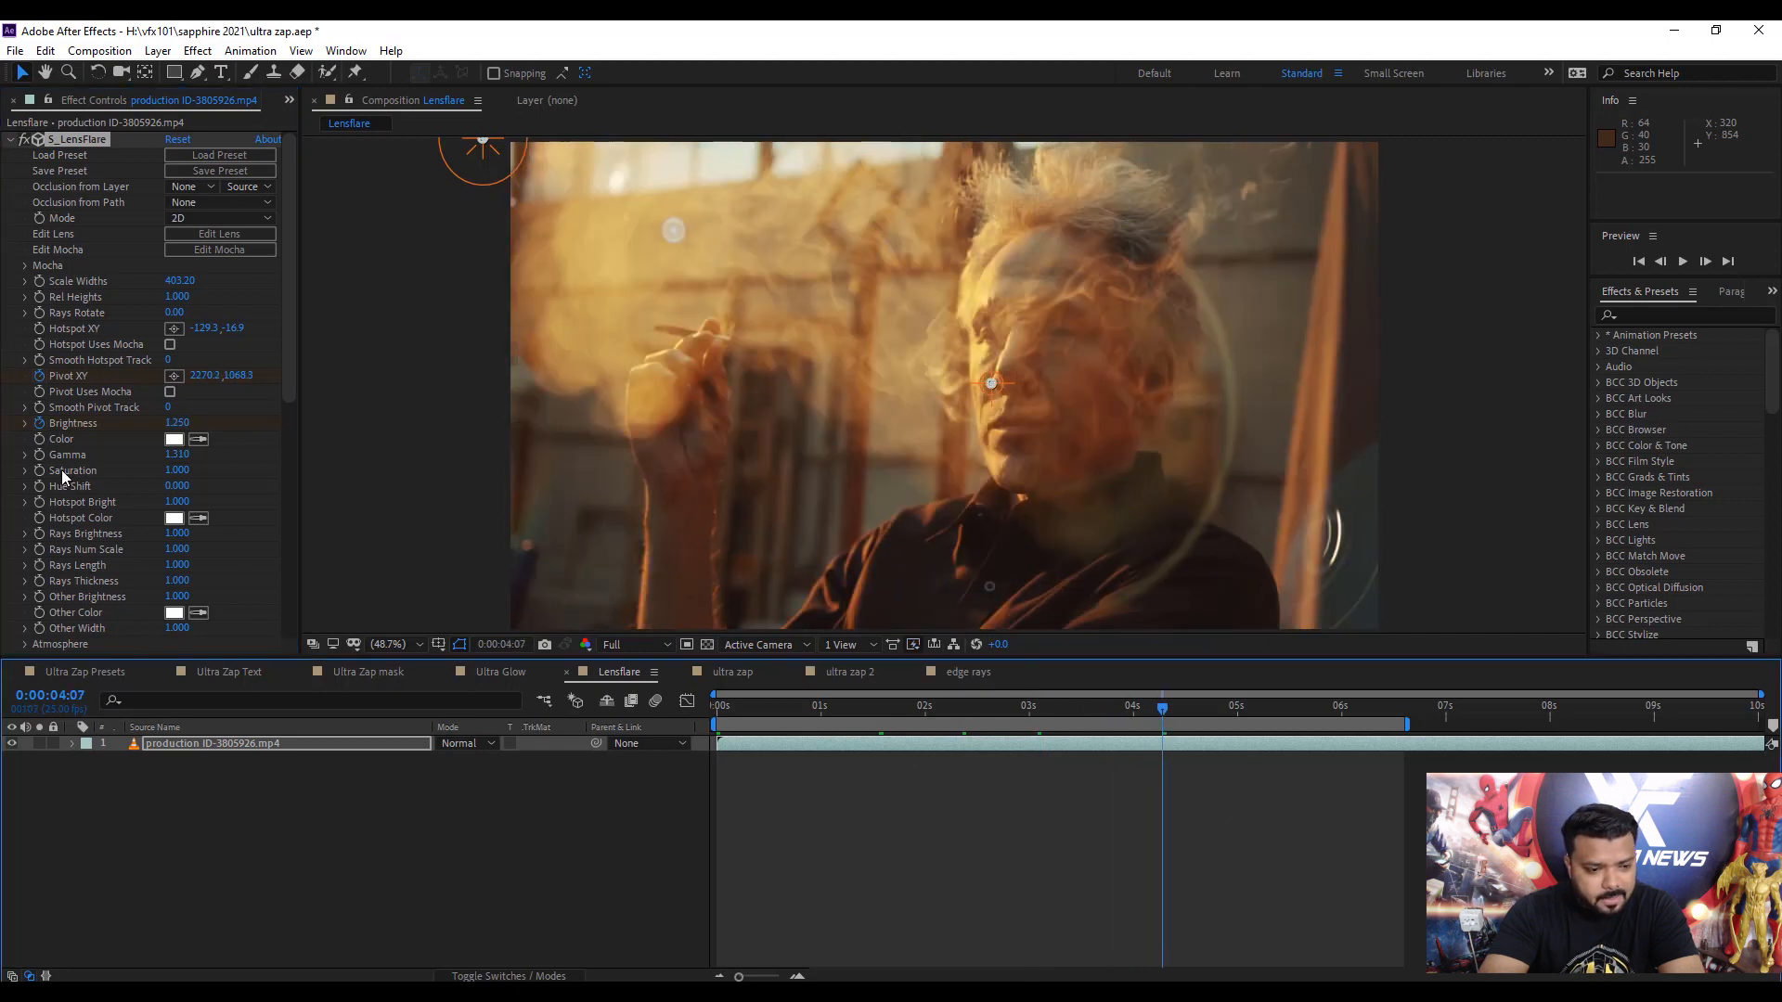
{"action": "left_click", "coordinate": [90, 759]}
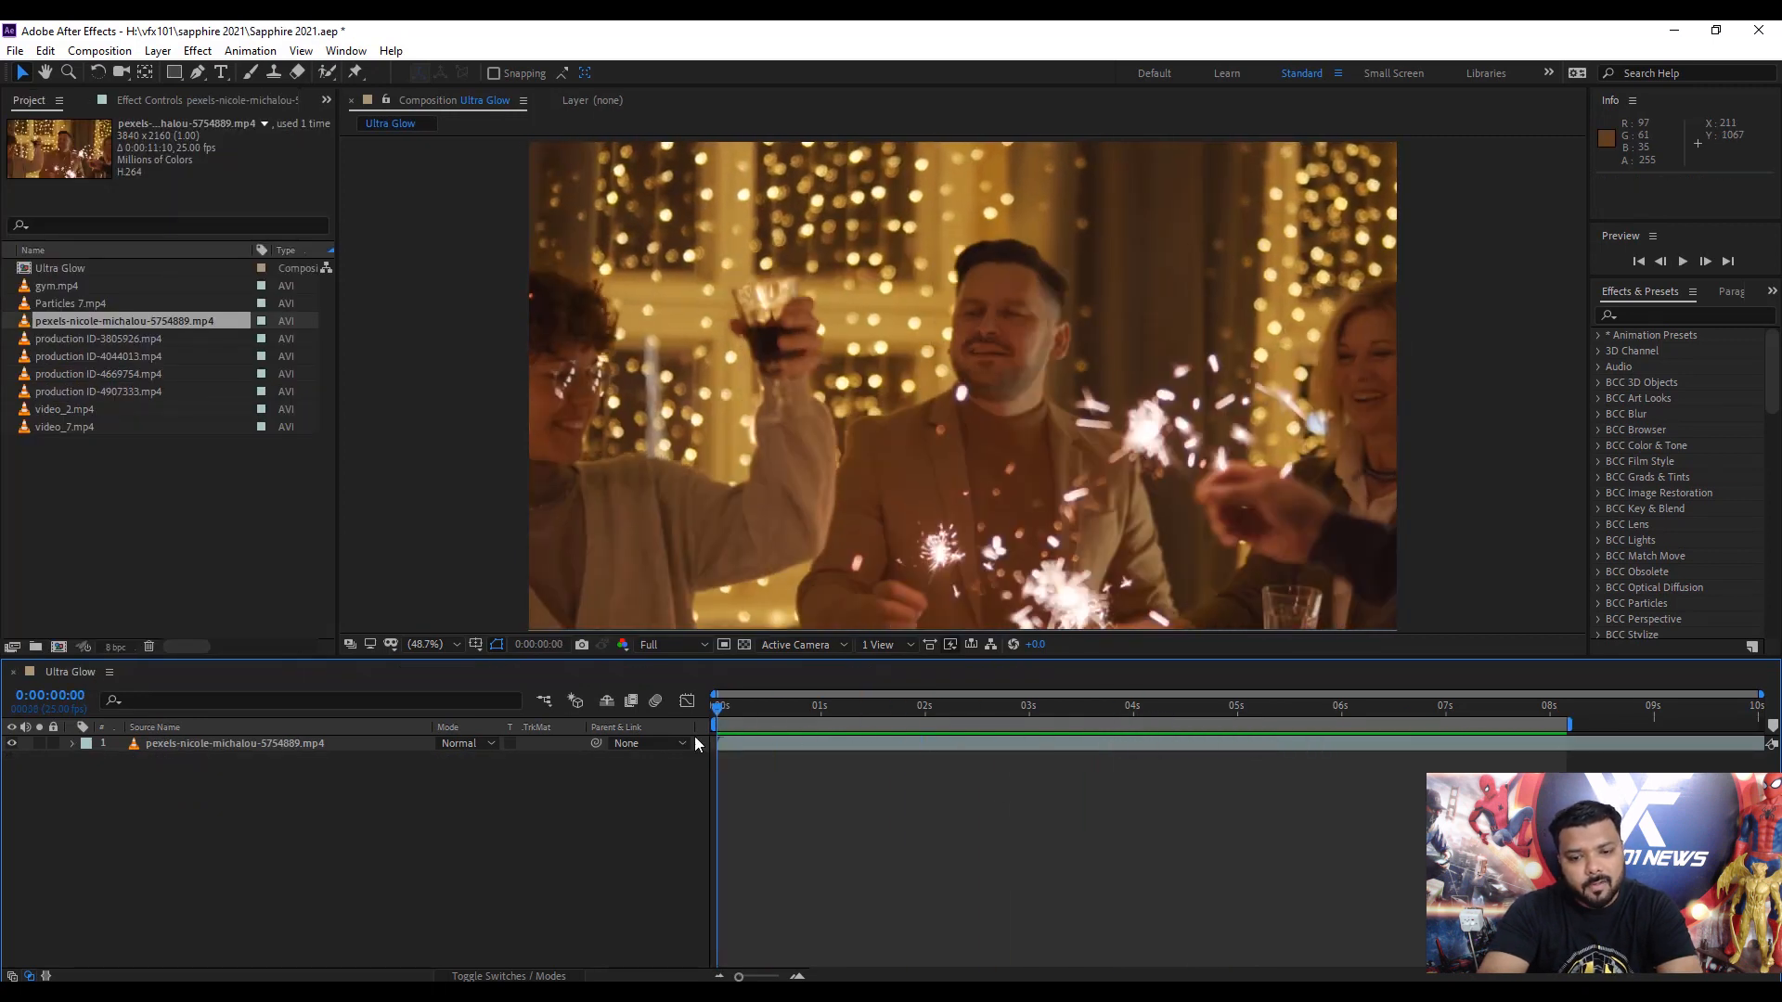
Find S_UltraGlow via an 'ultra' search and raise its Brightness.
{"action": "left_click", "coordinate": [234, 742]}
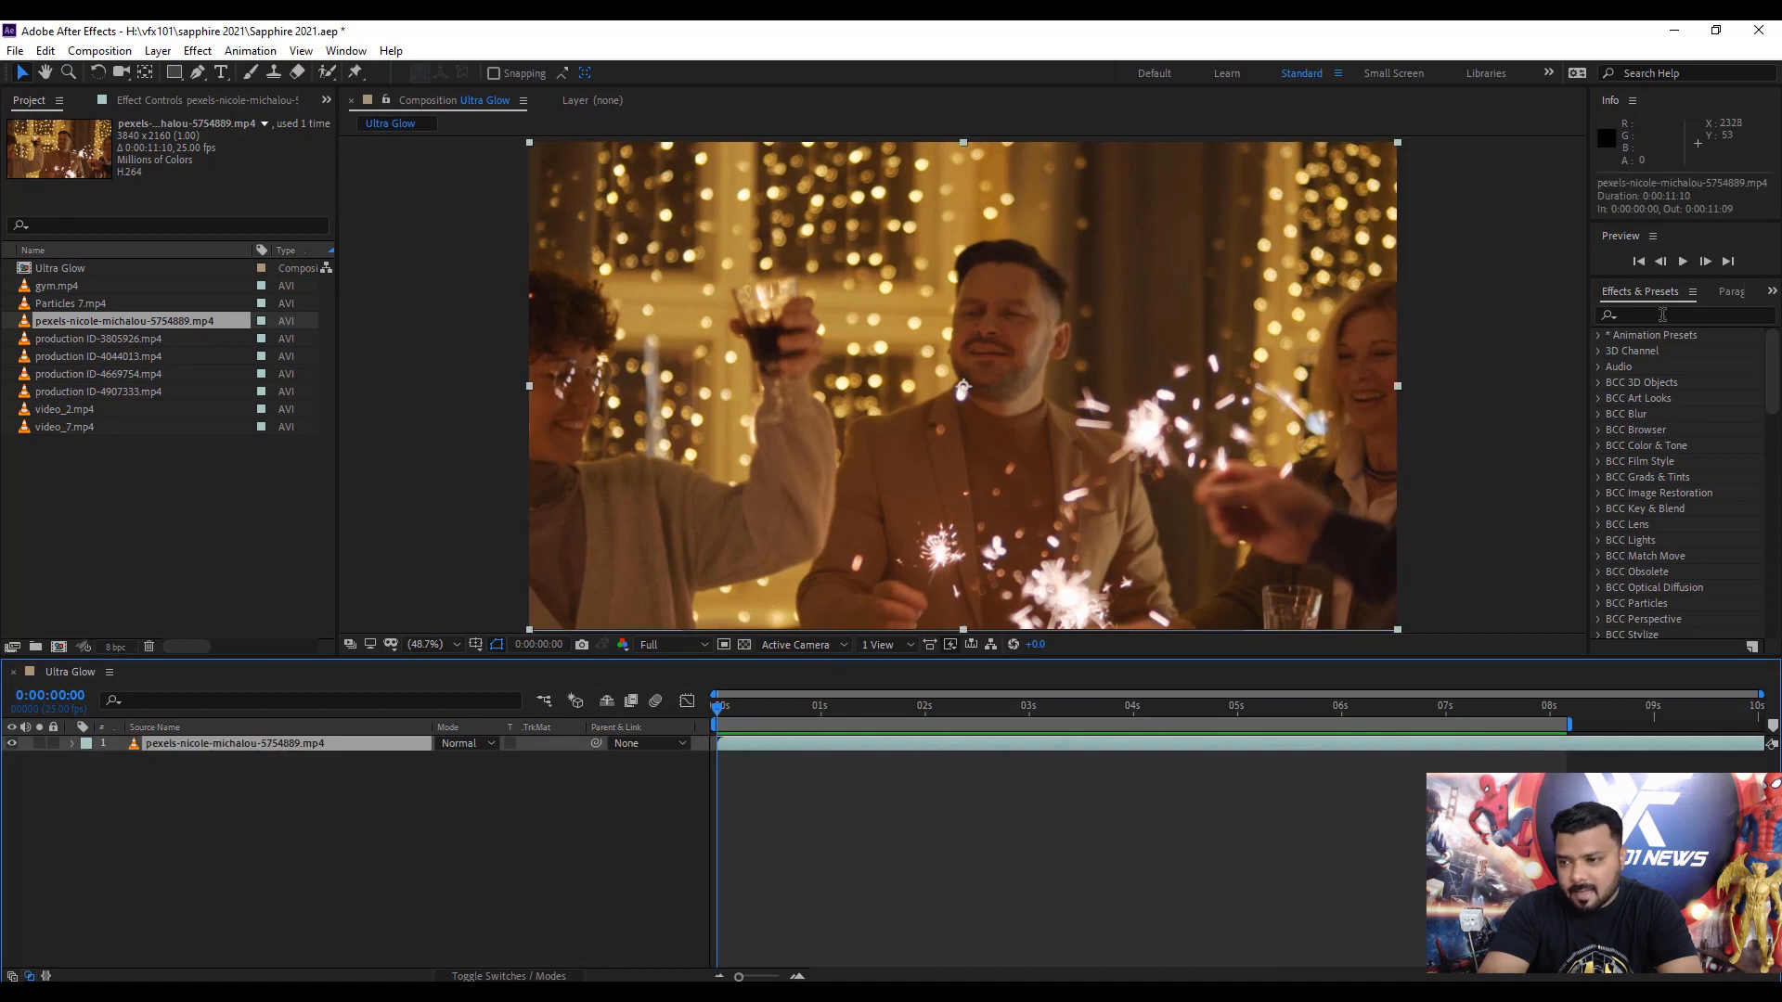
{"action": "type", "text": "ultra"}
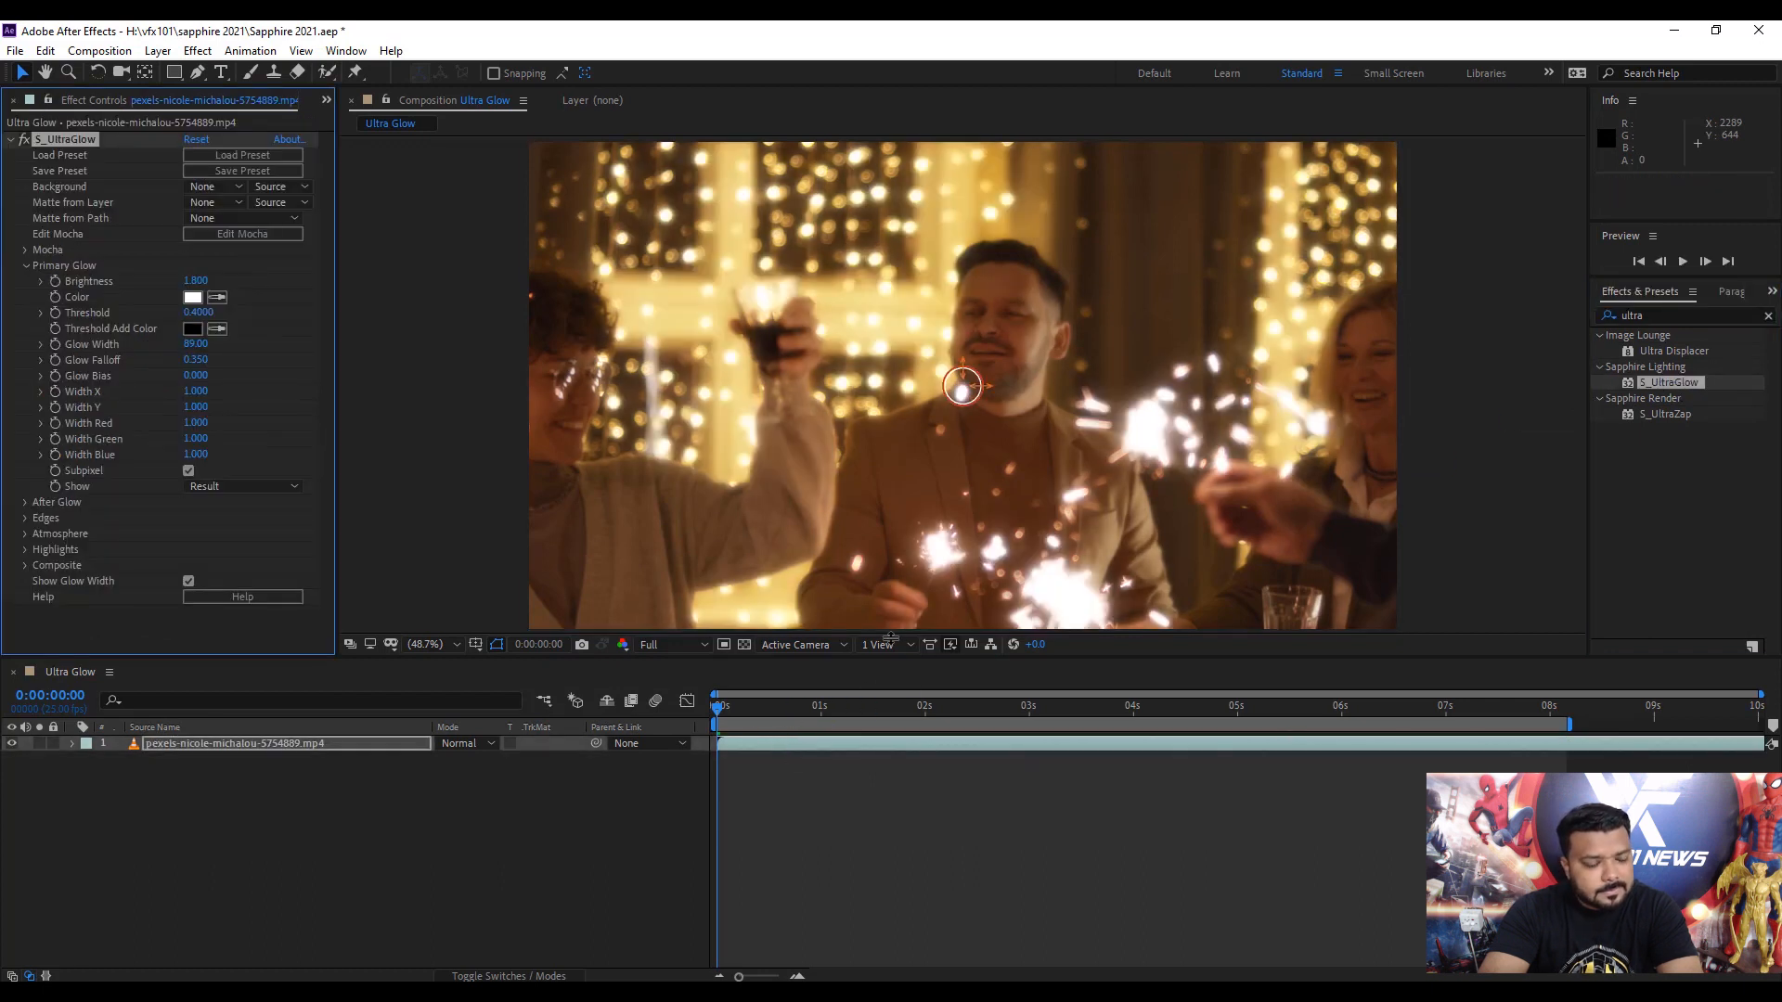
{"action": "left_click_drag", "start_coordinate": [195, 280], "coordinate": [227, 280]}
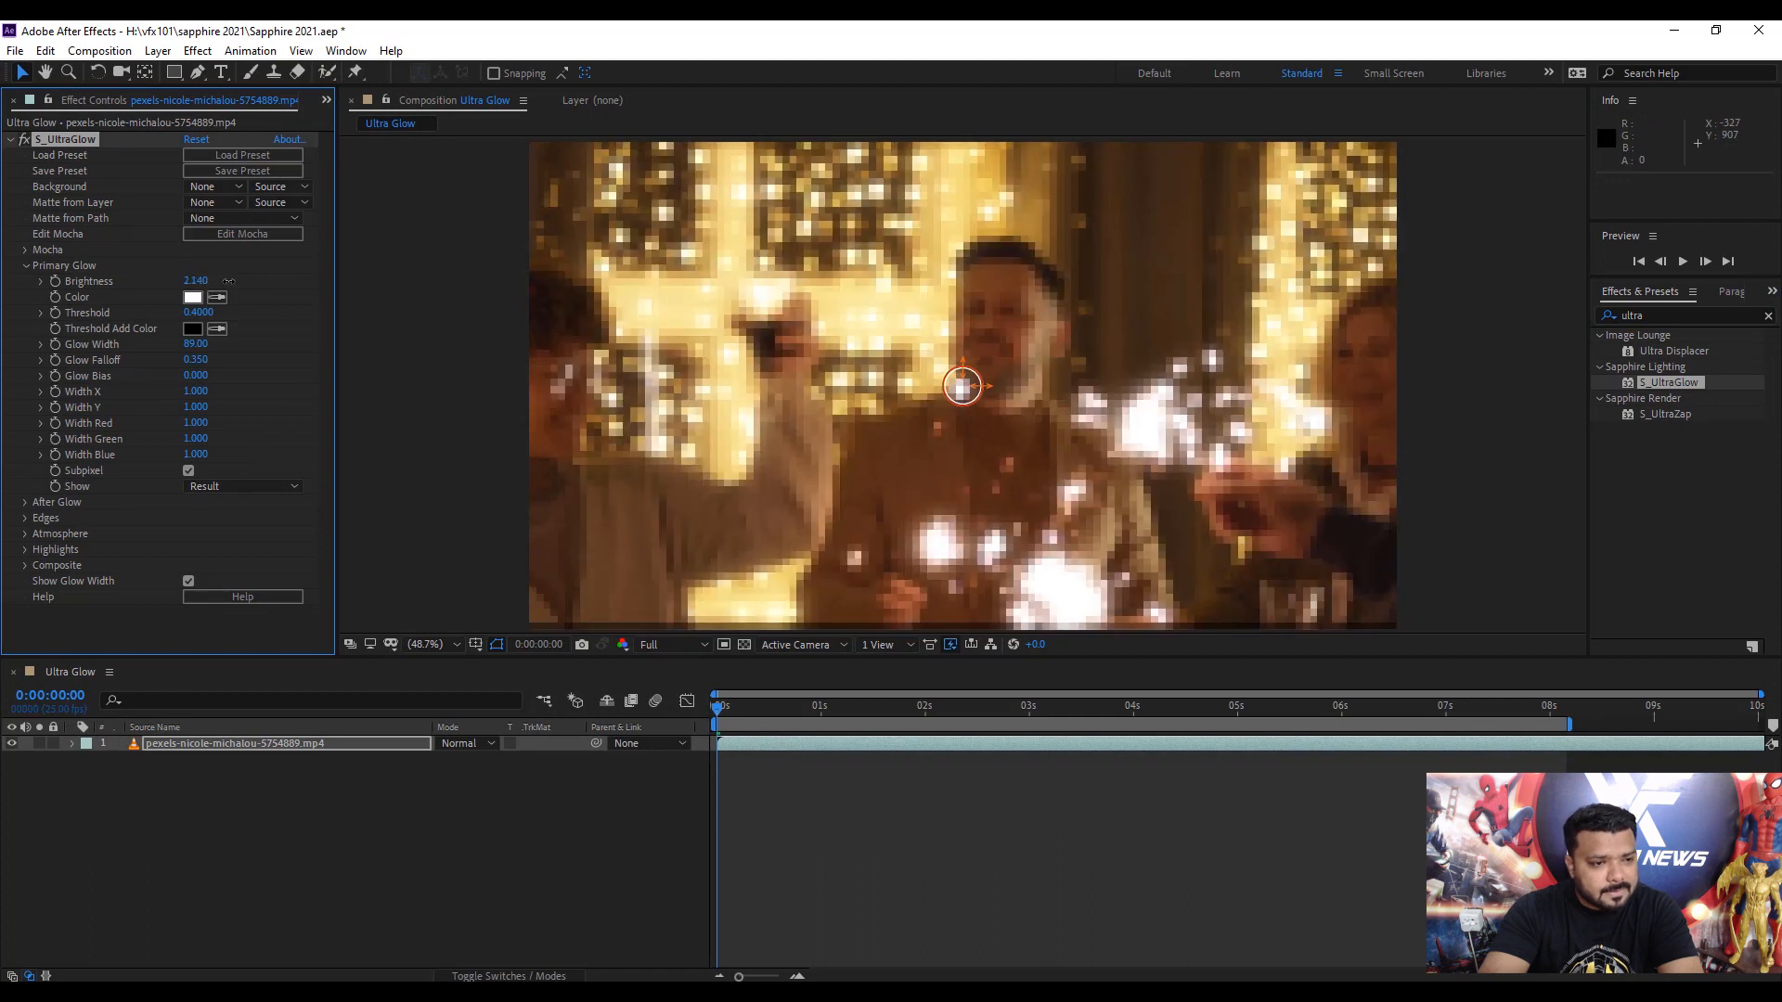
{"action": "left_click_drag", "start_coordinate": [195, 280], "coordinate": [199, 281]}
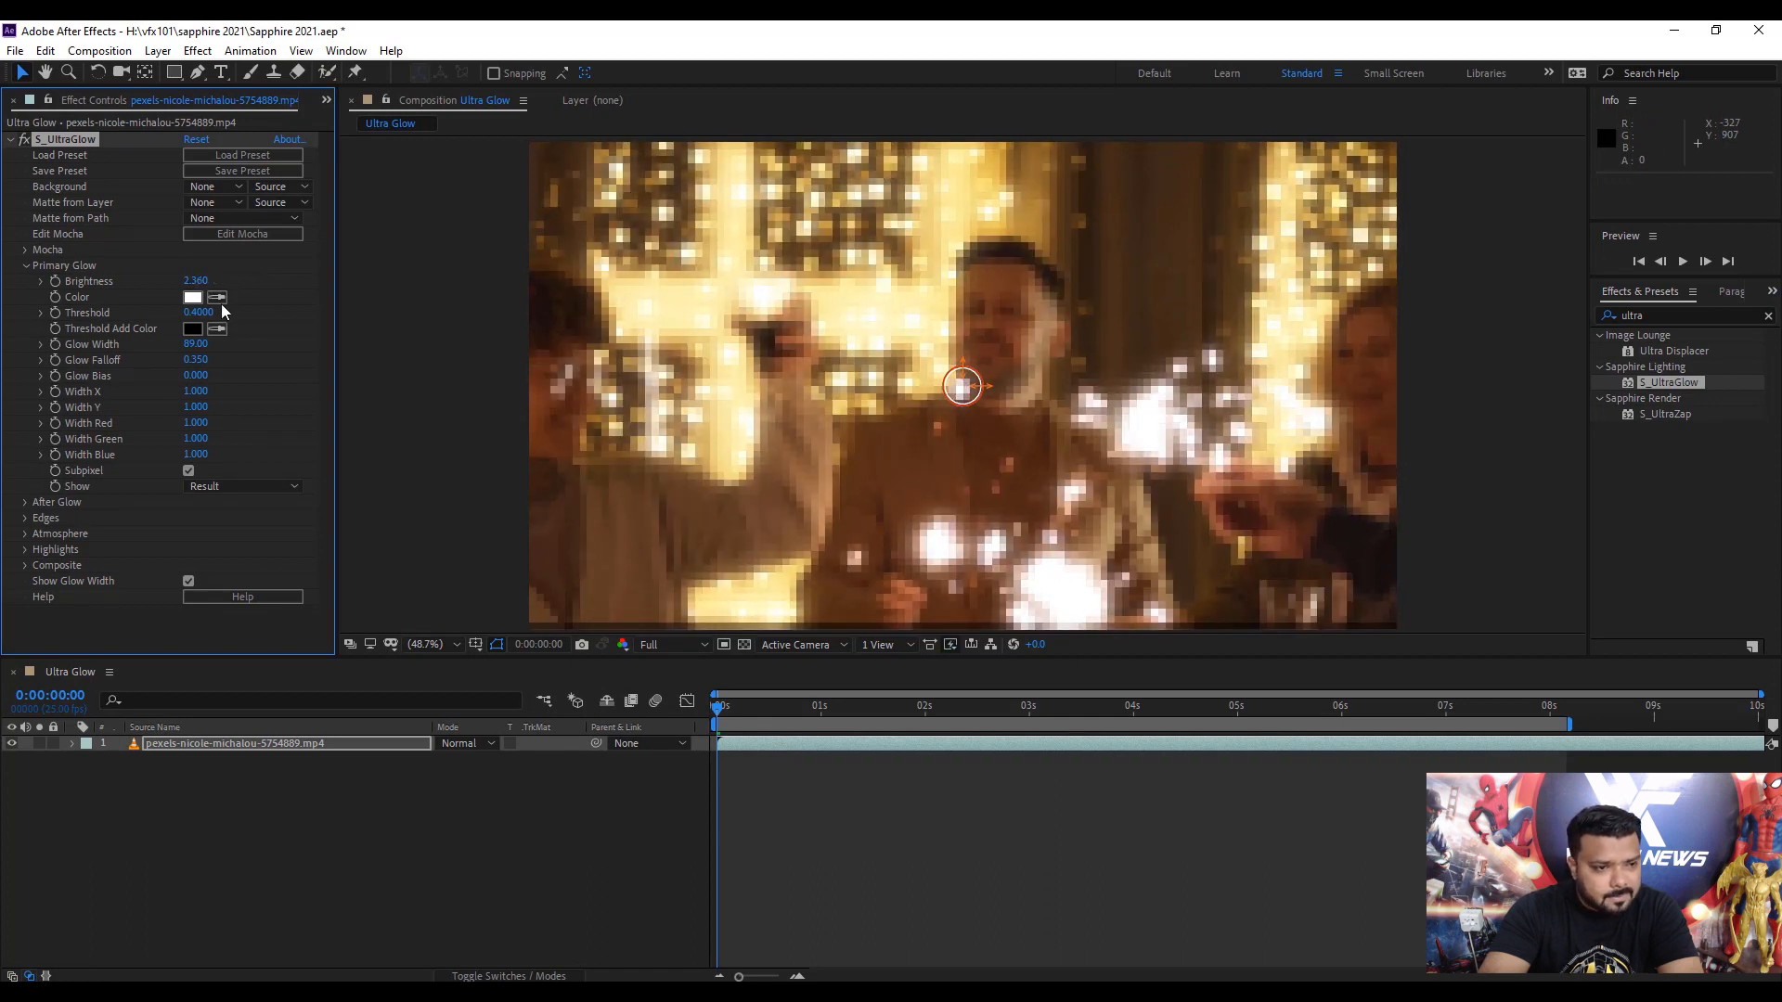
Tint the glow a pale cream colour.
{"action": "left_click", "coordinate": [191, 297]}
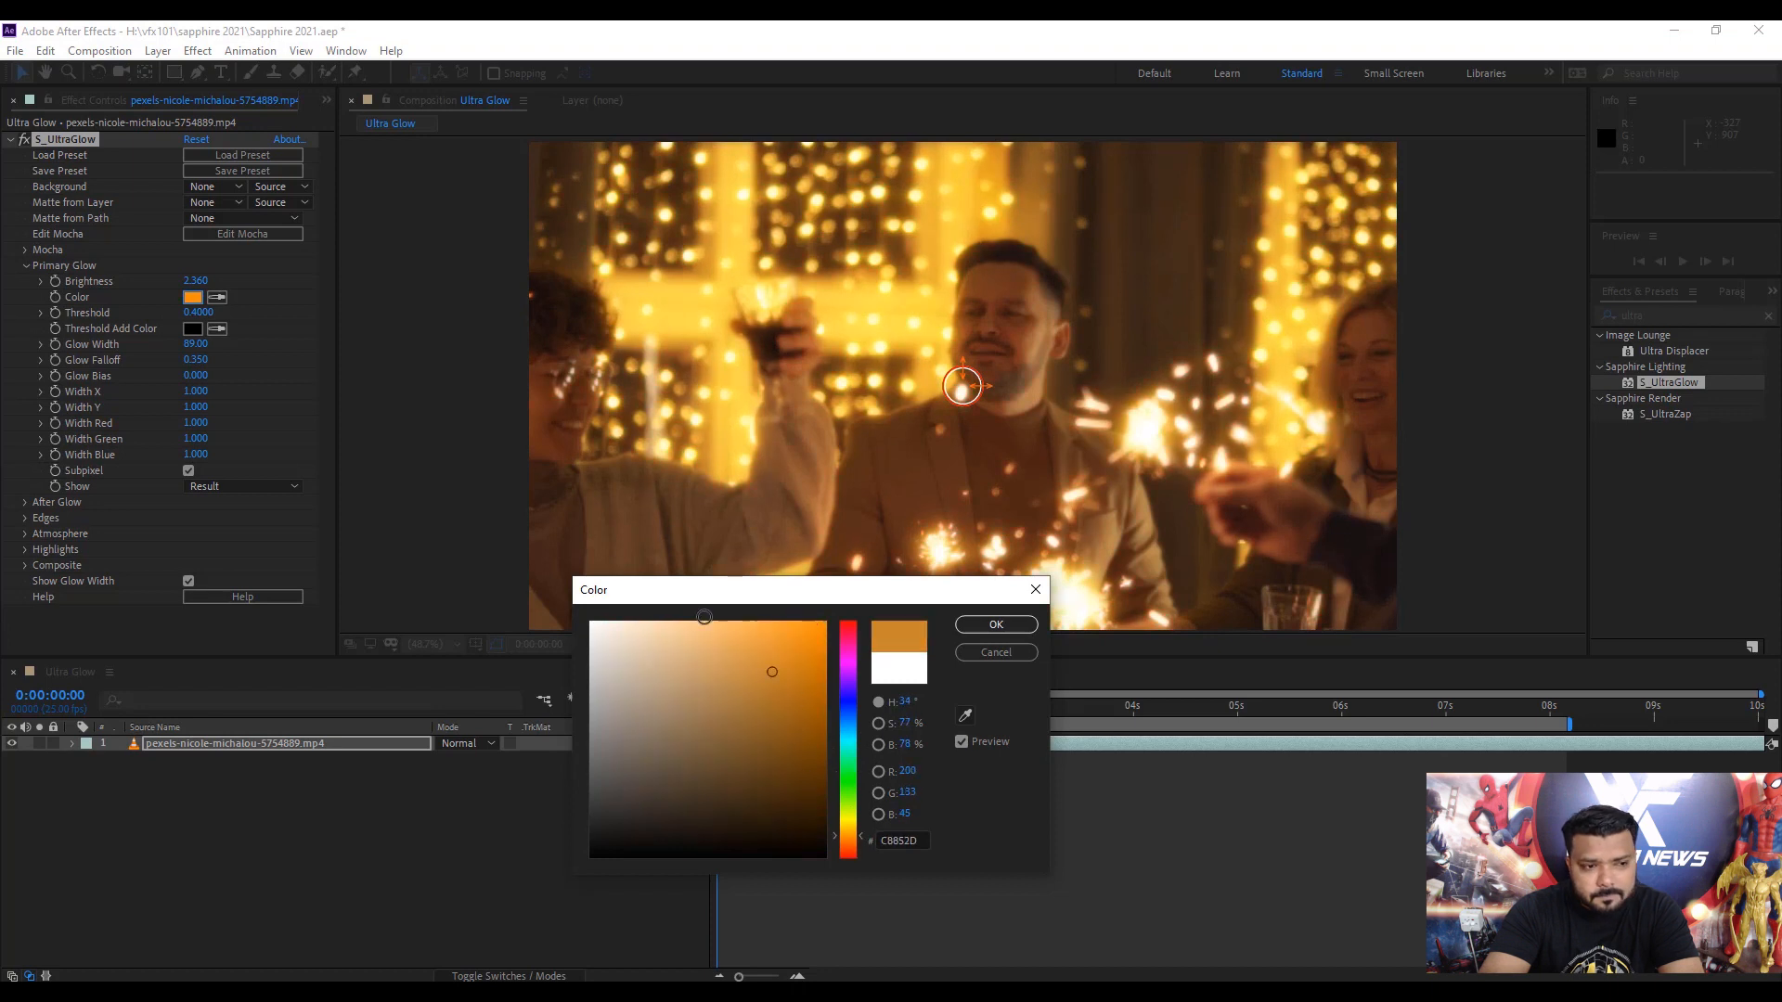
{"action": "left_click", "coordinate": [654, 622]}
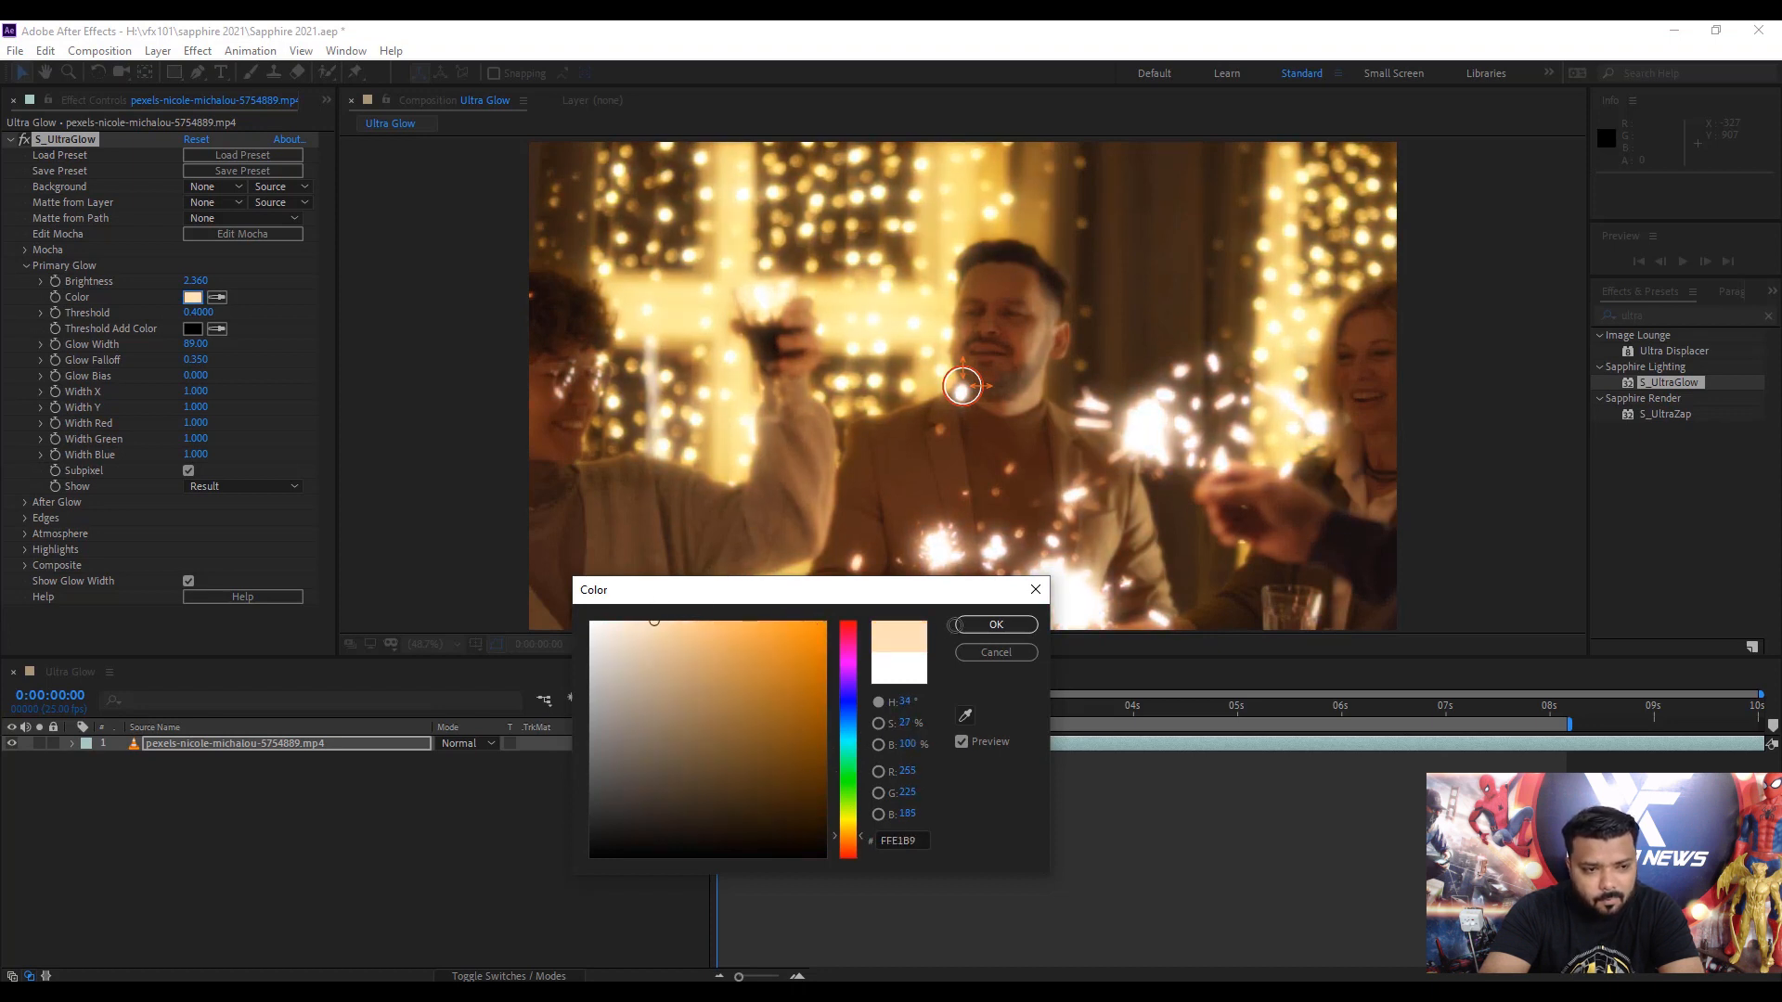
{"action": "left_click", "coordinate": [995, 625]}
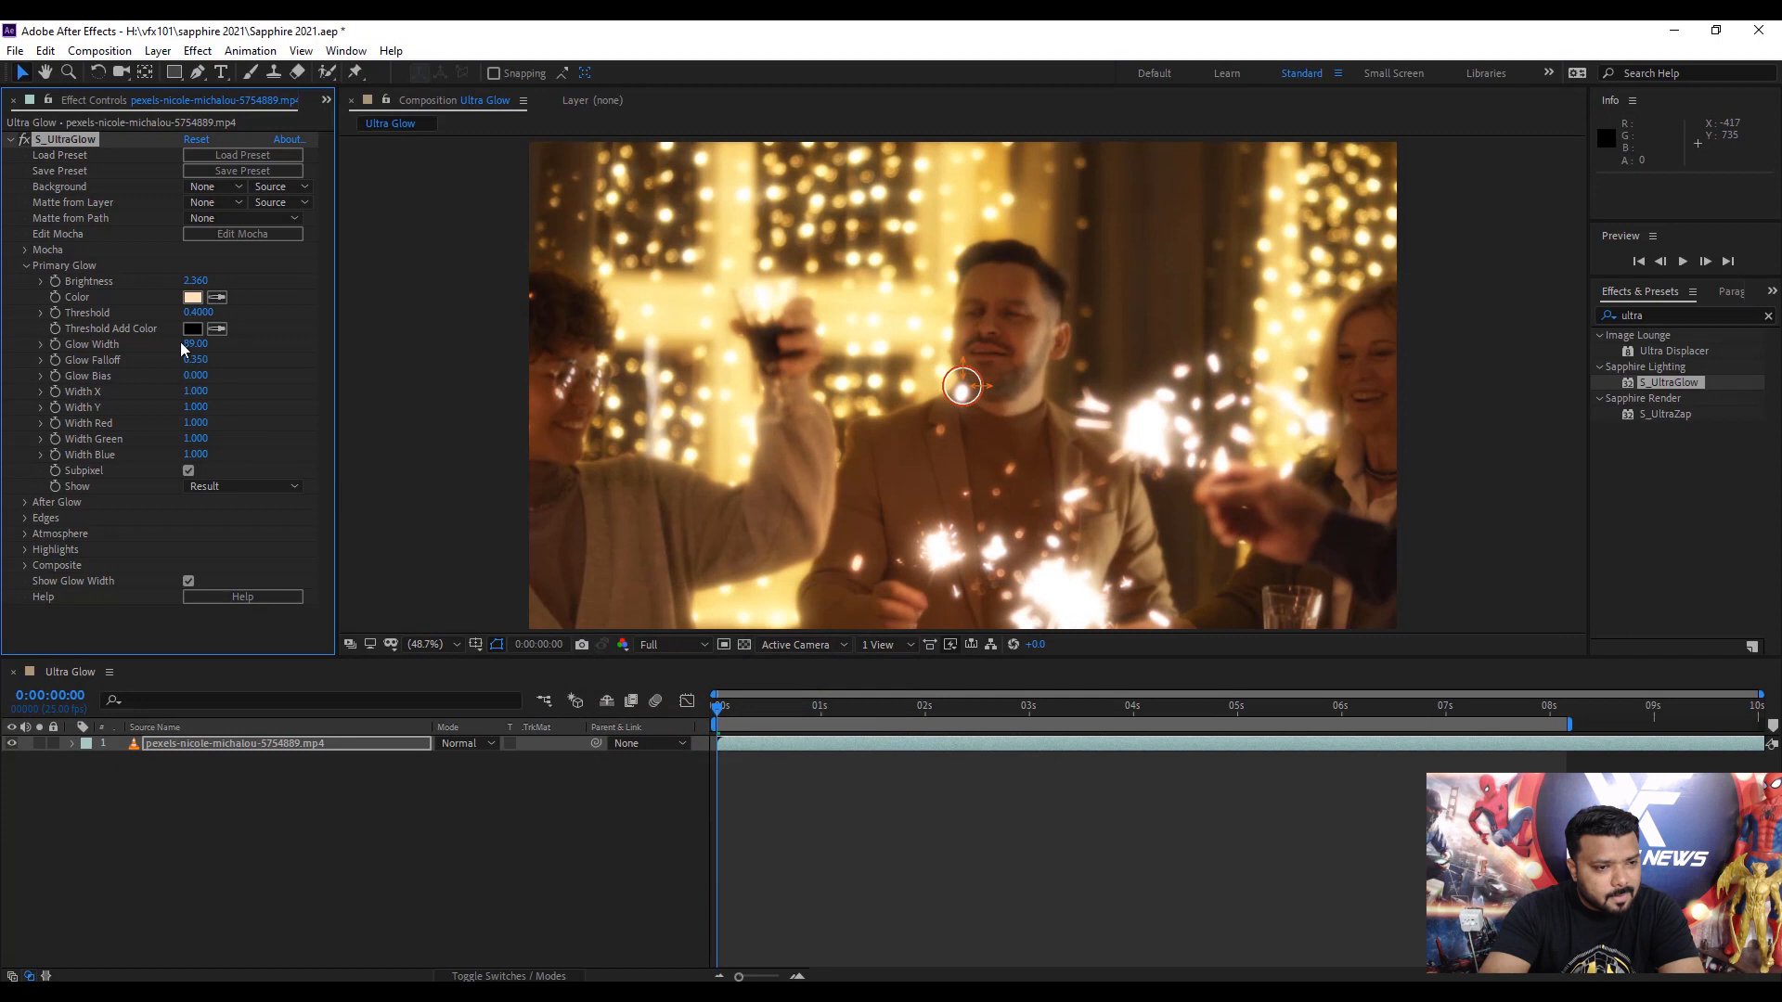
Widen the glow to Glow Width 255 and stretch it horizontally with Glow X about 3.45.
{"action": "left_click_drag", "start_coordinate": [193, 344], "coordinate": [284, 343]}
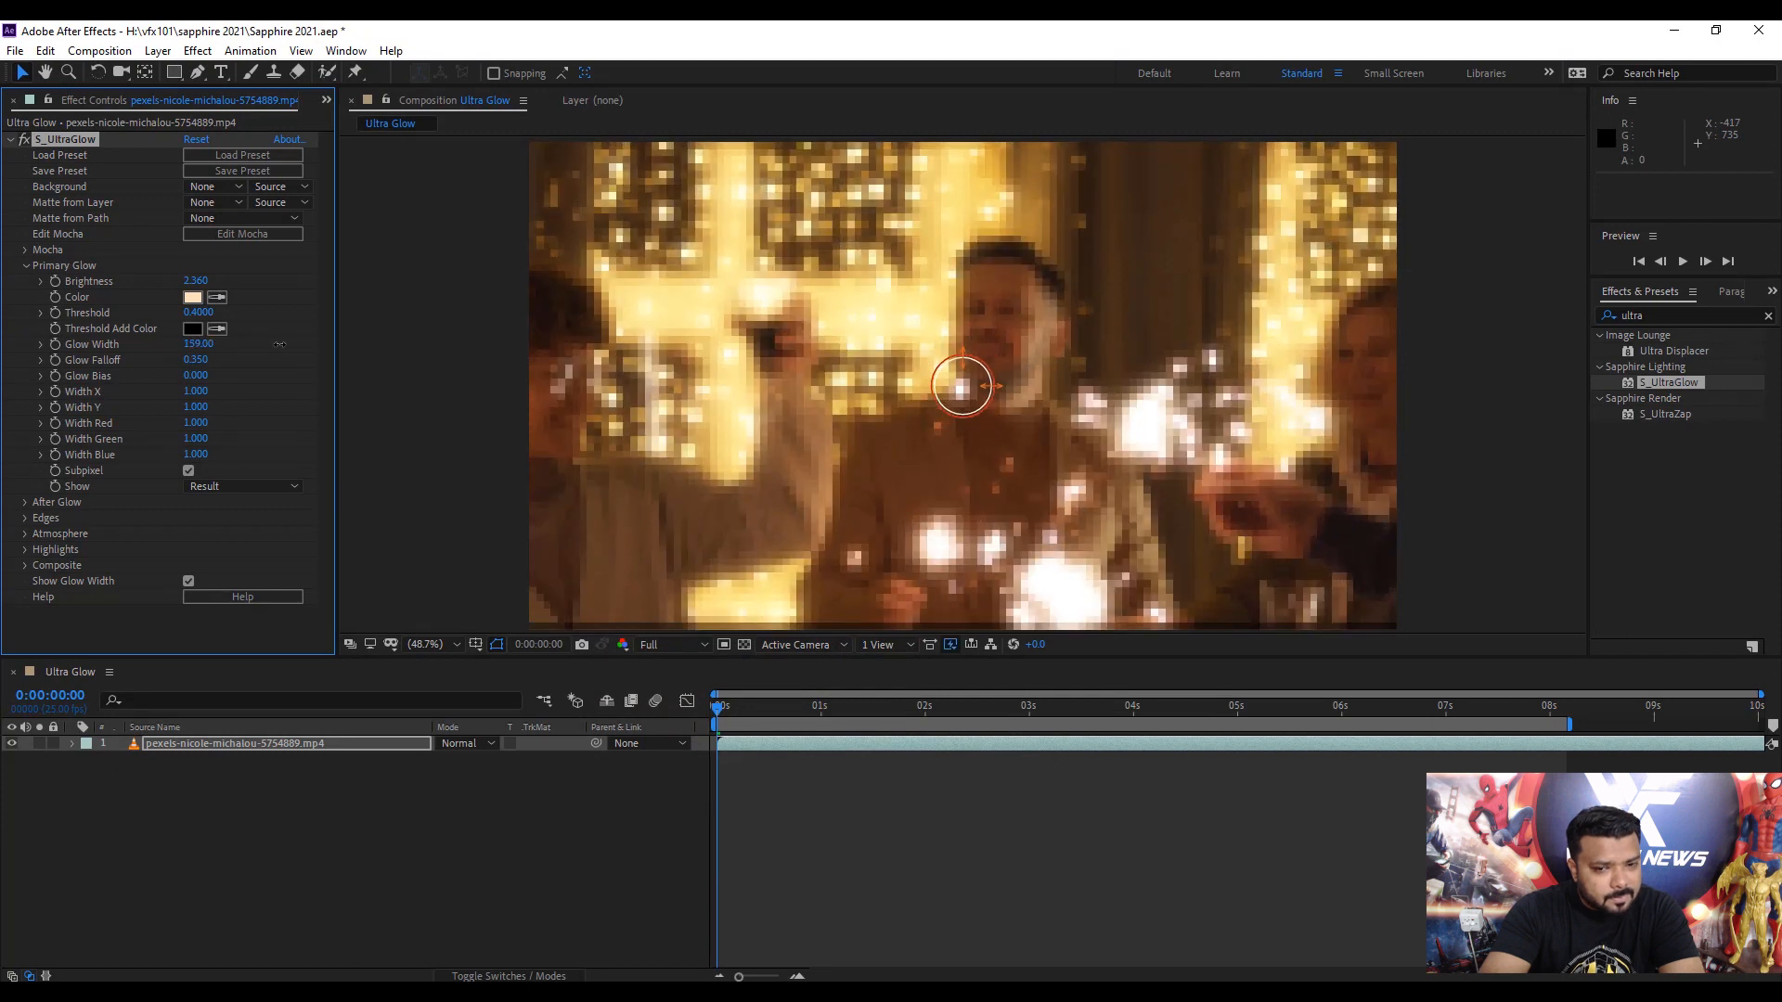
{"action": "left_click_drag", "start_coordinate": [195, 344], "coordinate": [285, 343]}
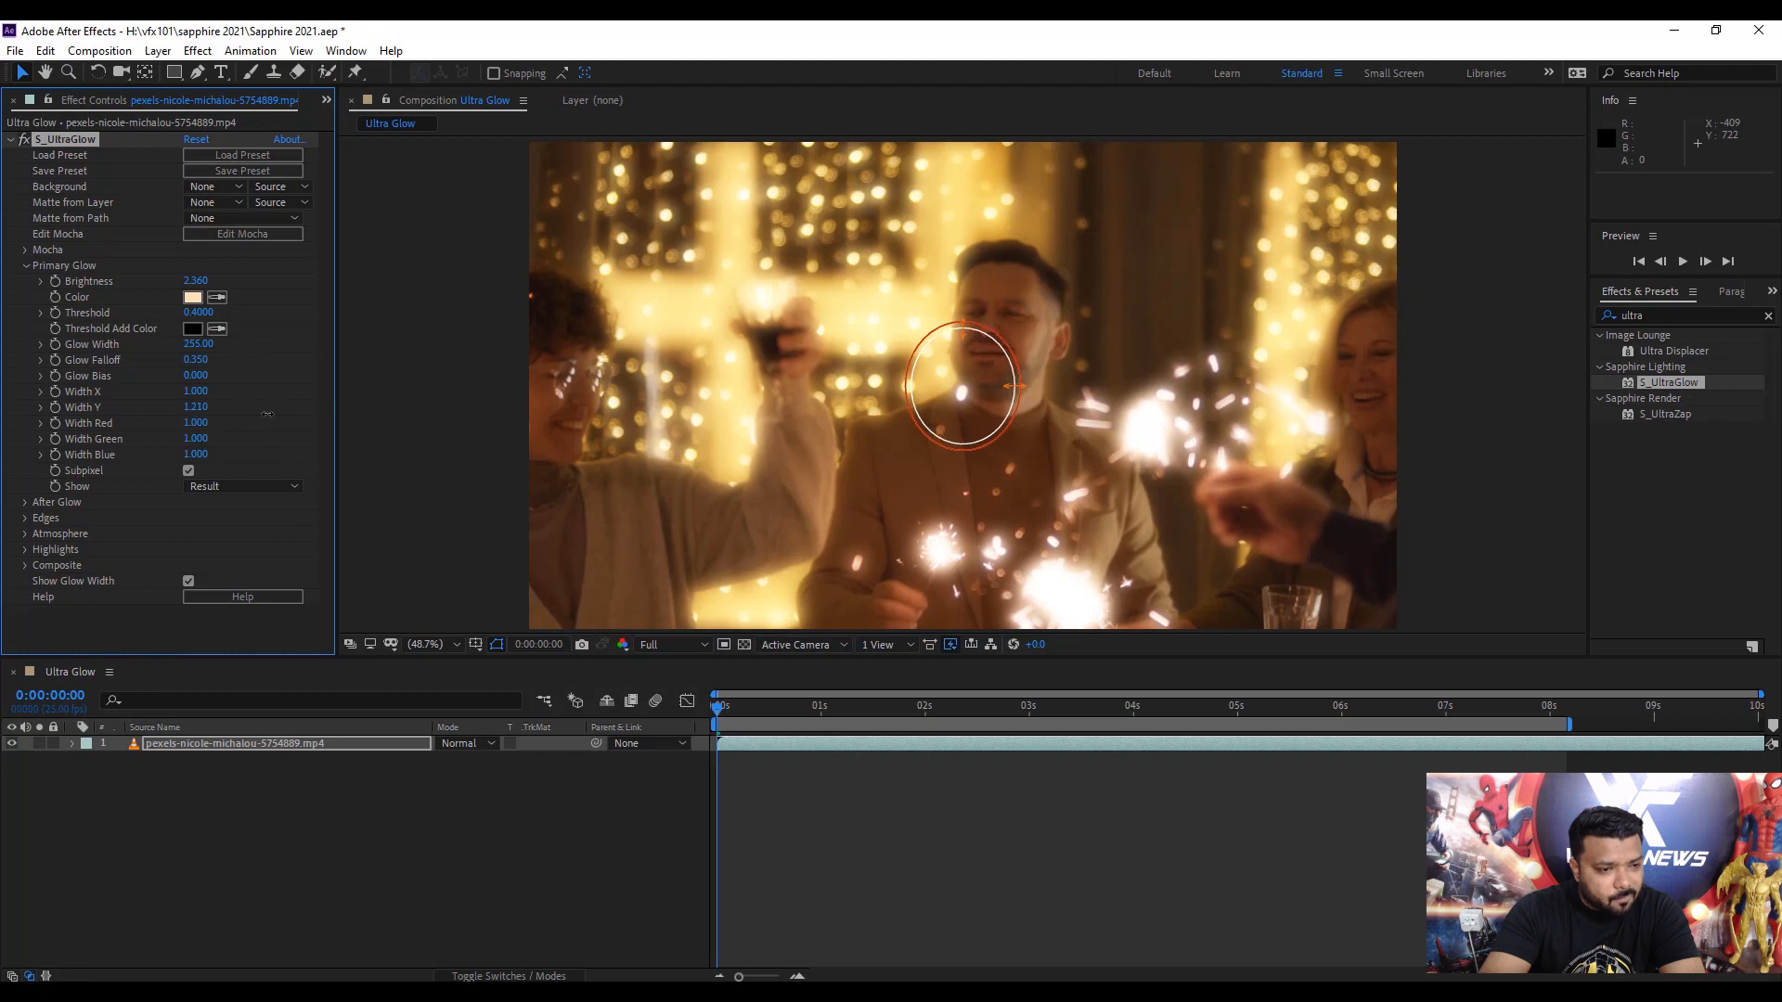
{"action": "left_click_drag", "start_coordinate": [195, 407], "coordinate": [195, 406]}
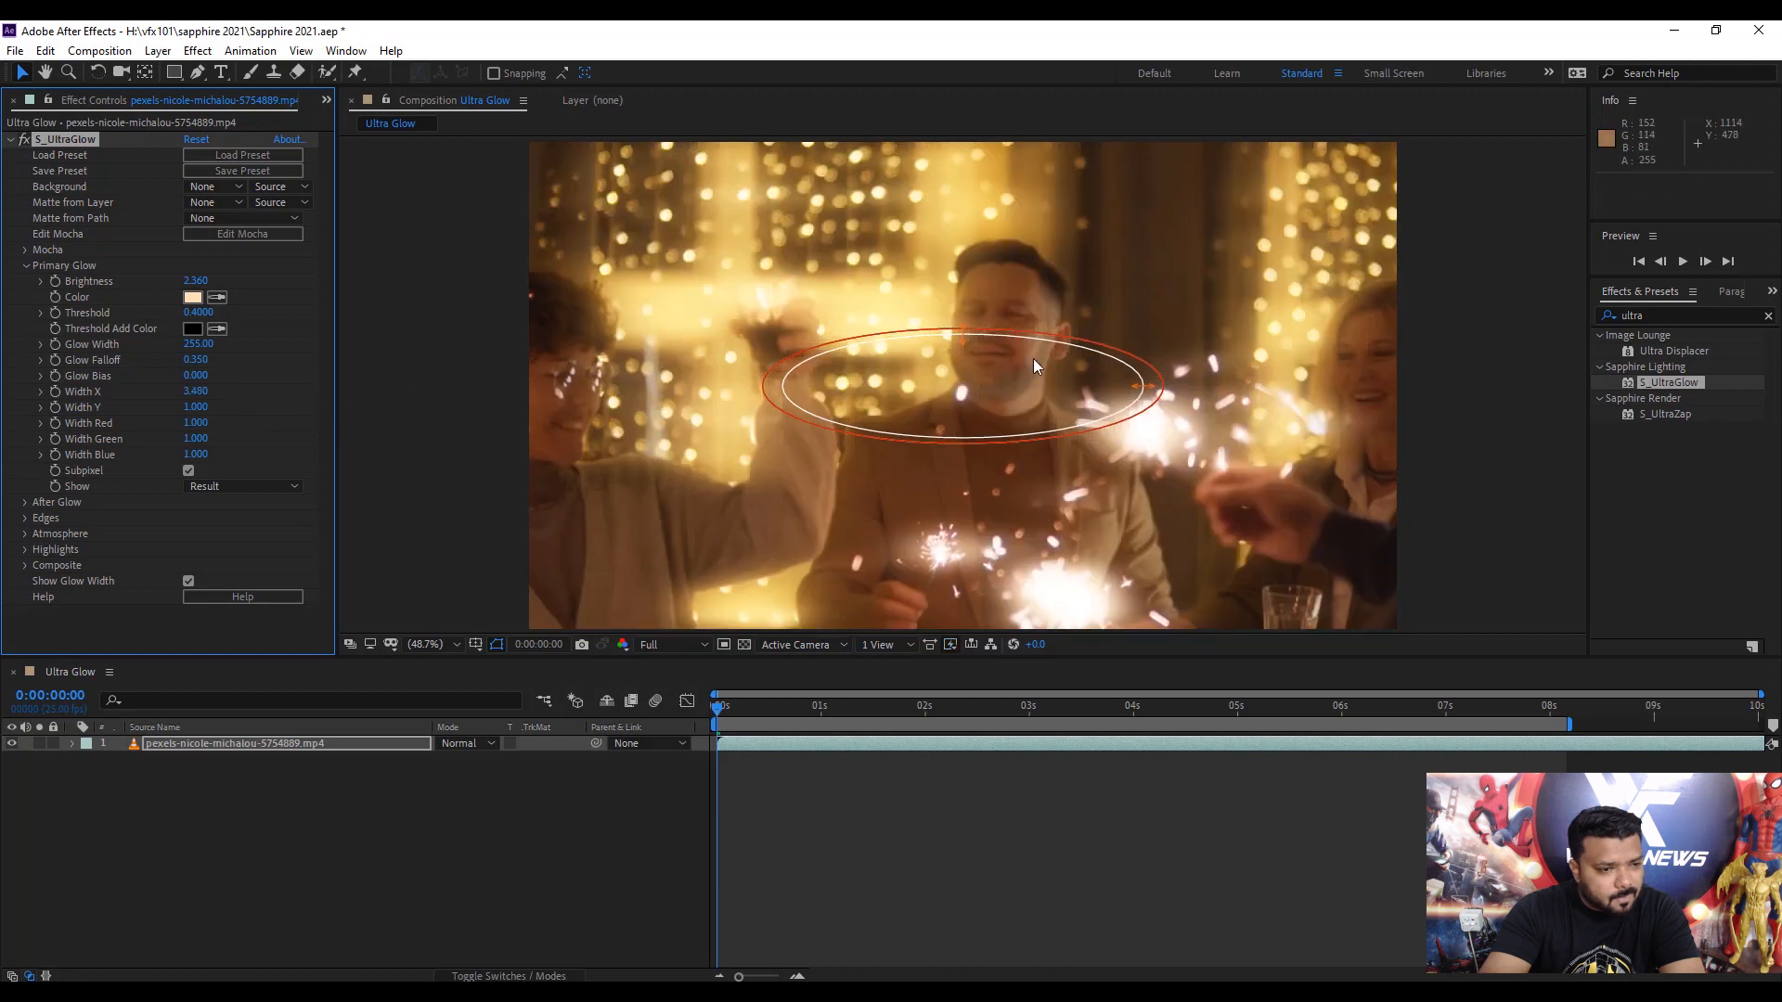
{"action": "mouse_move", "coordinate": [1036, 362]}
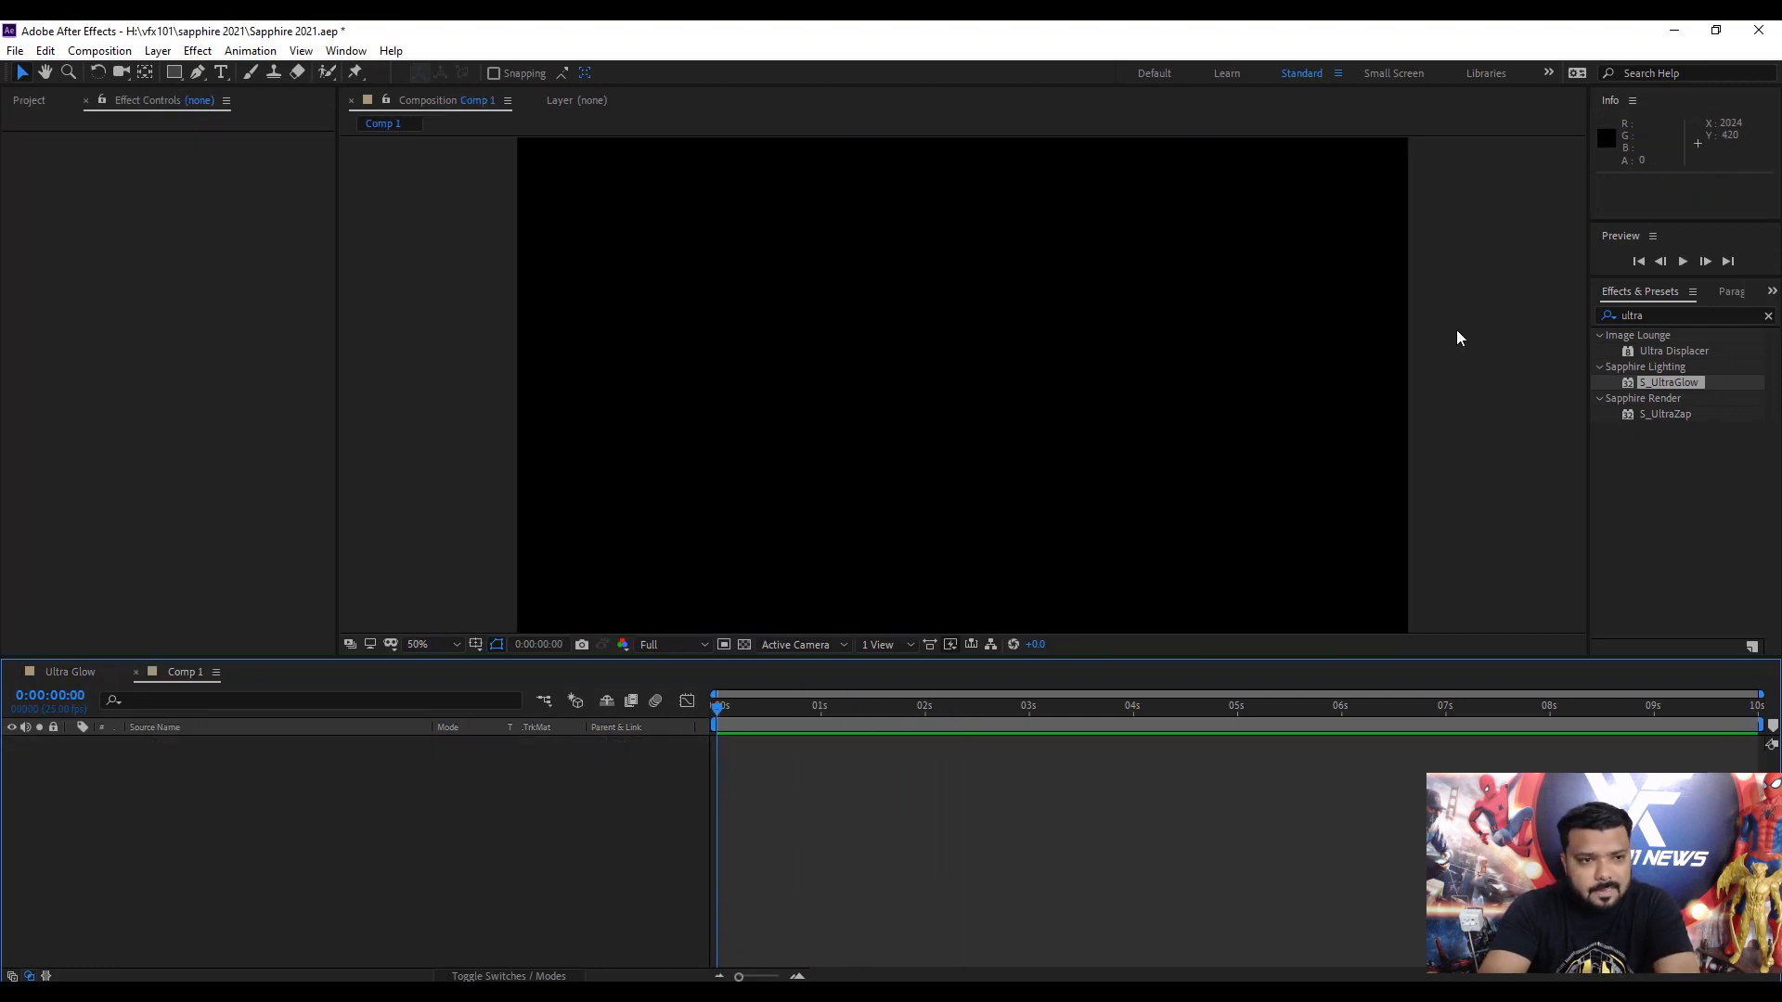
Add a large white Bebas text layer reading 'ULTRA ZAP' in Comp 1.
{"action": "left_click", "coordinate": [221, 72]}
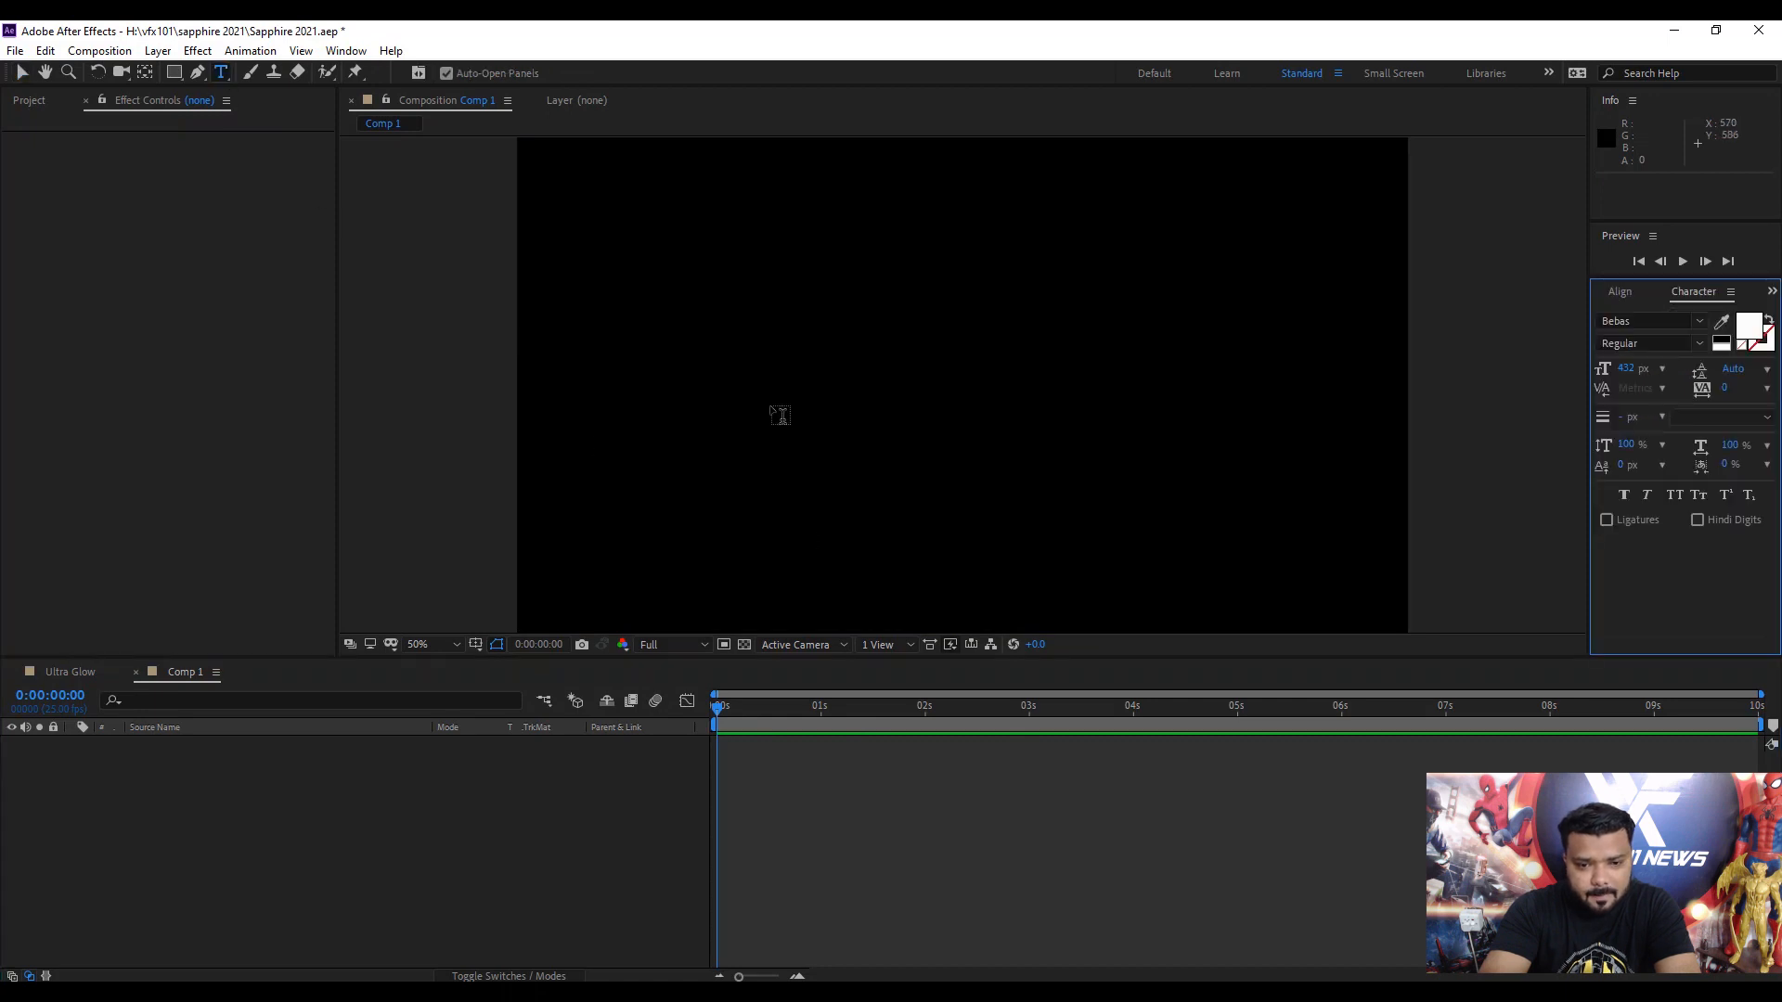
{"action": "type", "text": "U"}
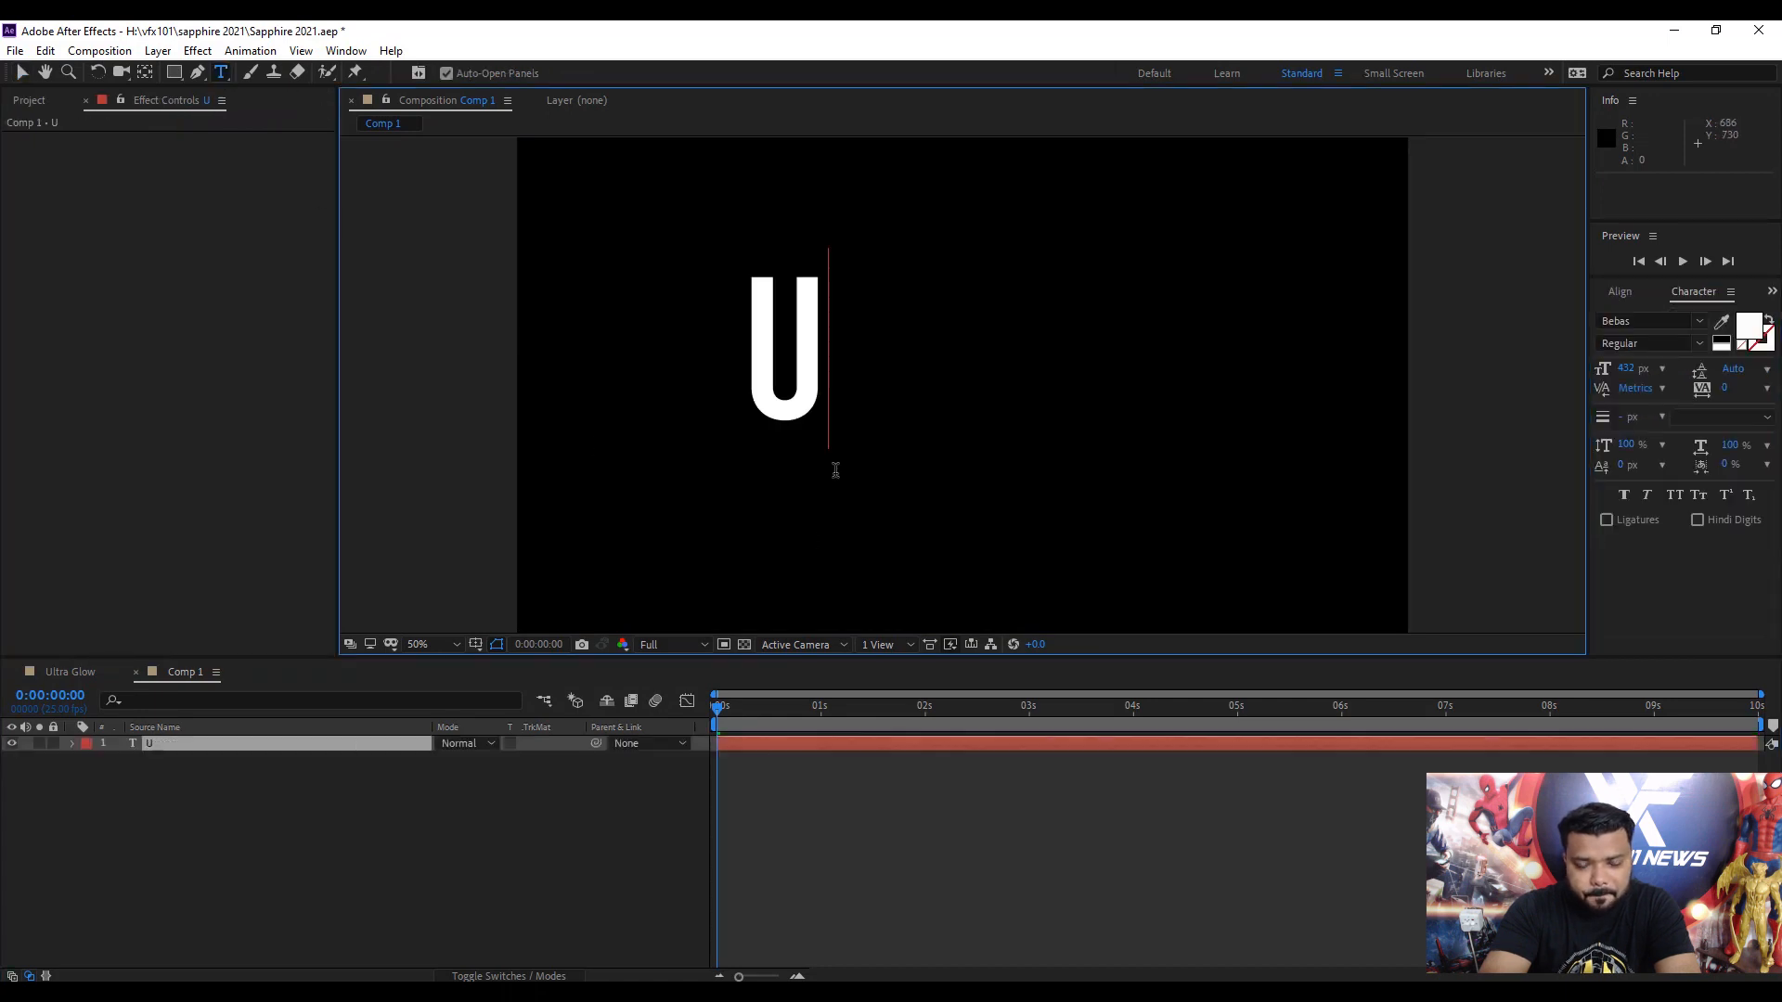
{"action": "type", "text": "LTRA"}
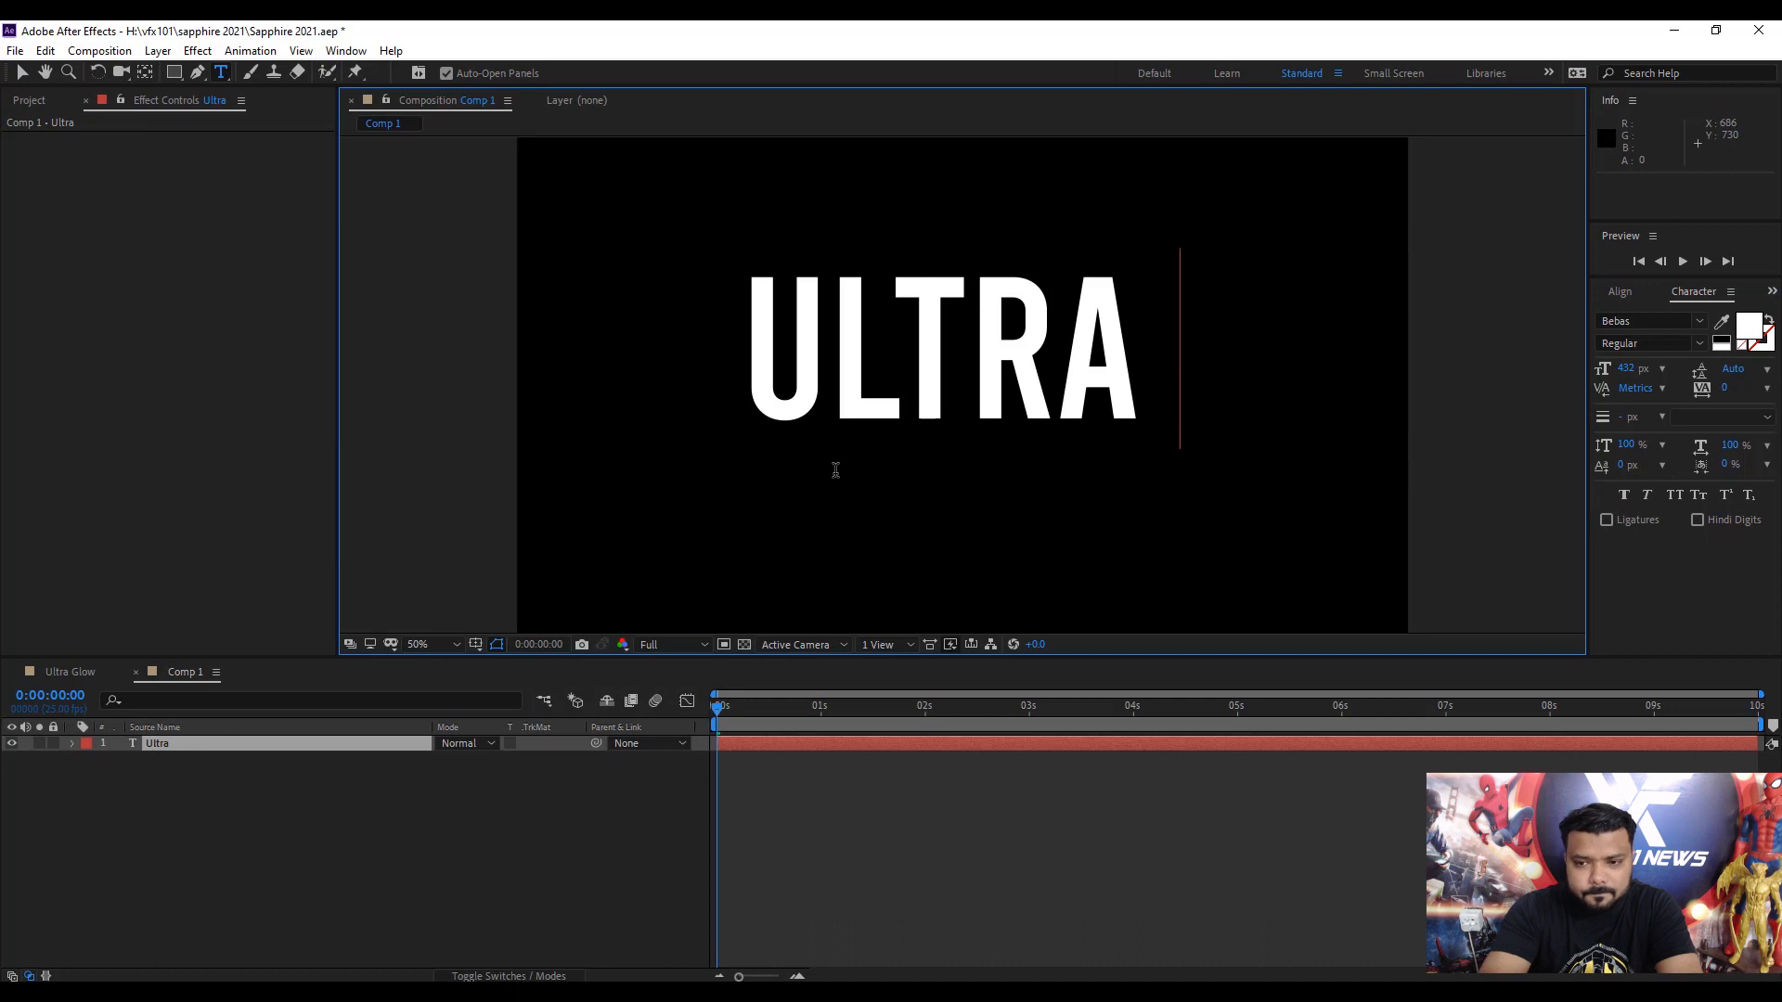
{"action": "type", "text": "ZAP"}
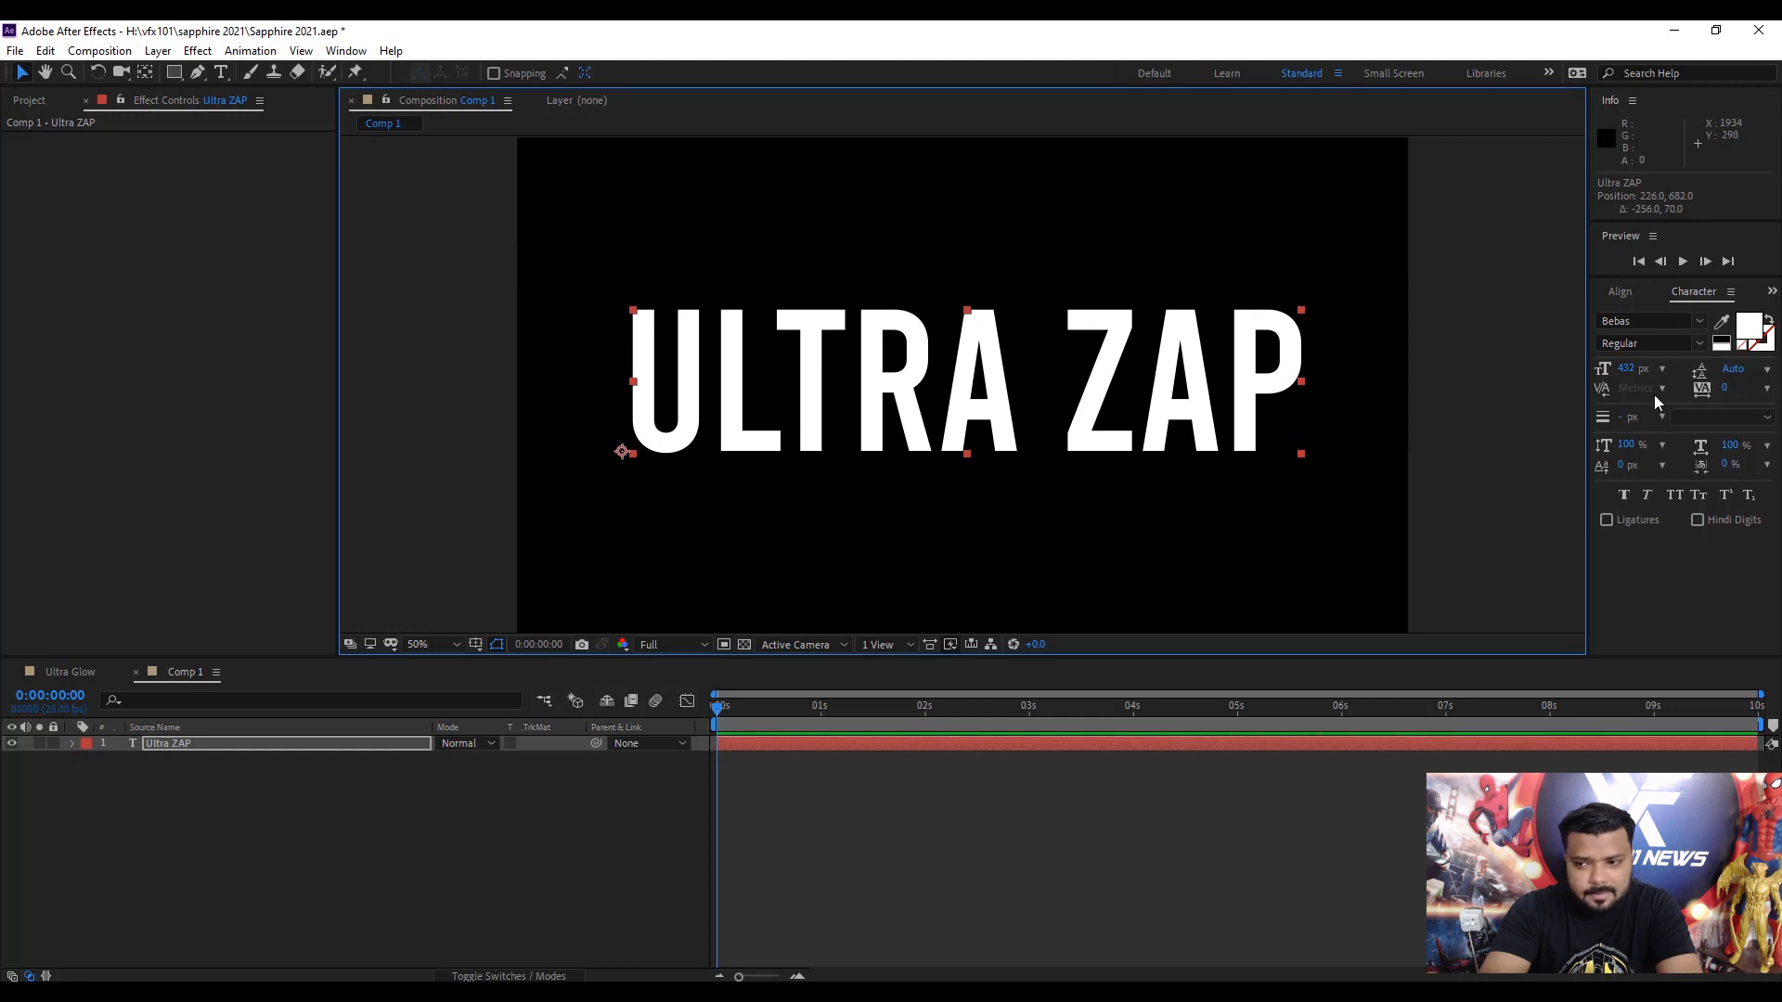
Apply S_UltraZap in UltraZapAEPath mode to the text, with lower Bolt Width, Wrinkle Amp and Curve Amp.
{"action": "left_click", "coordinate": [1734, 292]}
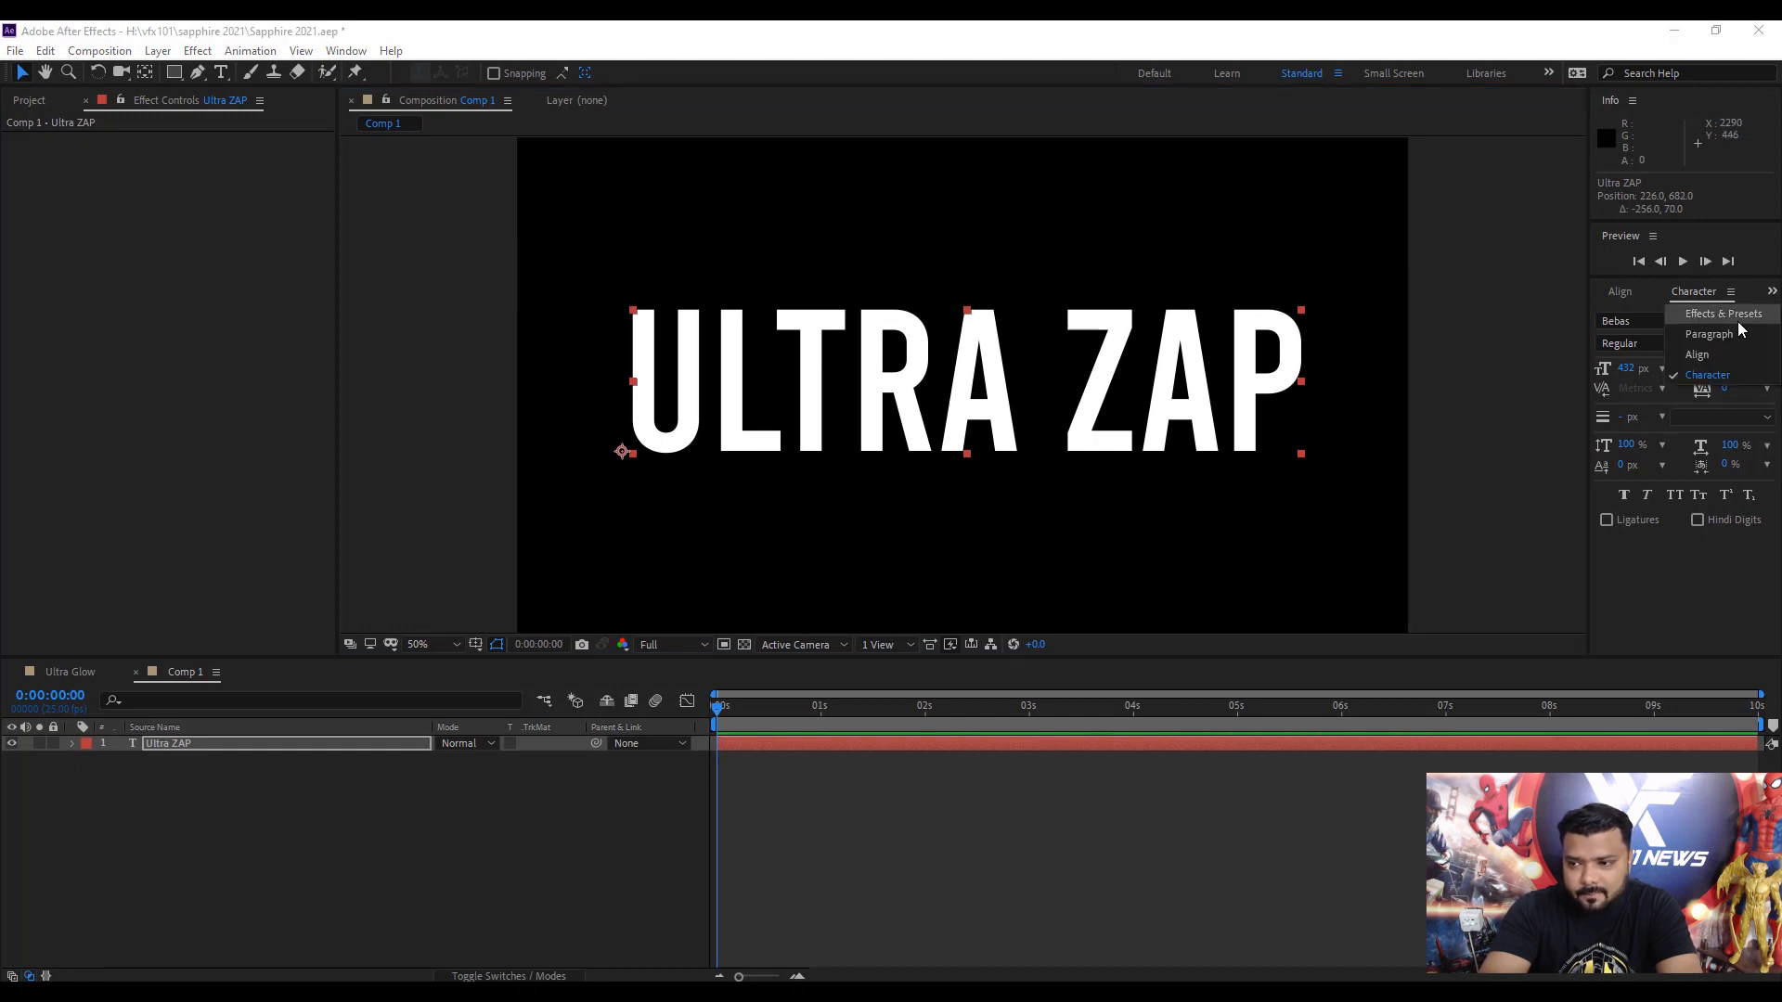
{"action": "left_click", "coordinate": [1723, 314]}
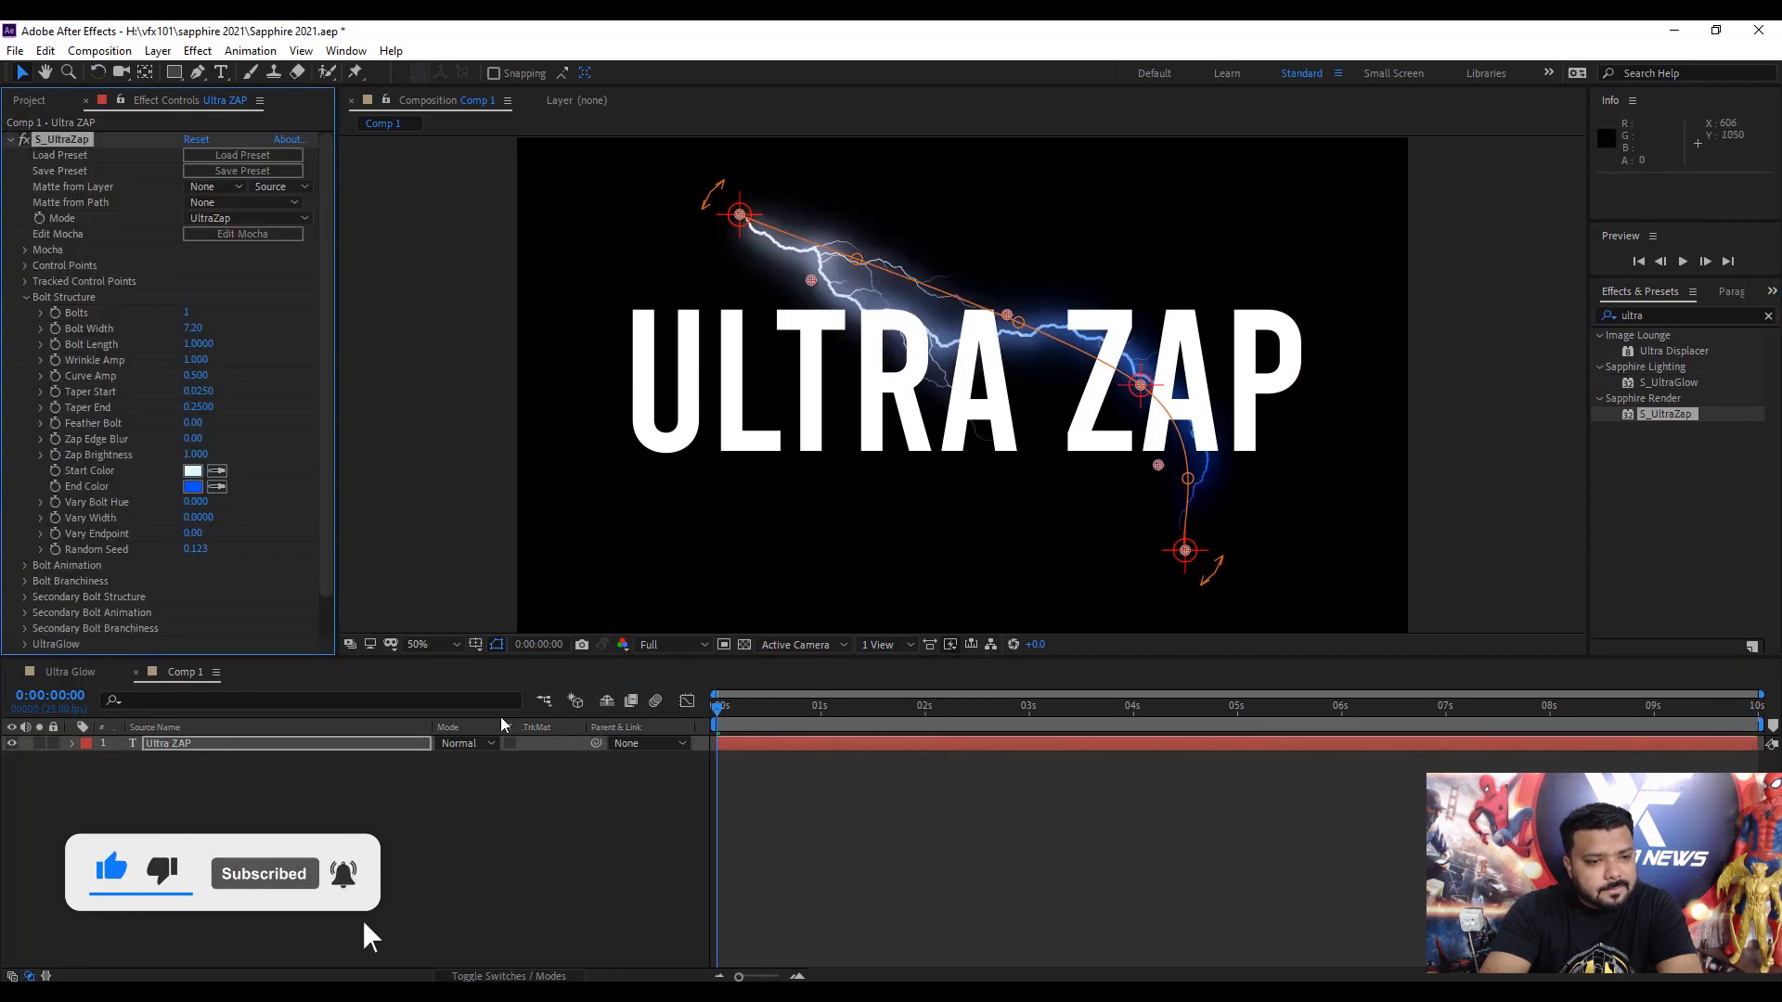
{"action": "left_click", "coordinate": [830, 706]}
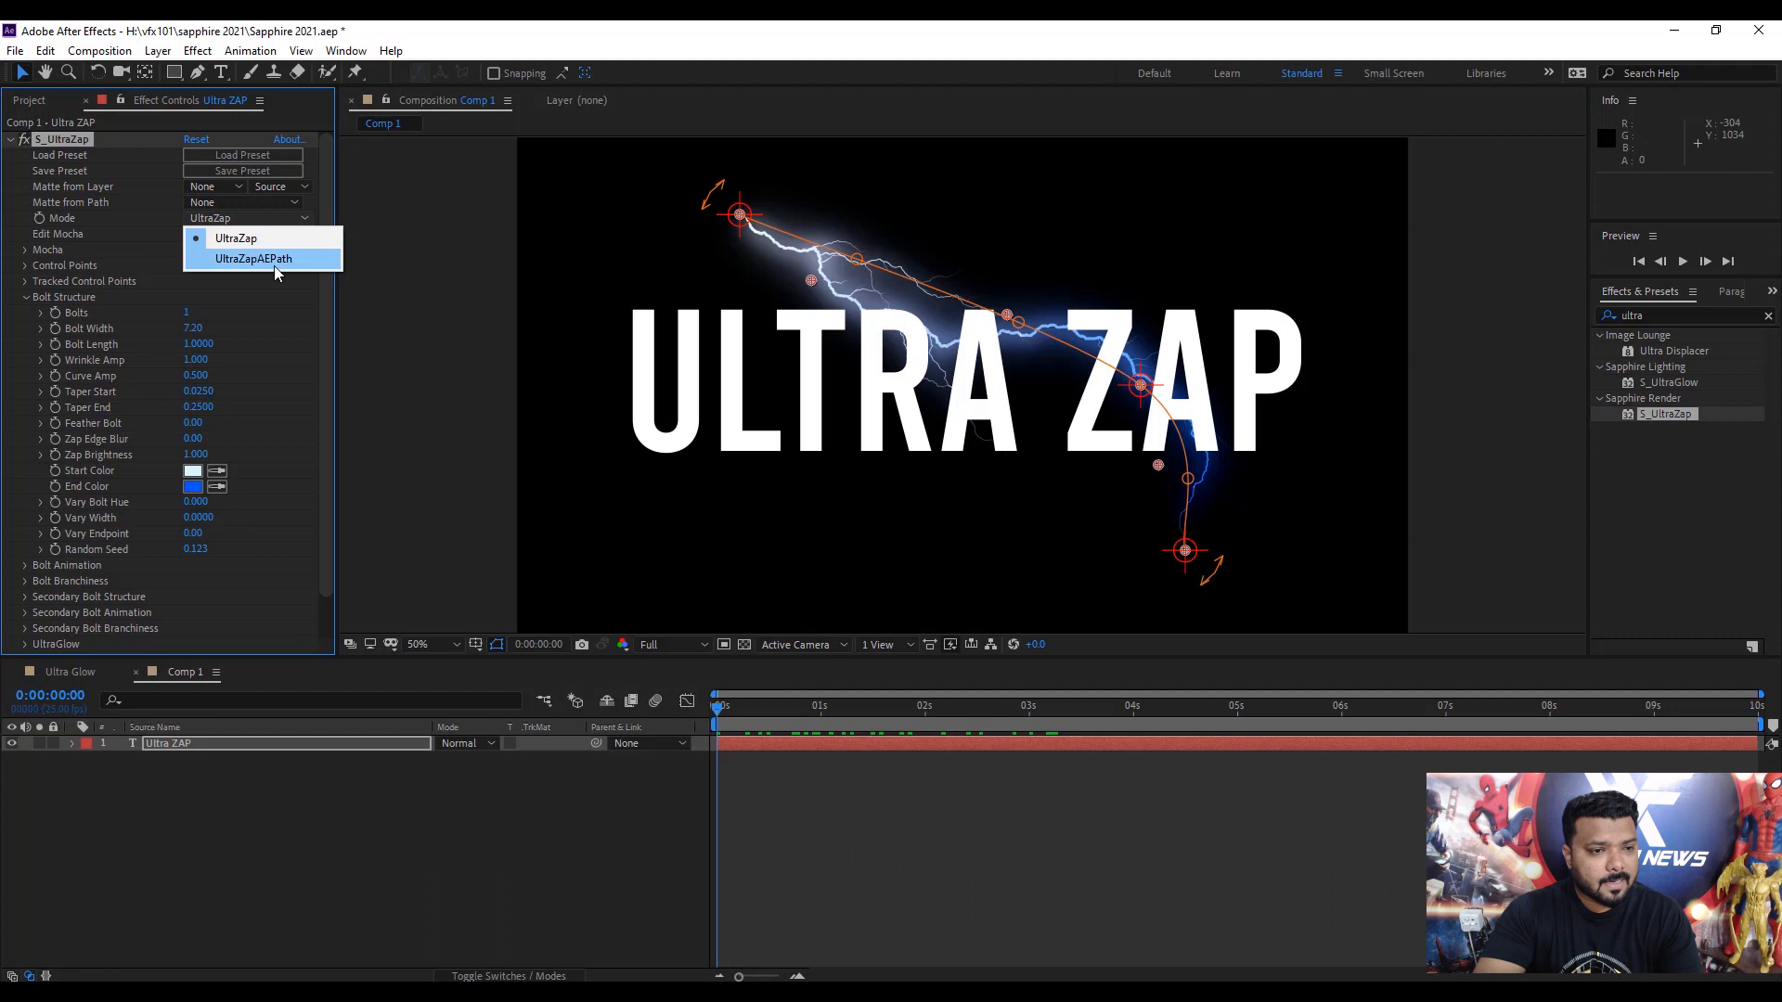
{"action": "left_click", "coordinate": [255, 258]}
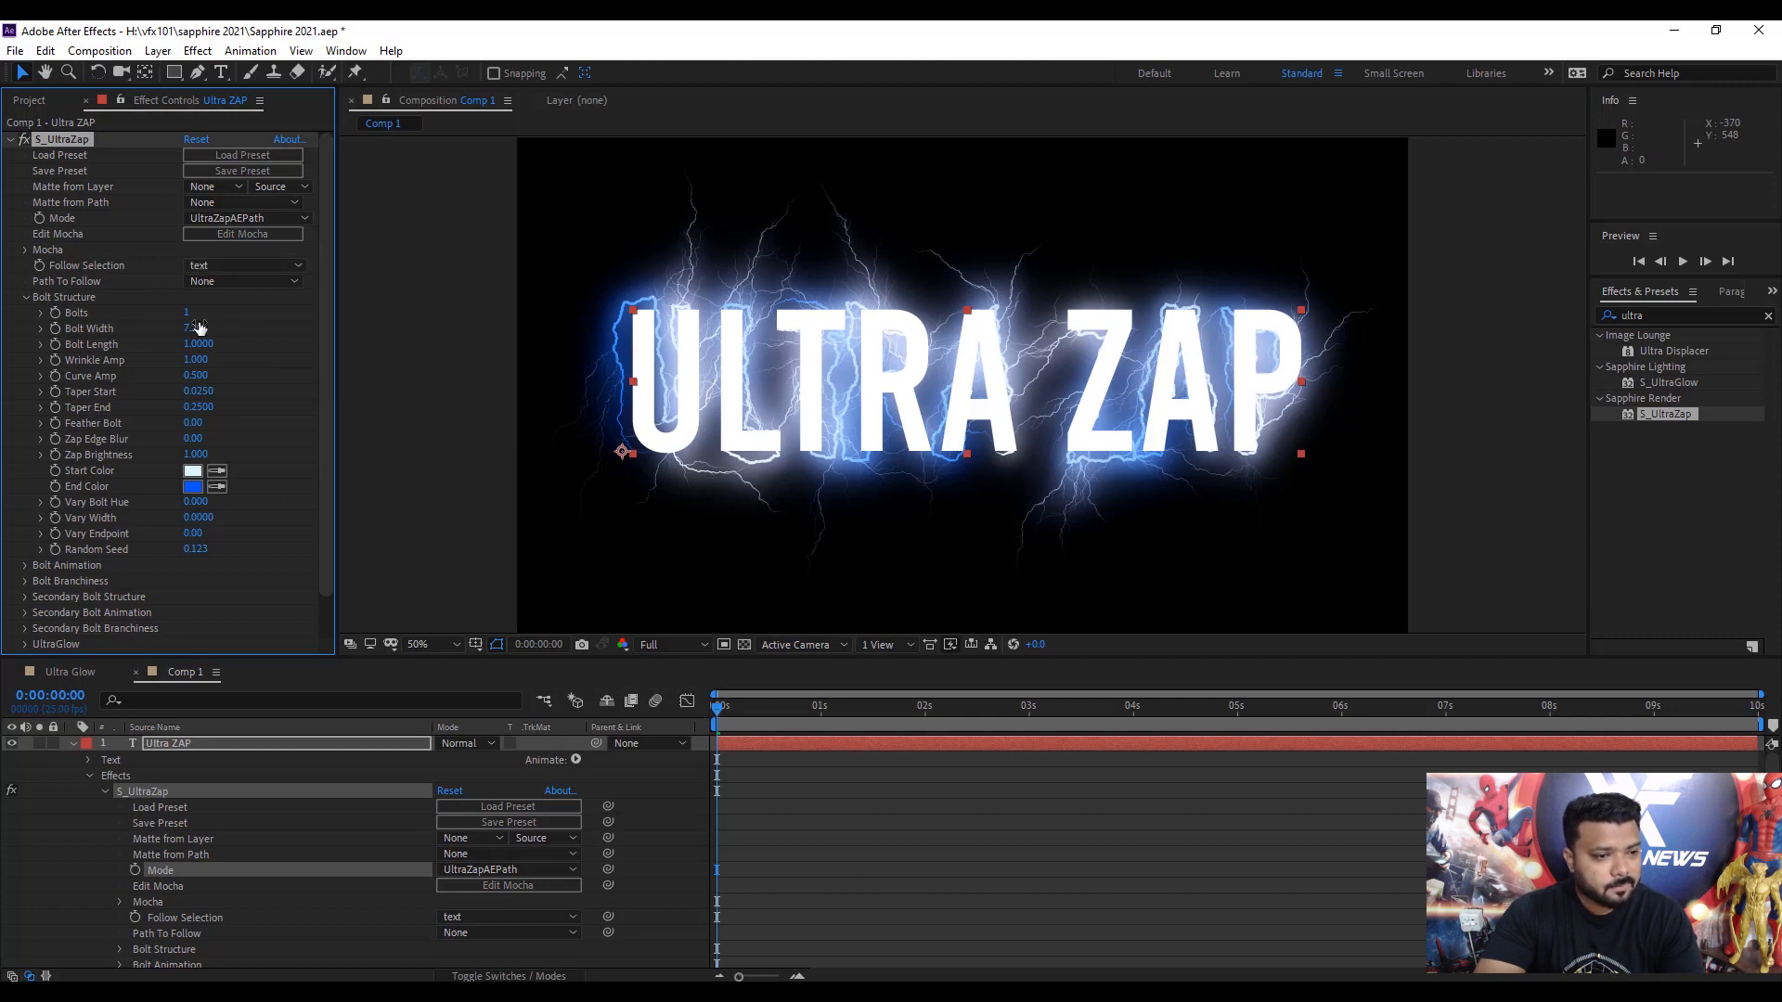
{"action": "double_click", "coordinate": [197, 329]}
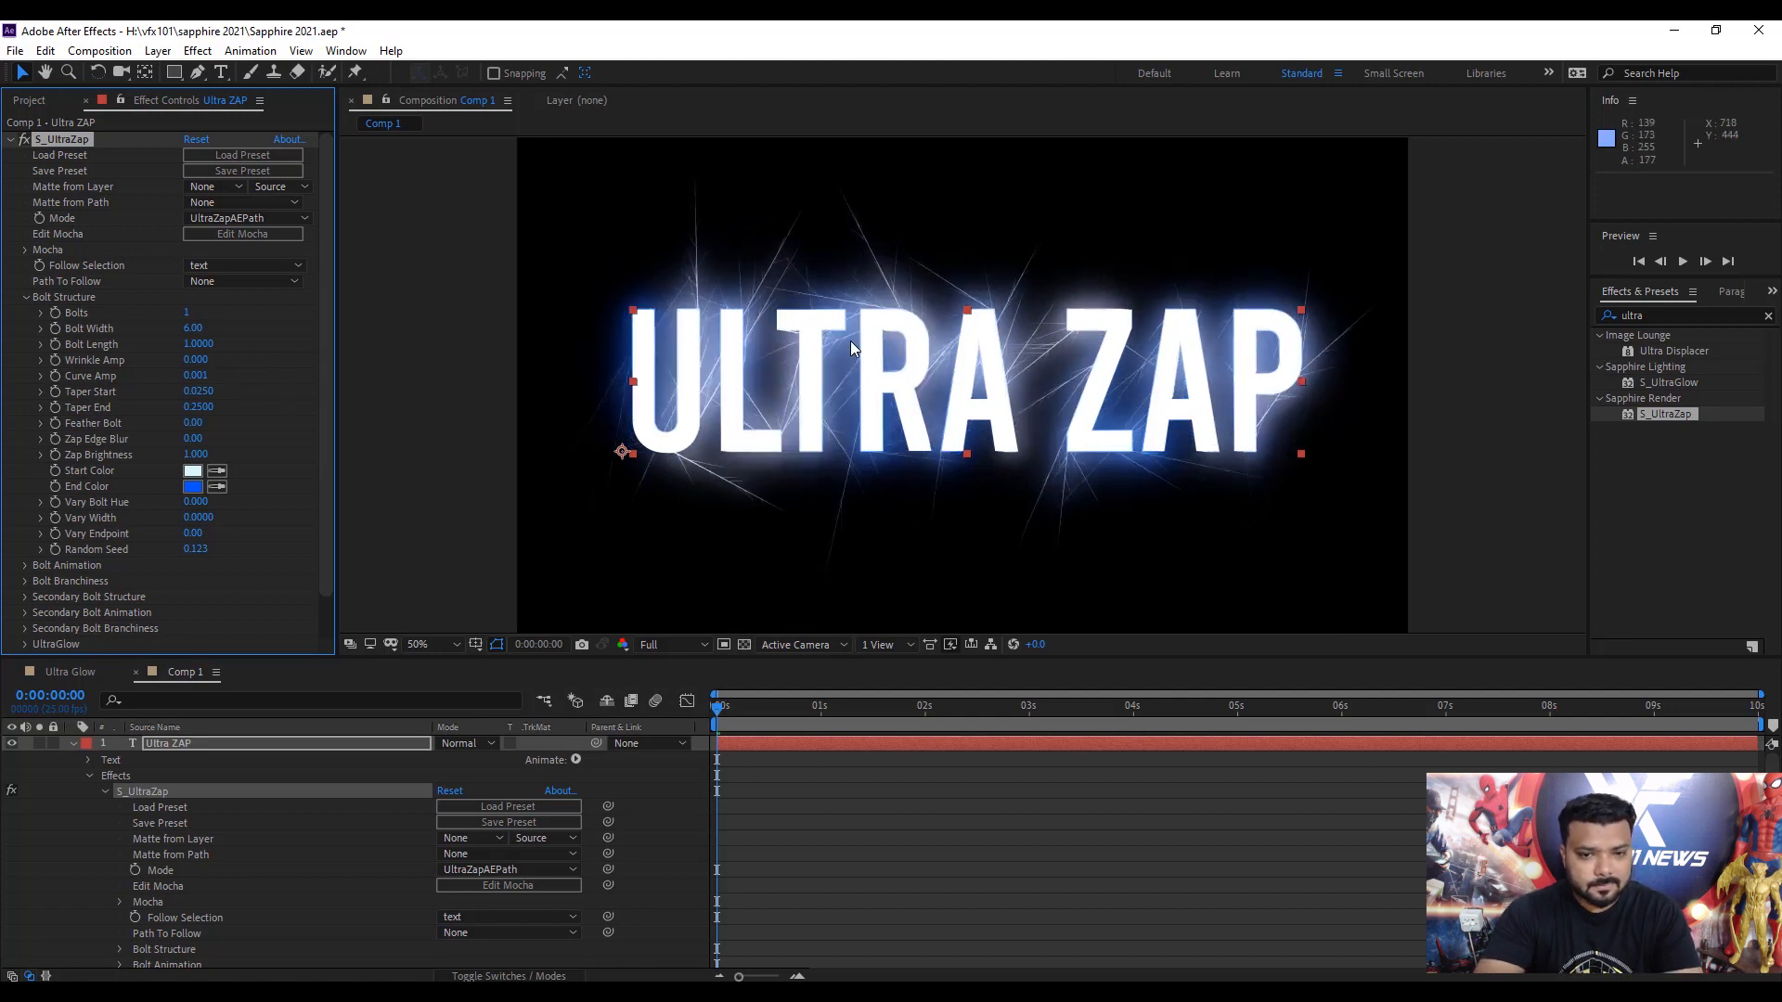
Show only the zap so letters become glowing outlines, and expand Bolt Animation.
{"action": "scroll", "scroll_direction": "down", "scroll_amount": 3}
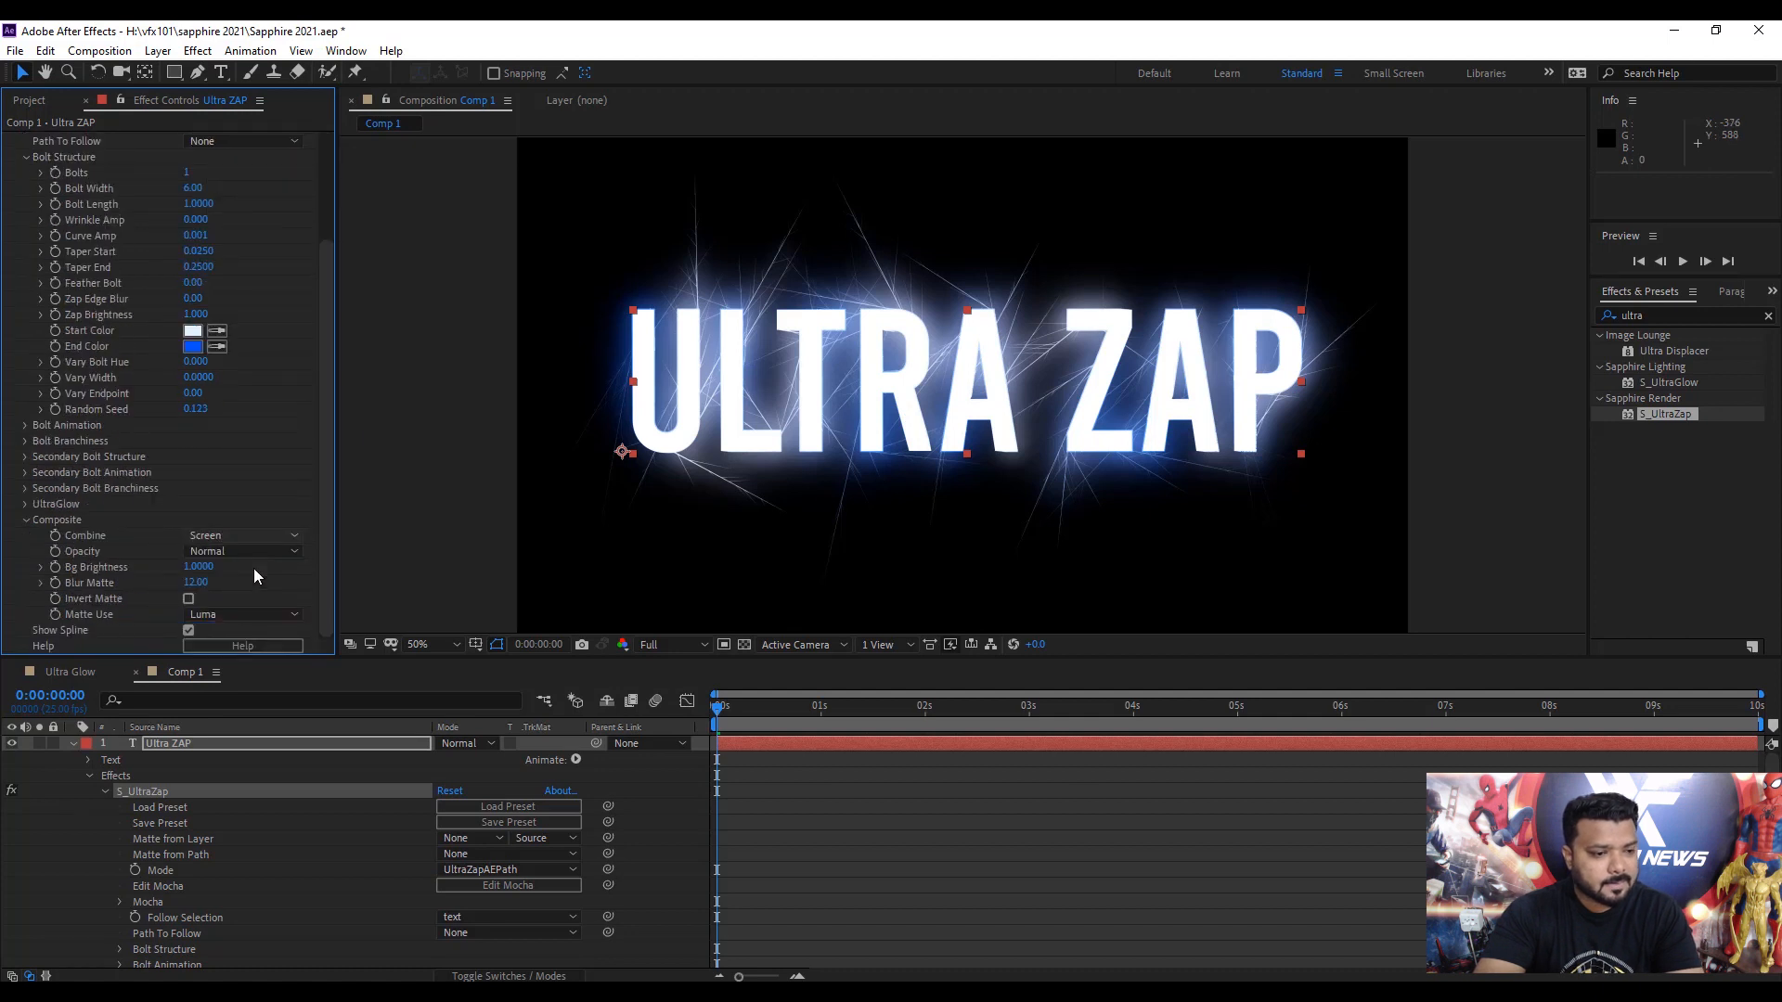
{"action": "left_click", "coordinate": [241, 534]}
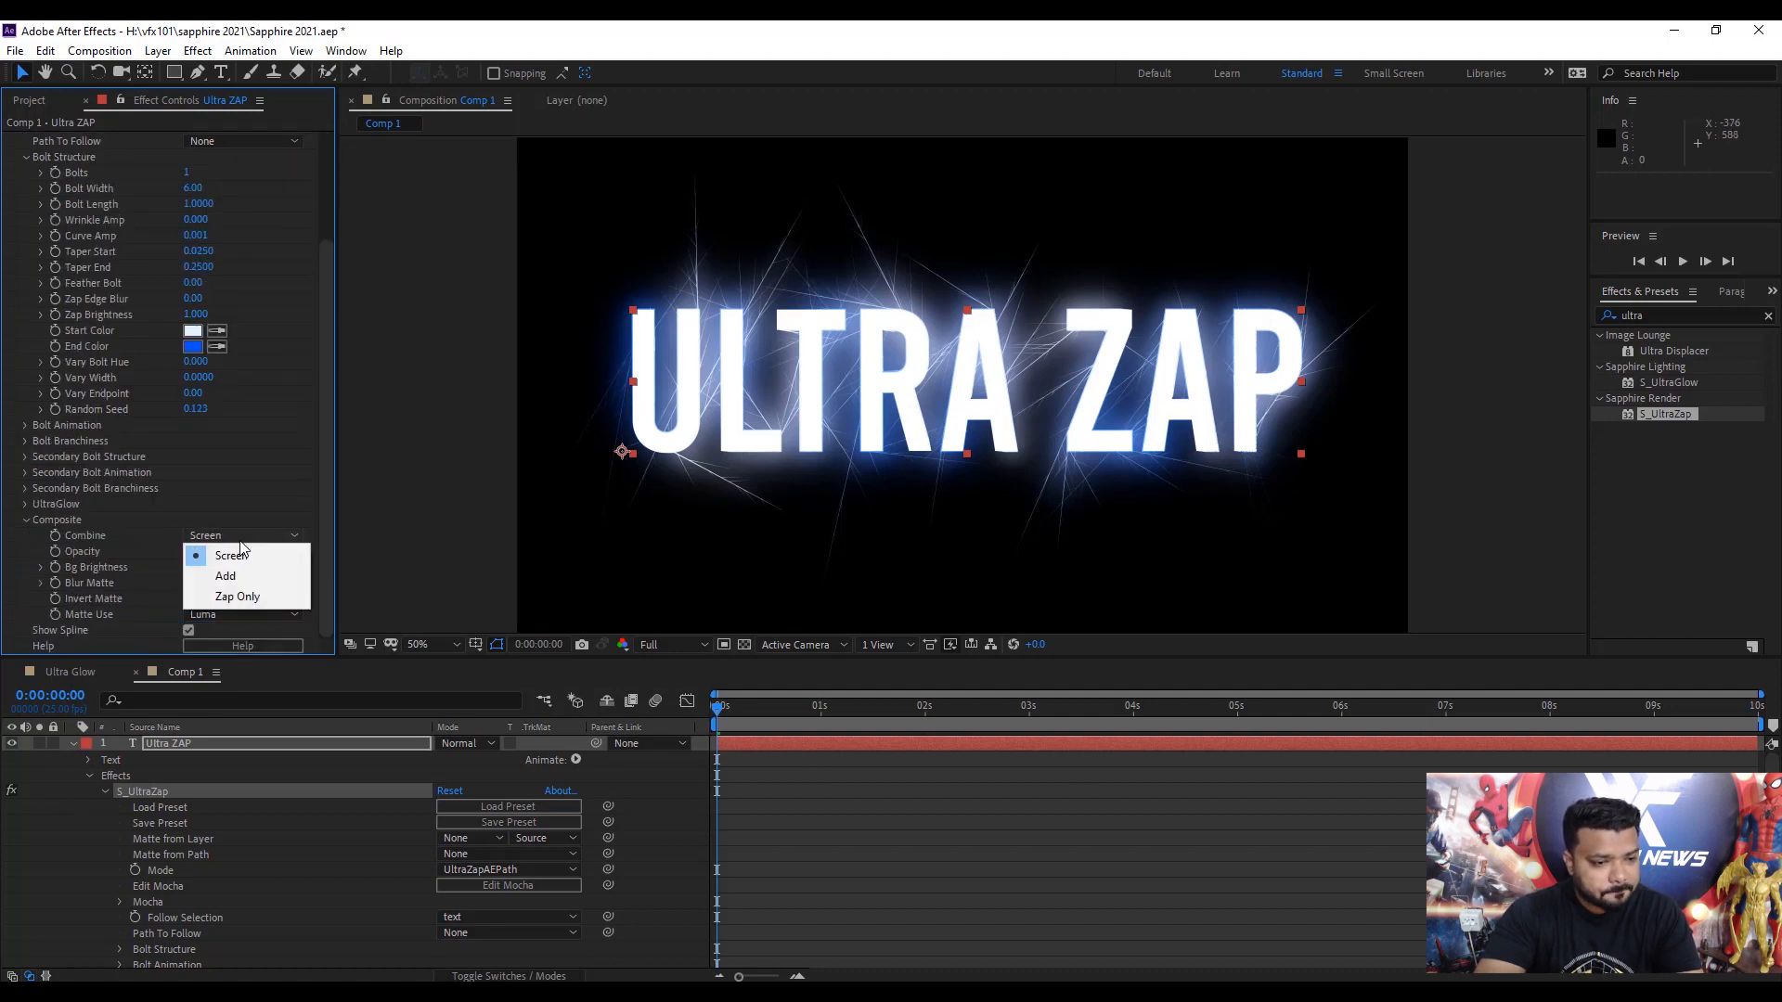
{"action": "mouse_move", "coordinate": [237, 596]}
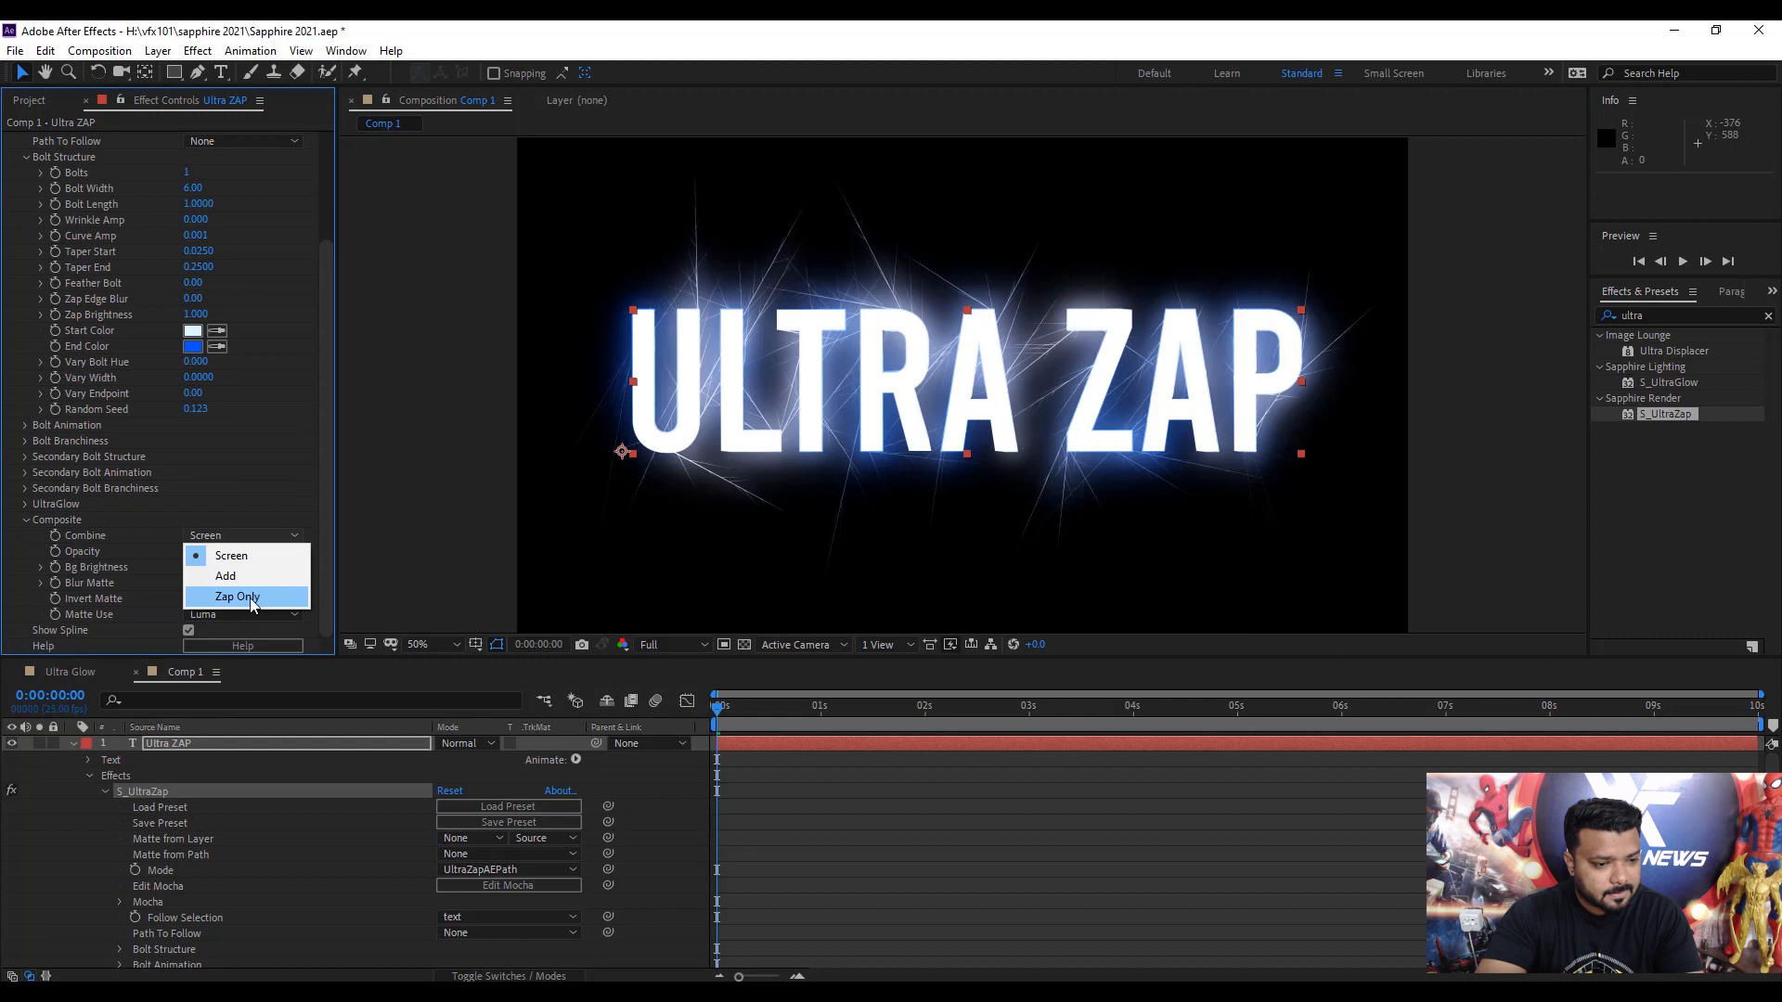
{"action": "left_click", "coordinate": [236, 596]}
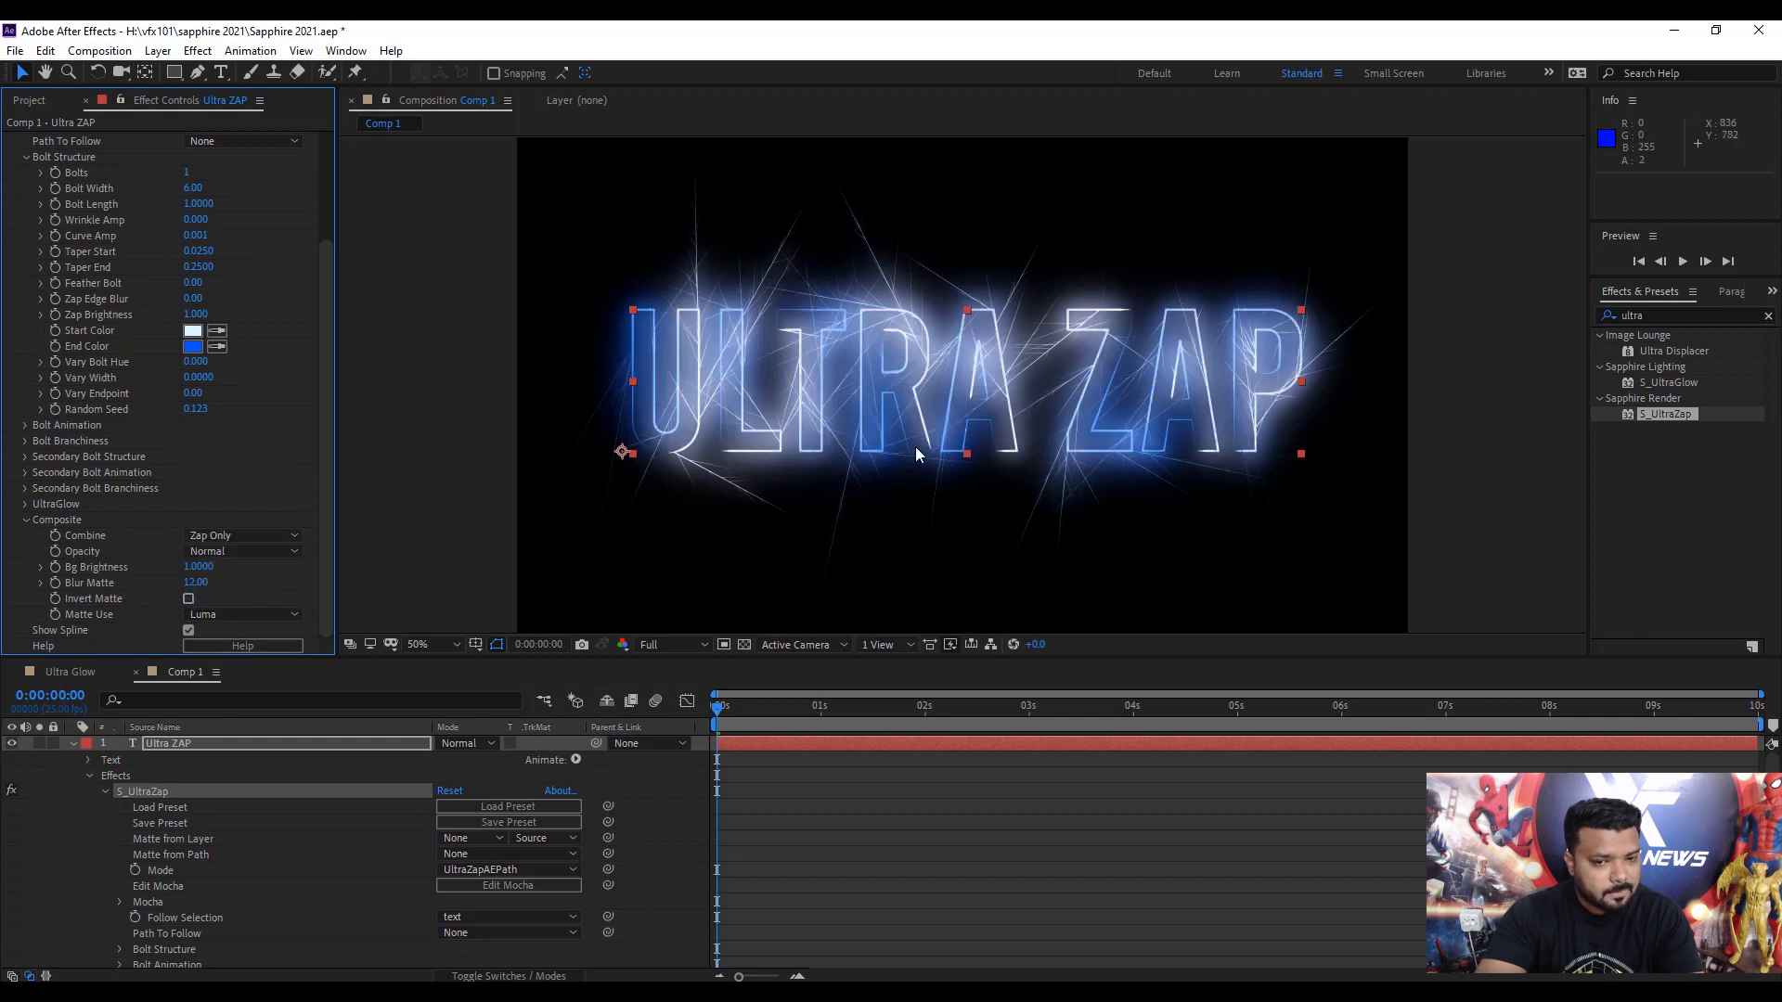
{"action": "mouse_move", "coordinate": [28, 432]}
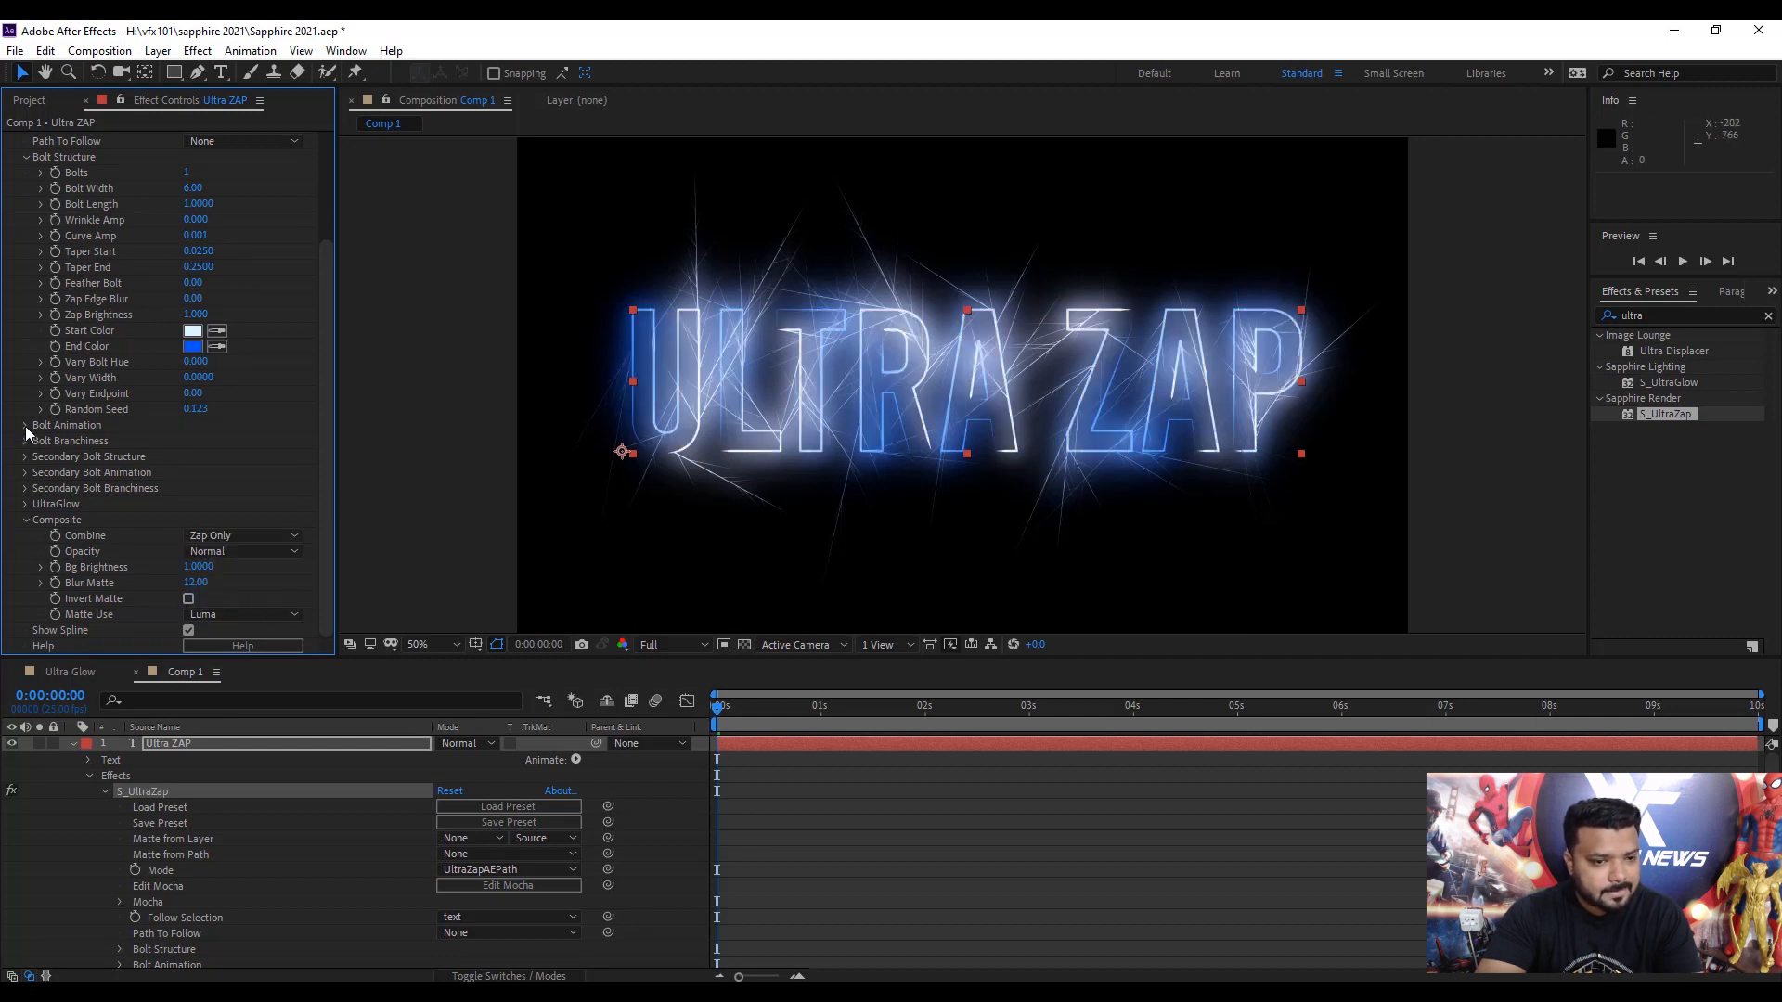
{"action": "left_click", "coordinate": [24, 424]}
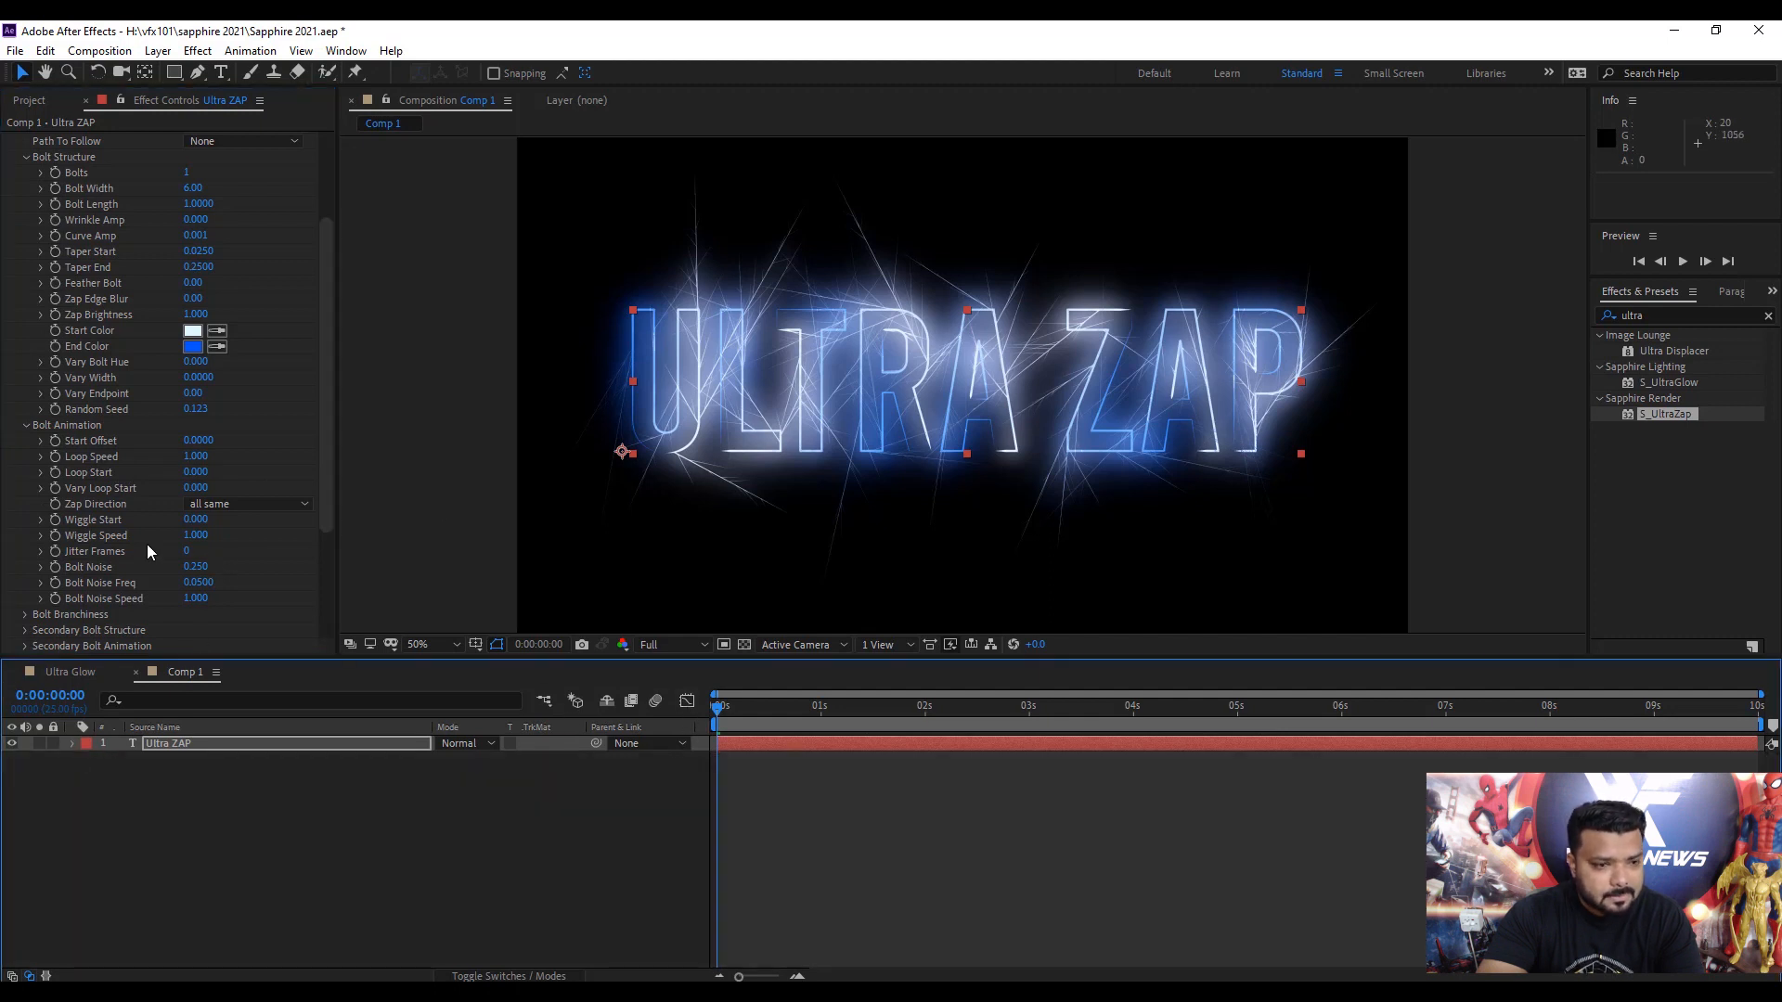
Reveal UltraZap's glow settings in Effect Controls while ULTRA ZAP glows blue.
{"action": "scroll", "scroll_direction": "up", "scroll_amount": 3}
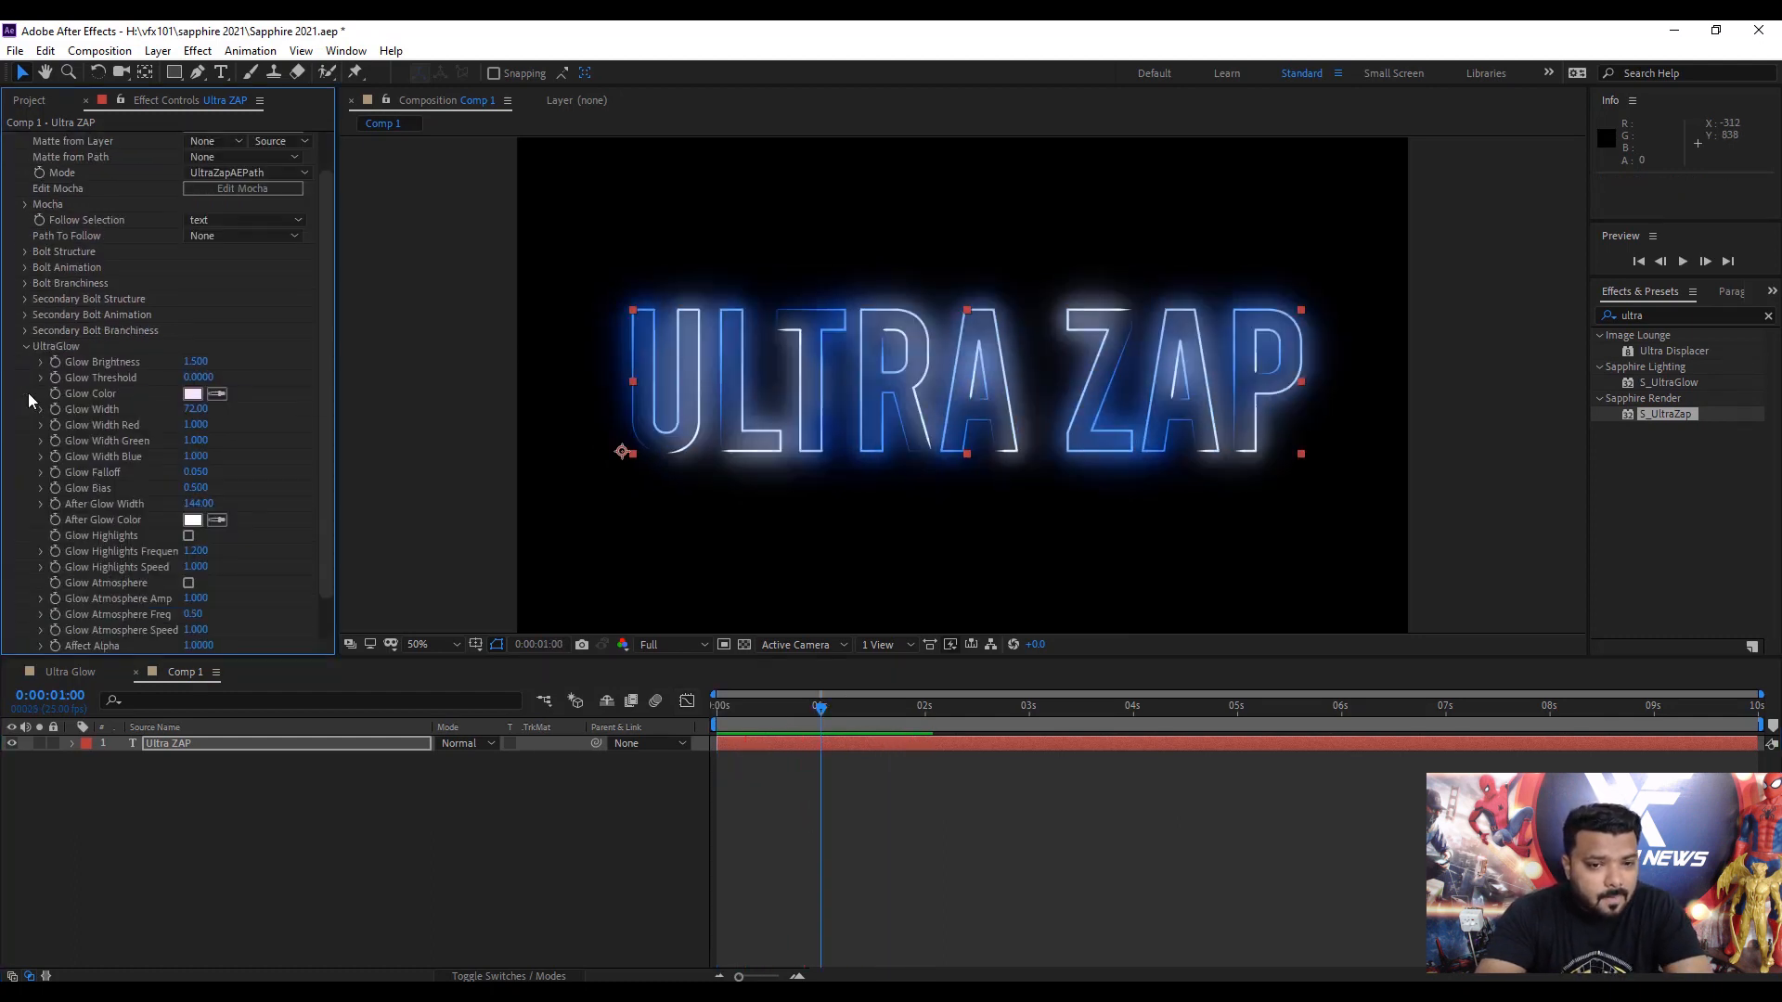
Set the UltraZap glow colour to a red hue as a test.
{"action": "left_click", "coordinate": [192, 394]}
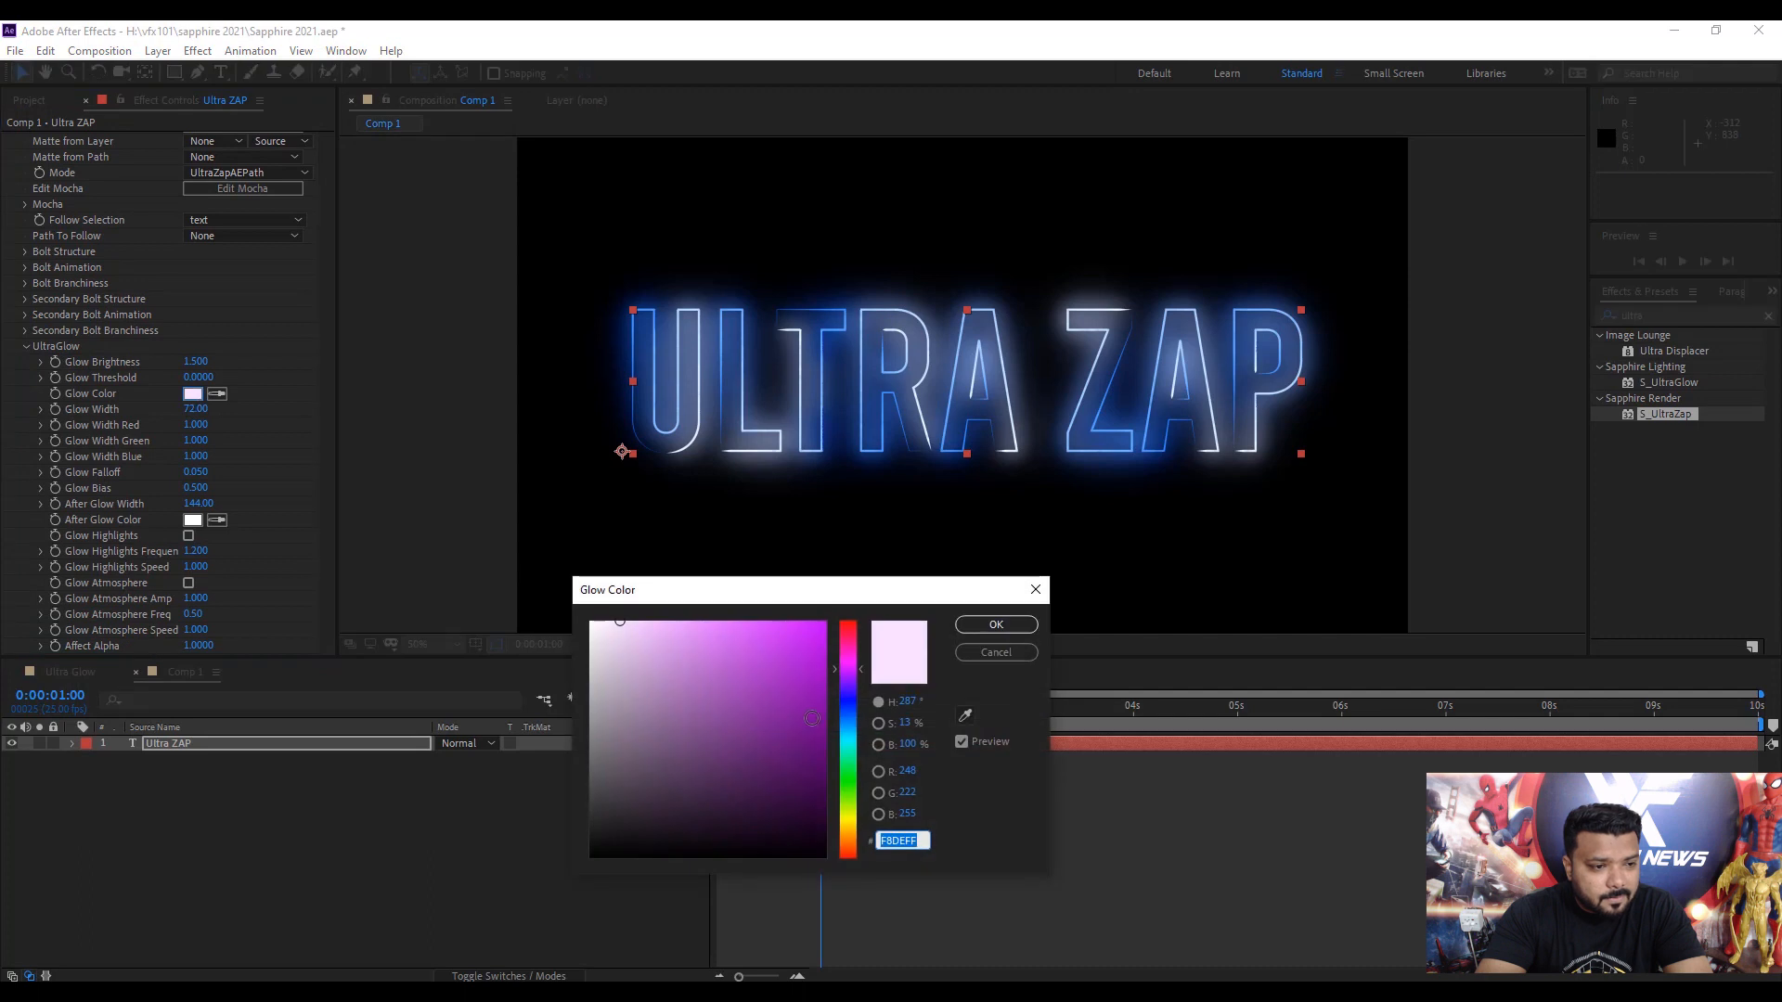
{"action": "left_click", "coordinate": [848, 622]}
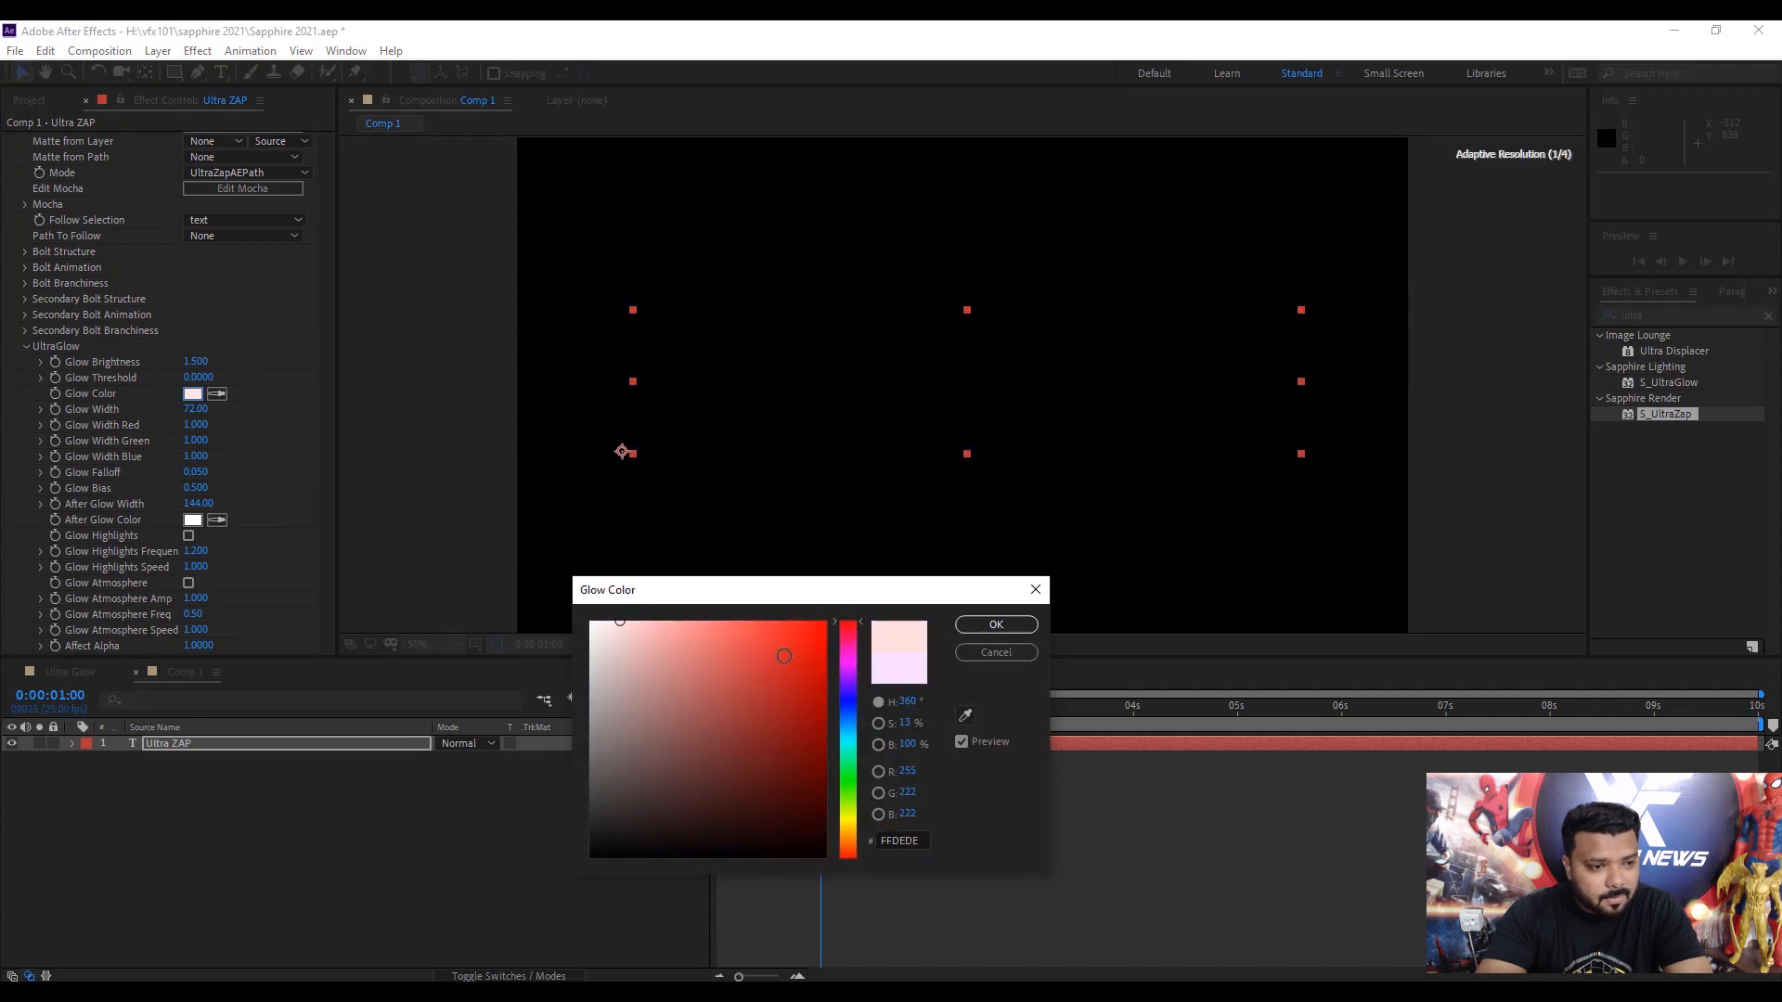
{"action": "left_click", "coordinate": [995, 624]}
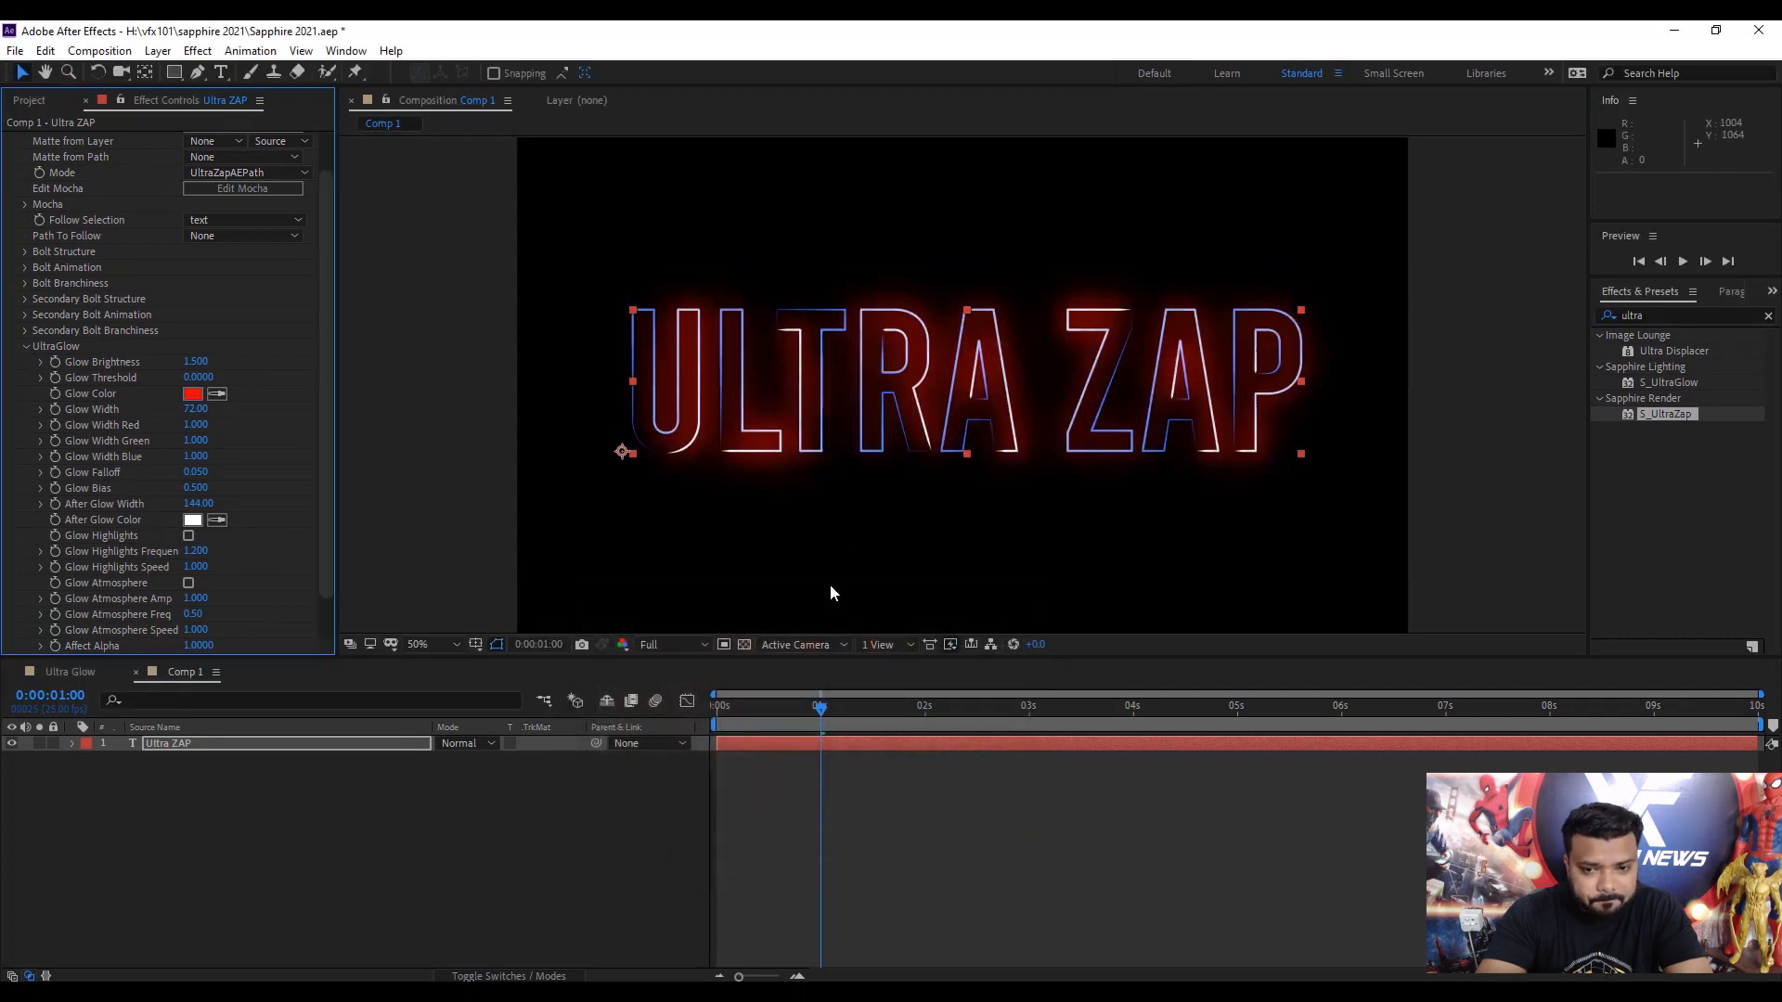
Change the glow colour to purple #6C00FF and preview the violet ULTRA ZAP outline.
{"action": "left_click", "coordinate": [192, 393]}
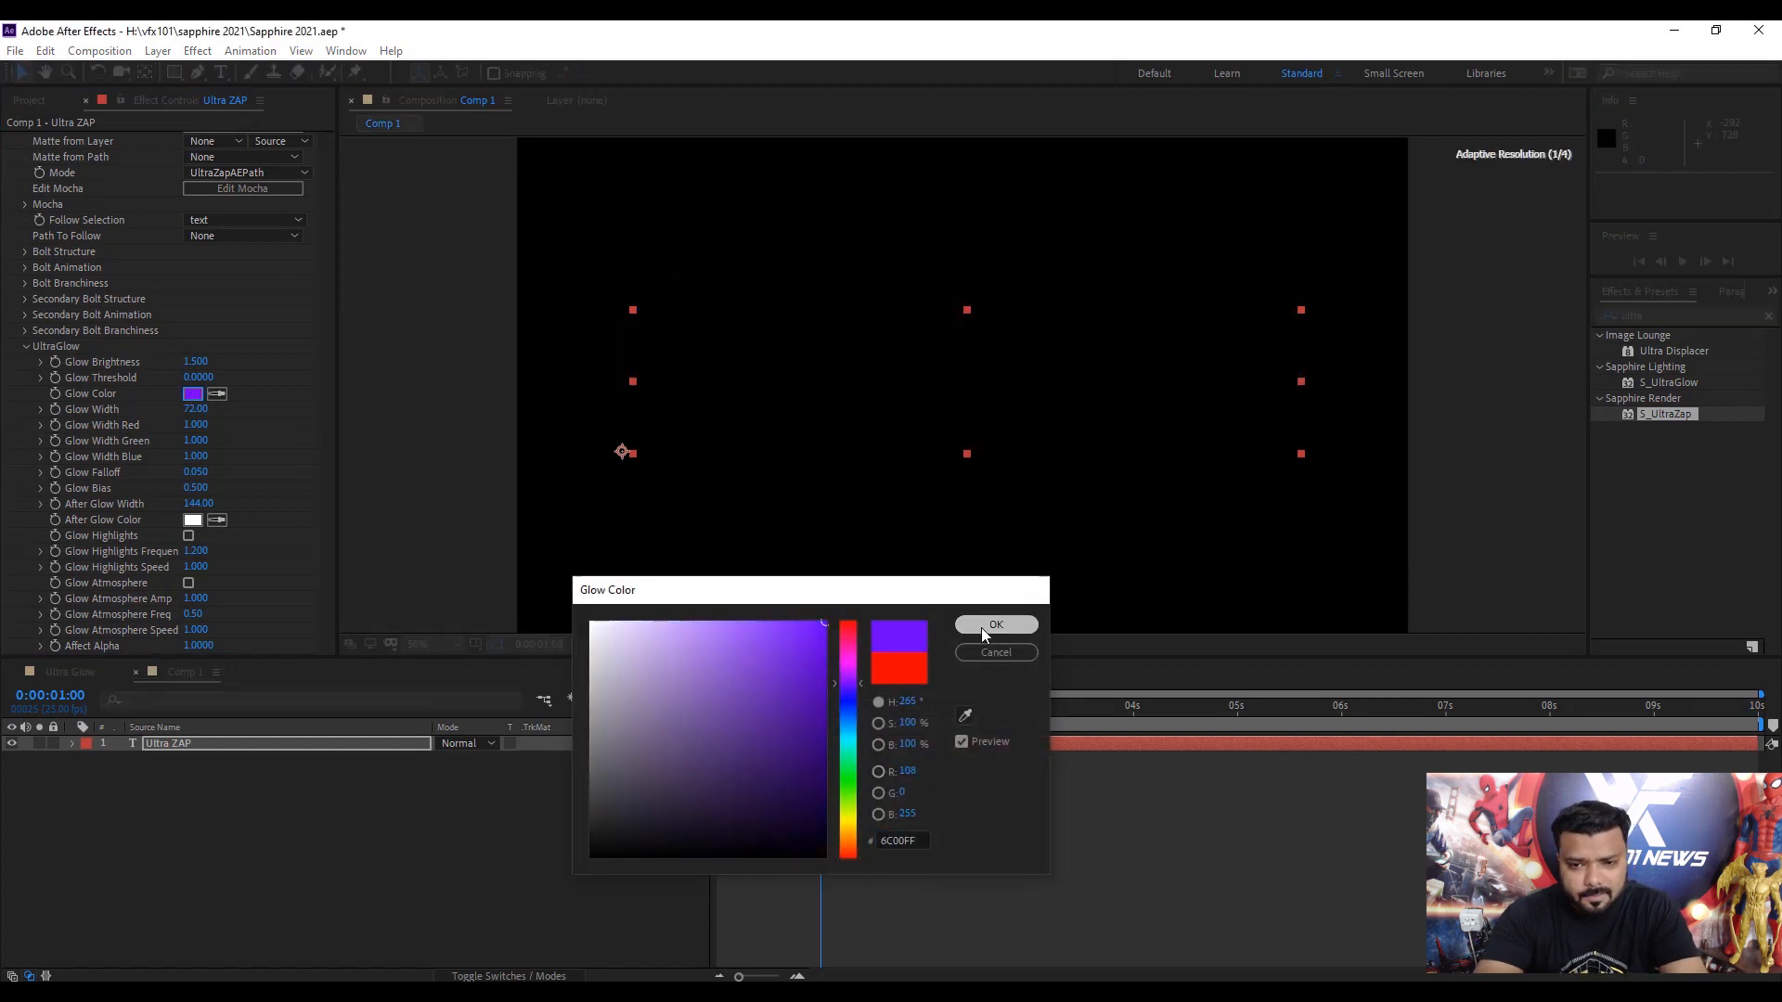
{"action": "left_click", "coordinate": [995, 626]}
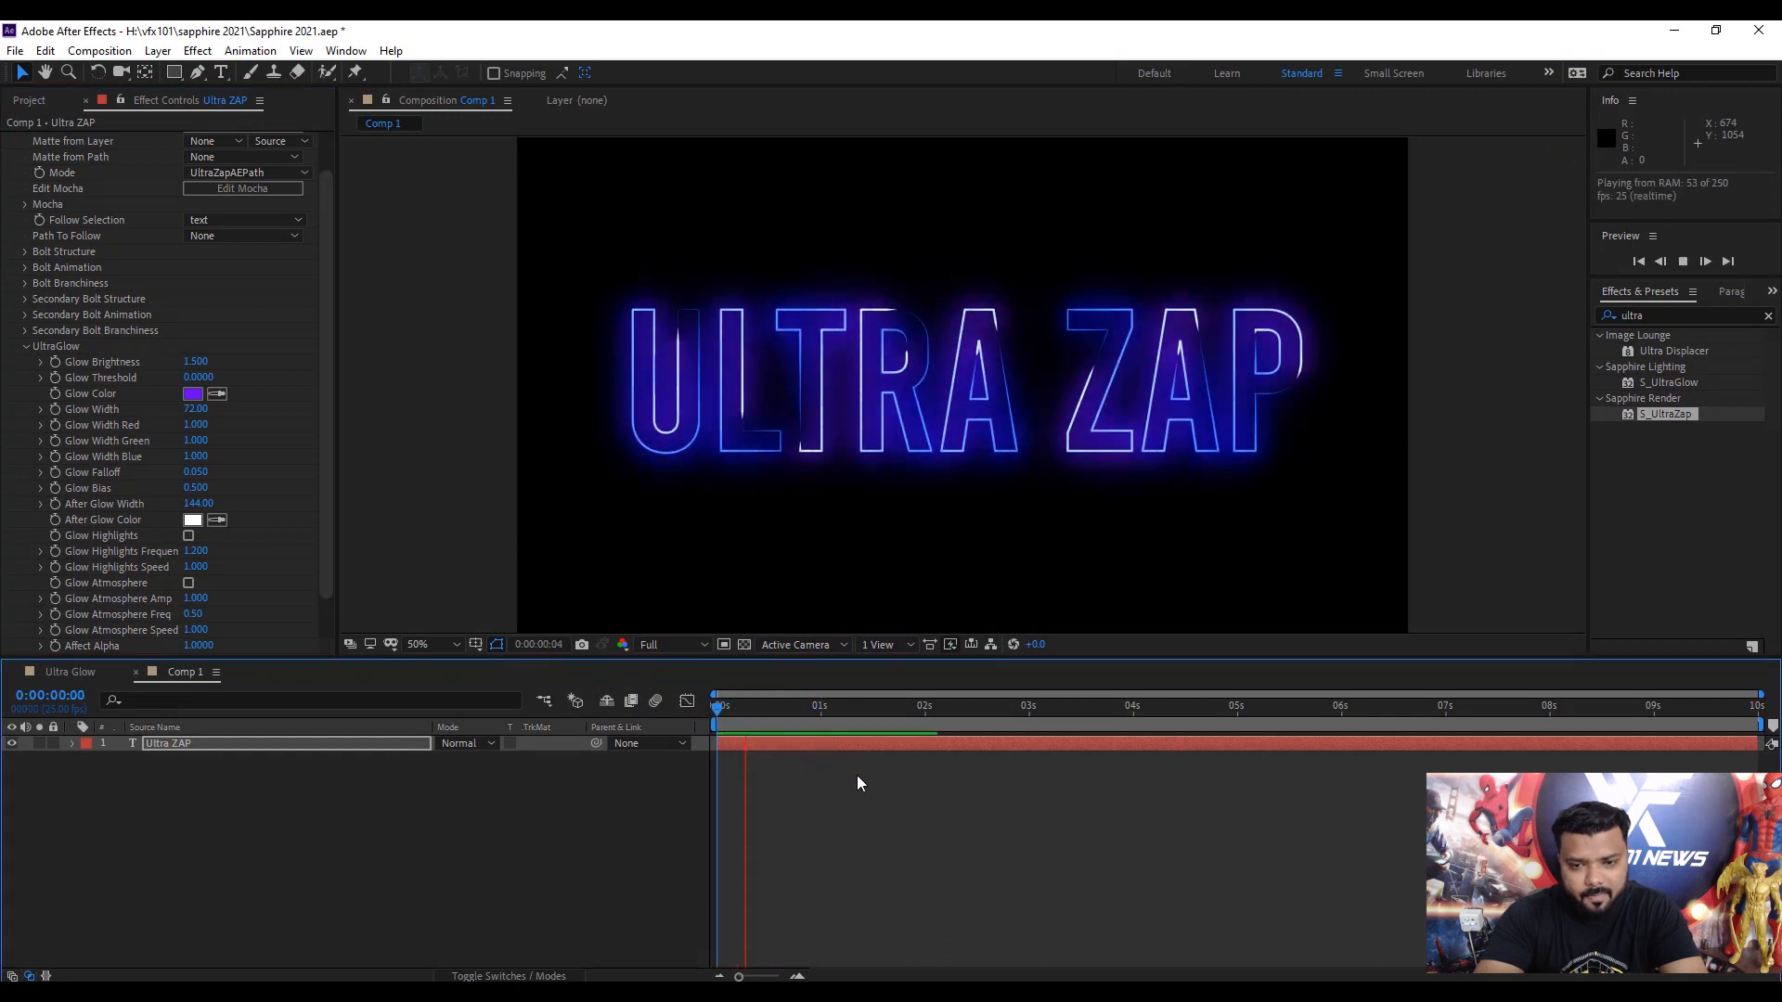
{"action": "left_click", "coordinate": [904, 705]}
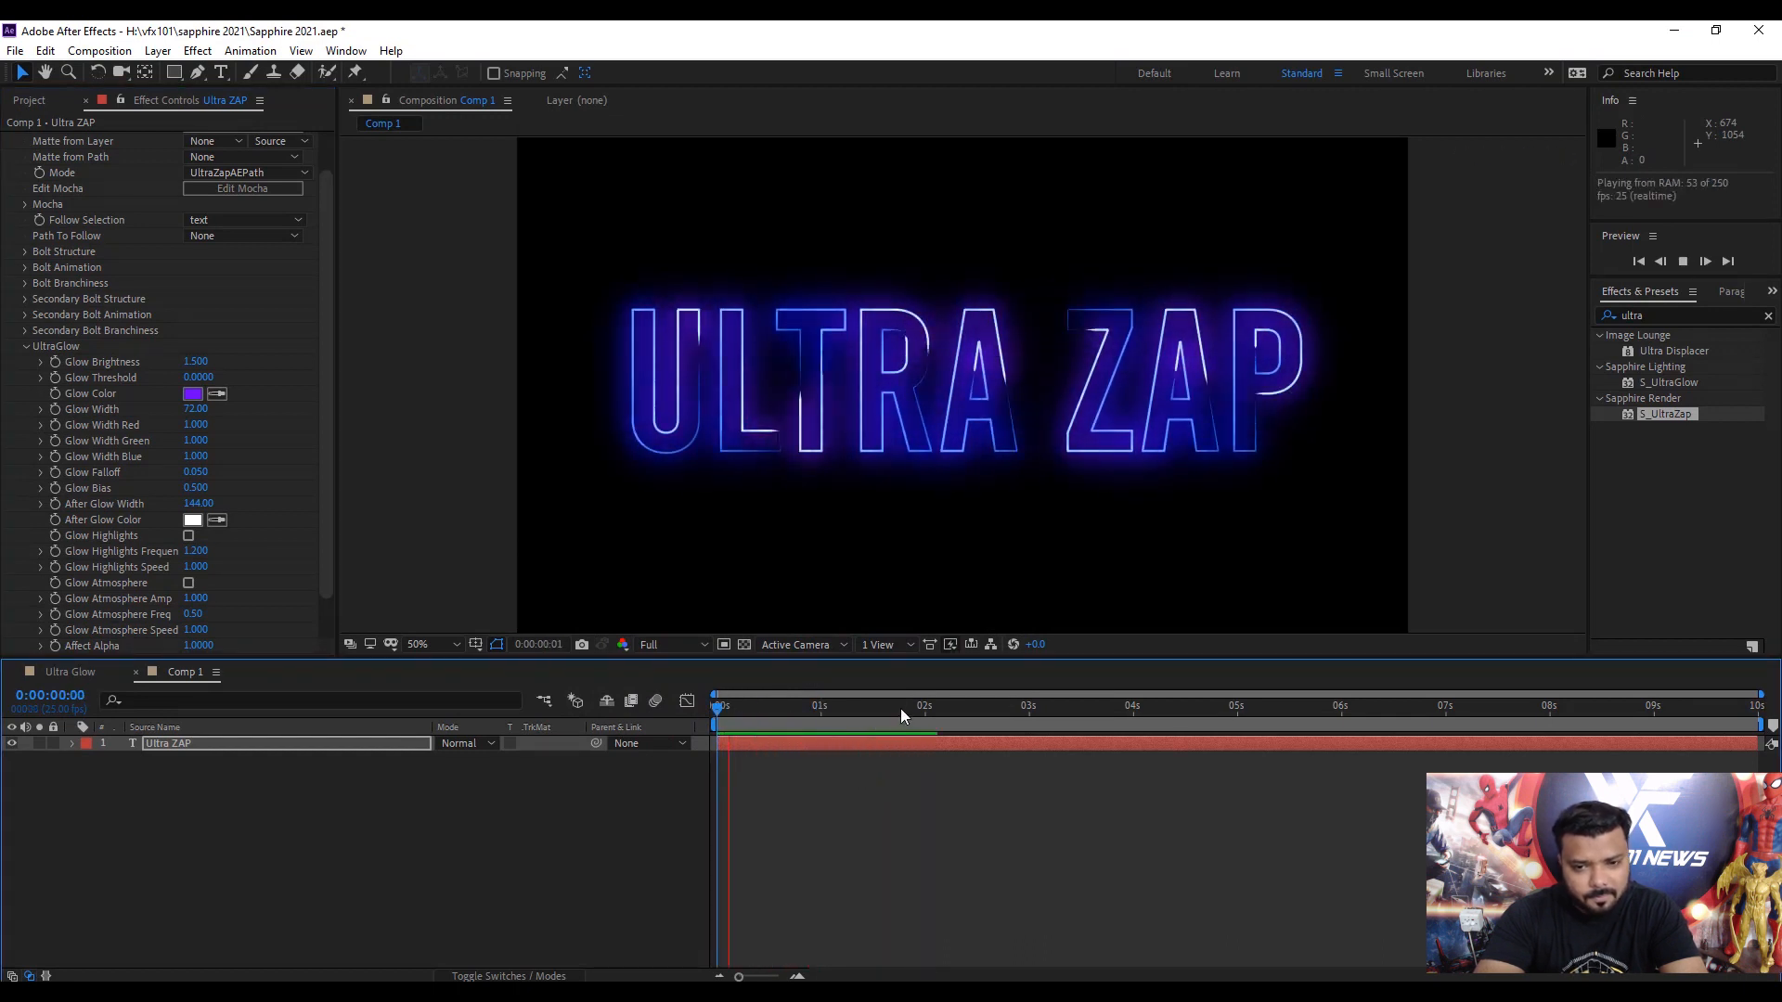
{"action": "left_click", "coordinate": [719, 724]}
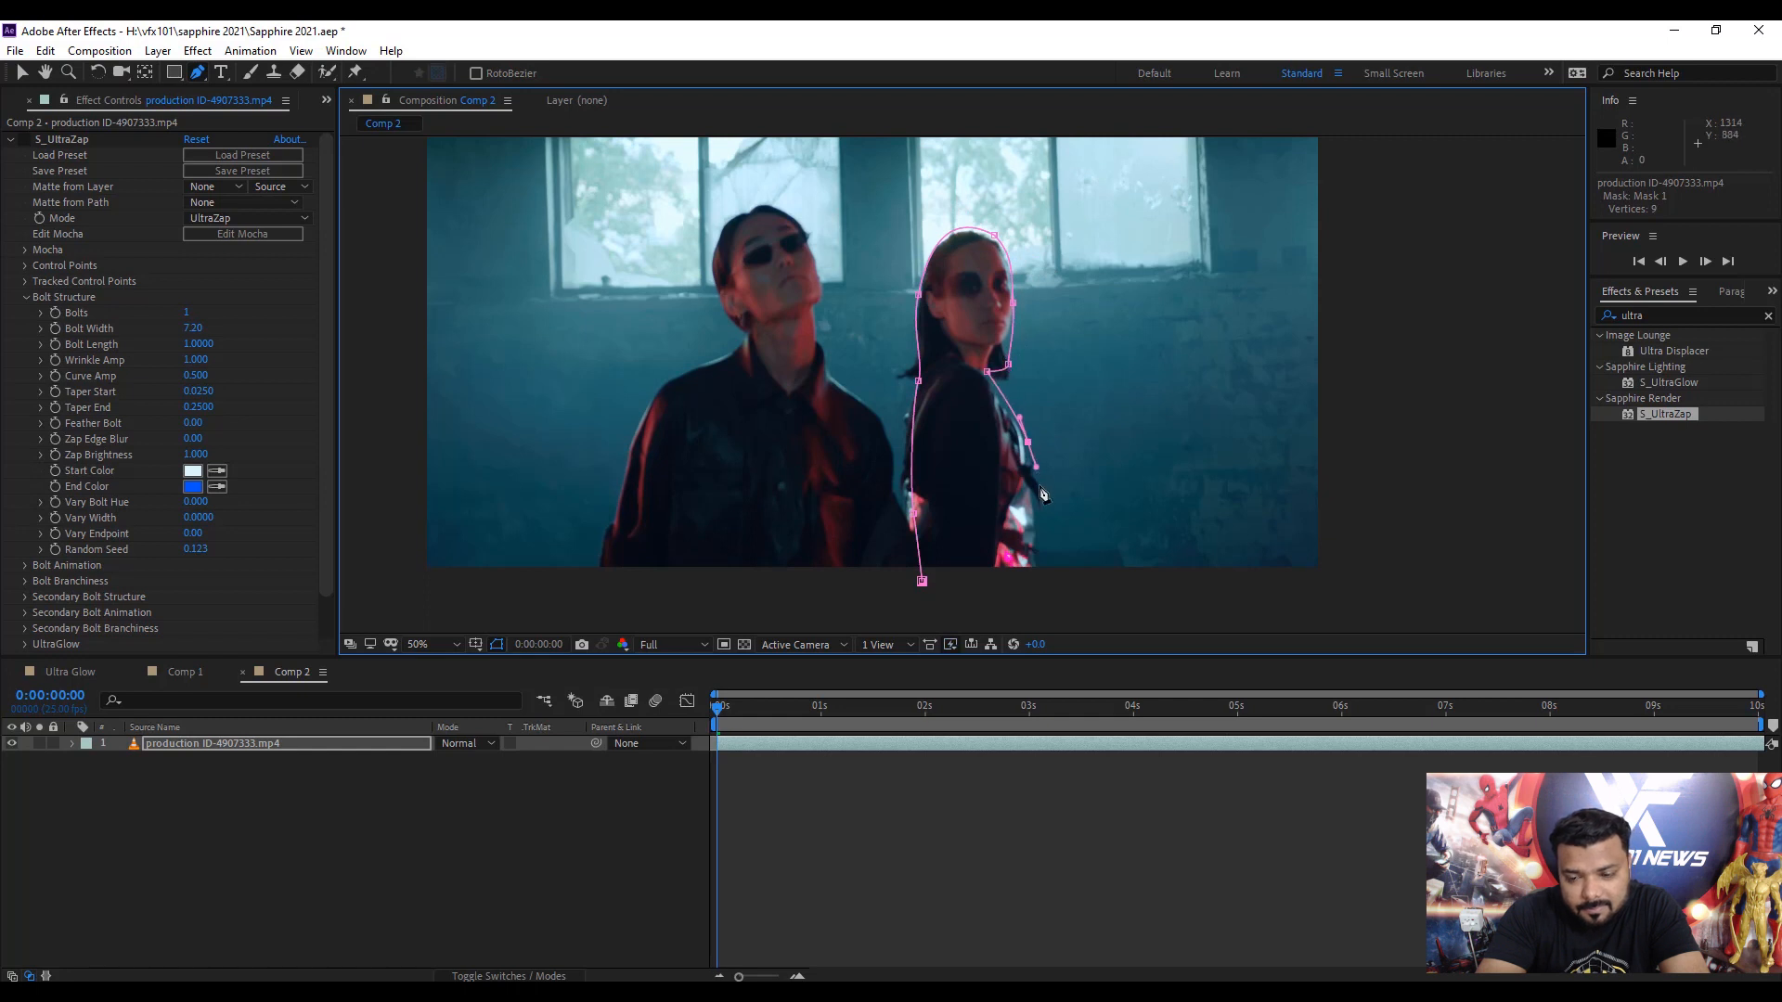
Finish the pen mask around the right woman and start keyframing its Mask Path.
{"action": "left_click", "coordinate": [1034, 596]}
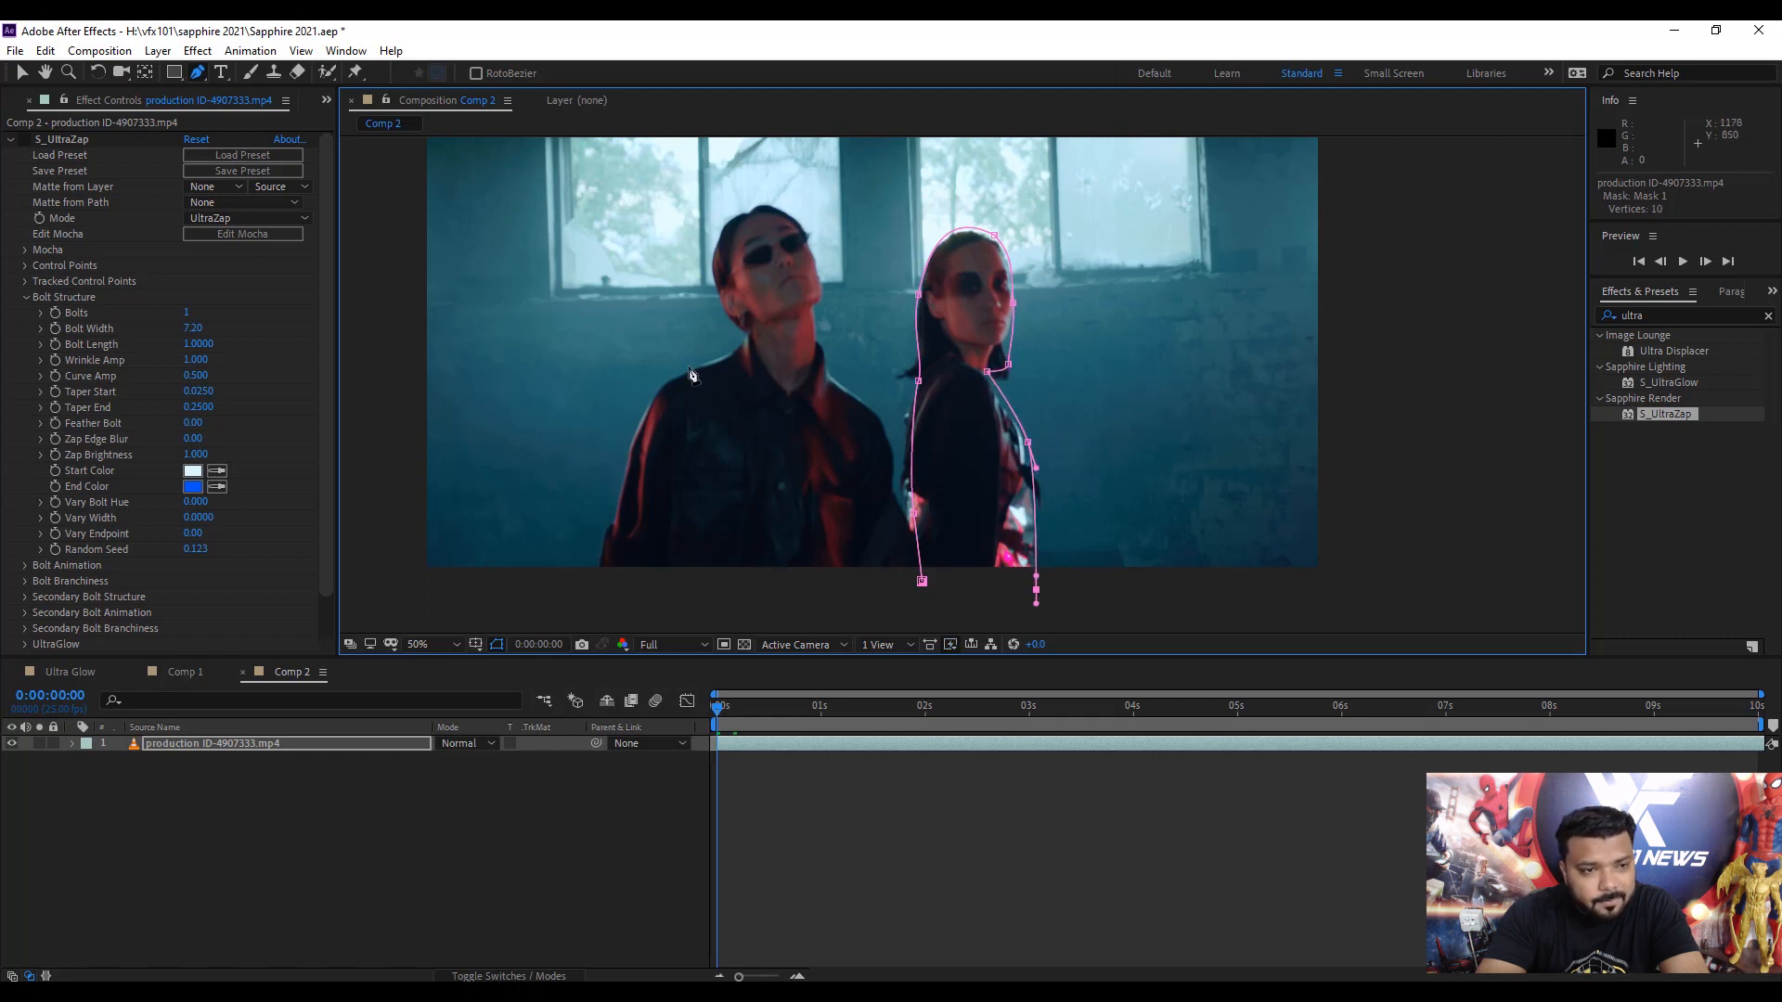
{"action": "double_click", "coordinate": [210, 742]}
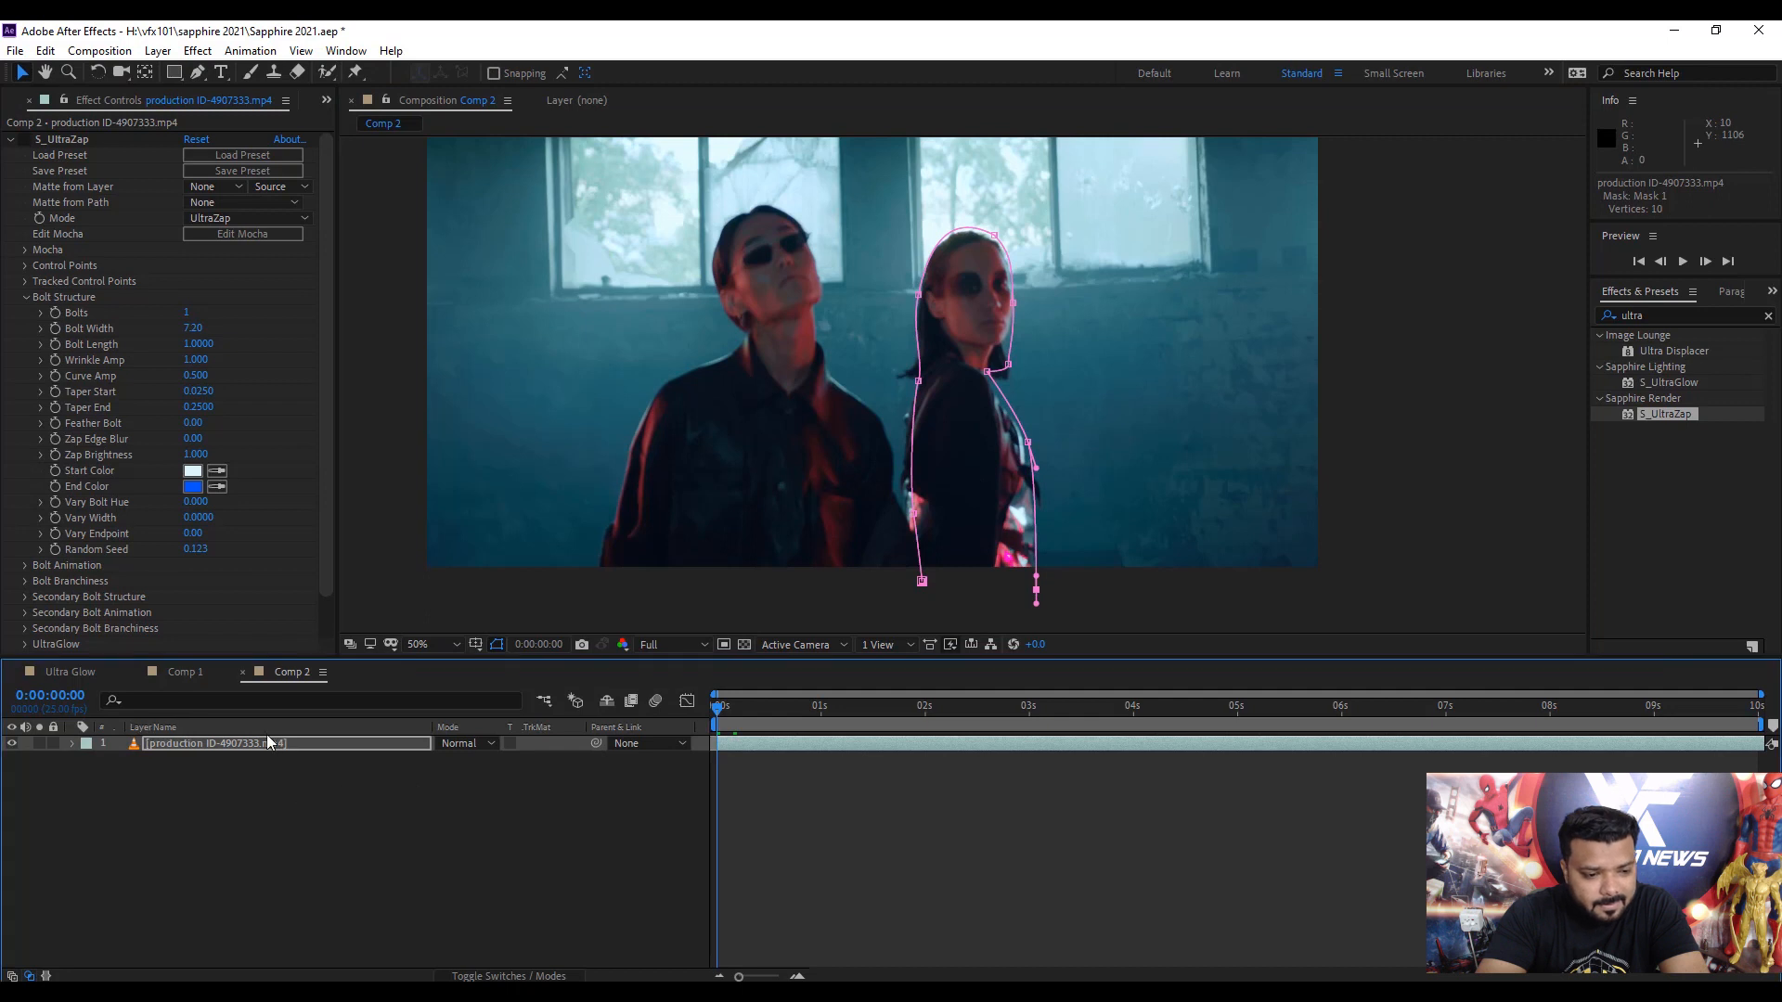
{"action": "left_click", "coordinate": [72, 743]}
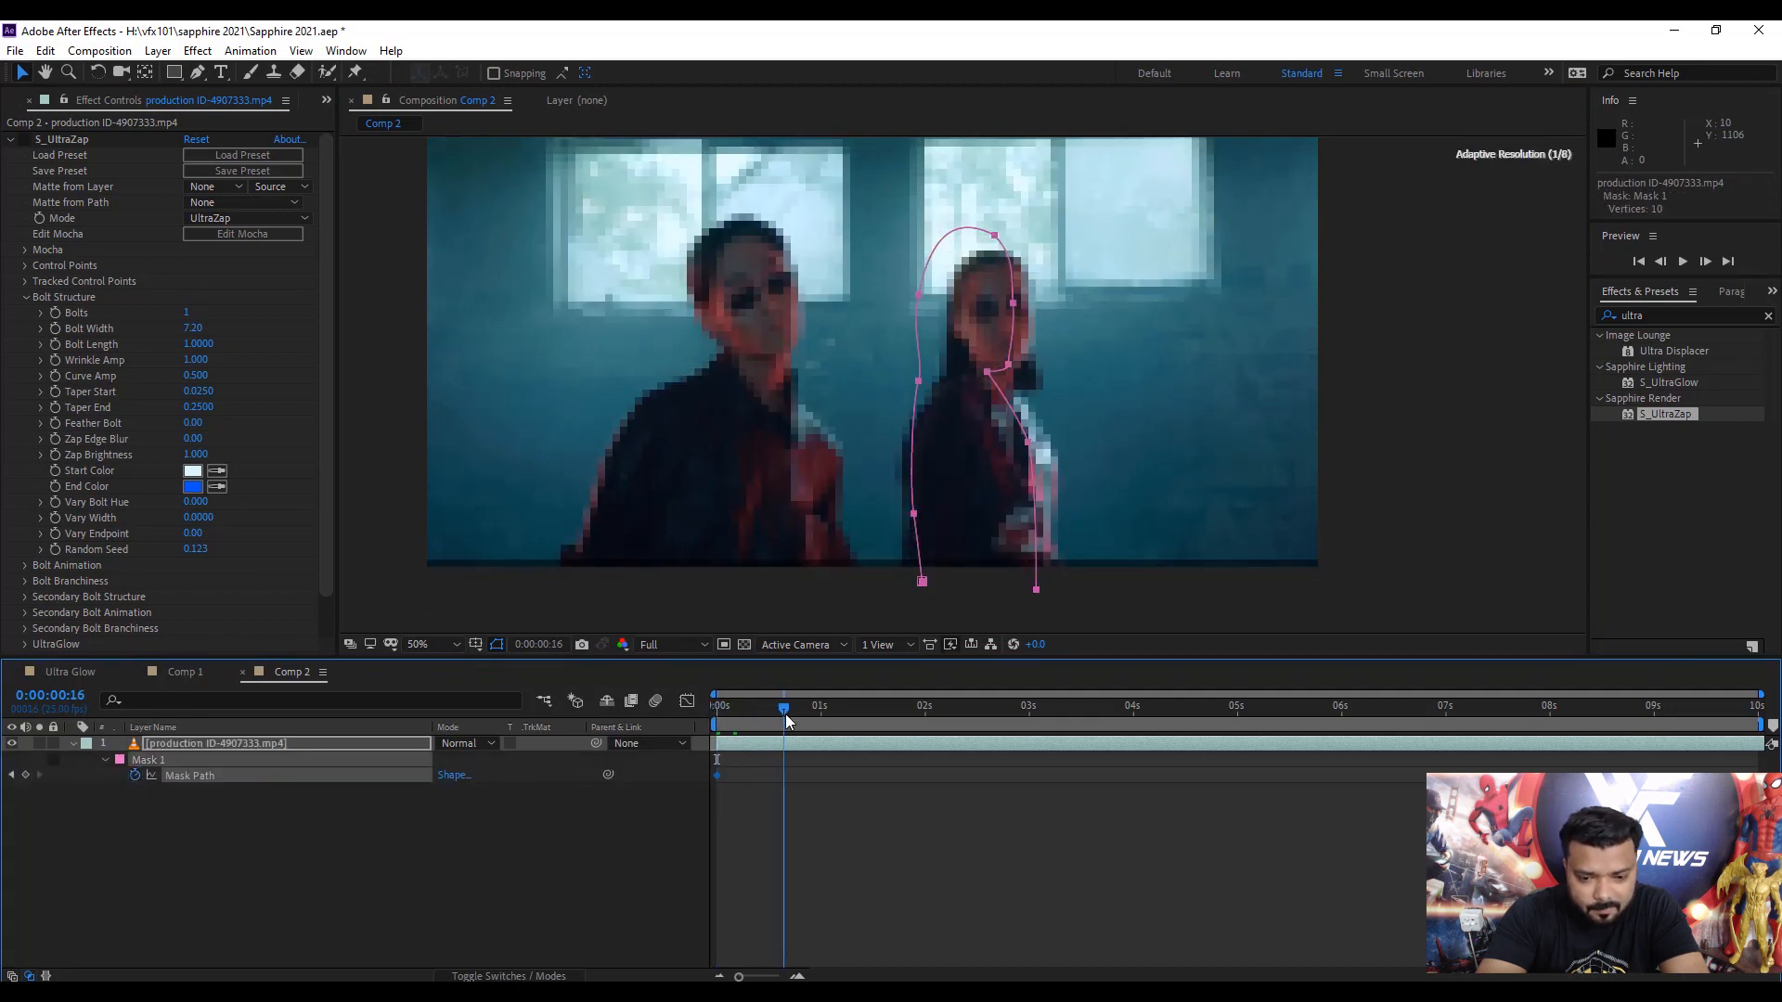
Reshape the mask at a later frame so its path keyframes follow the woman.
{"action": "left_click", "coordinate": [787, 705]}
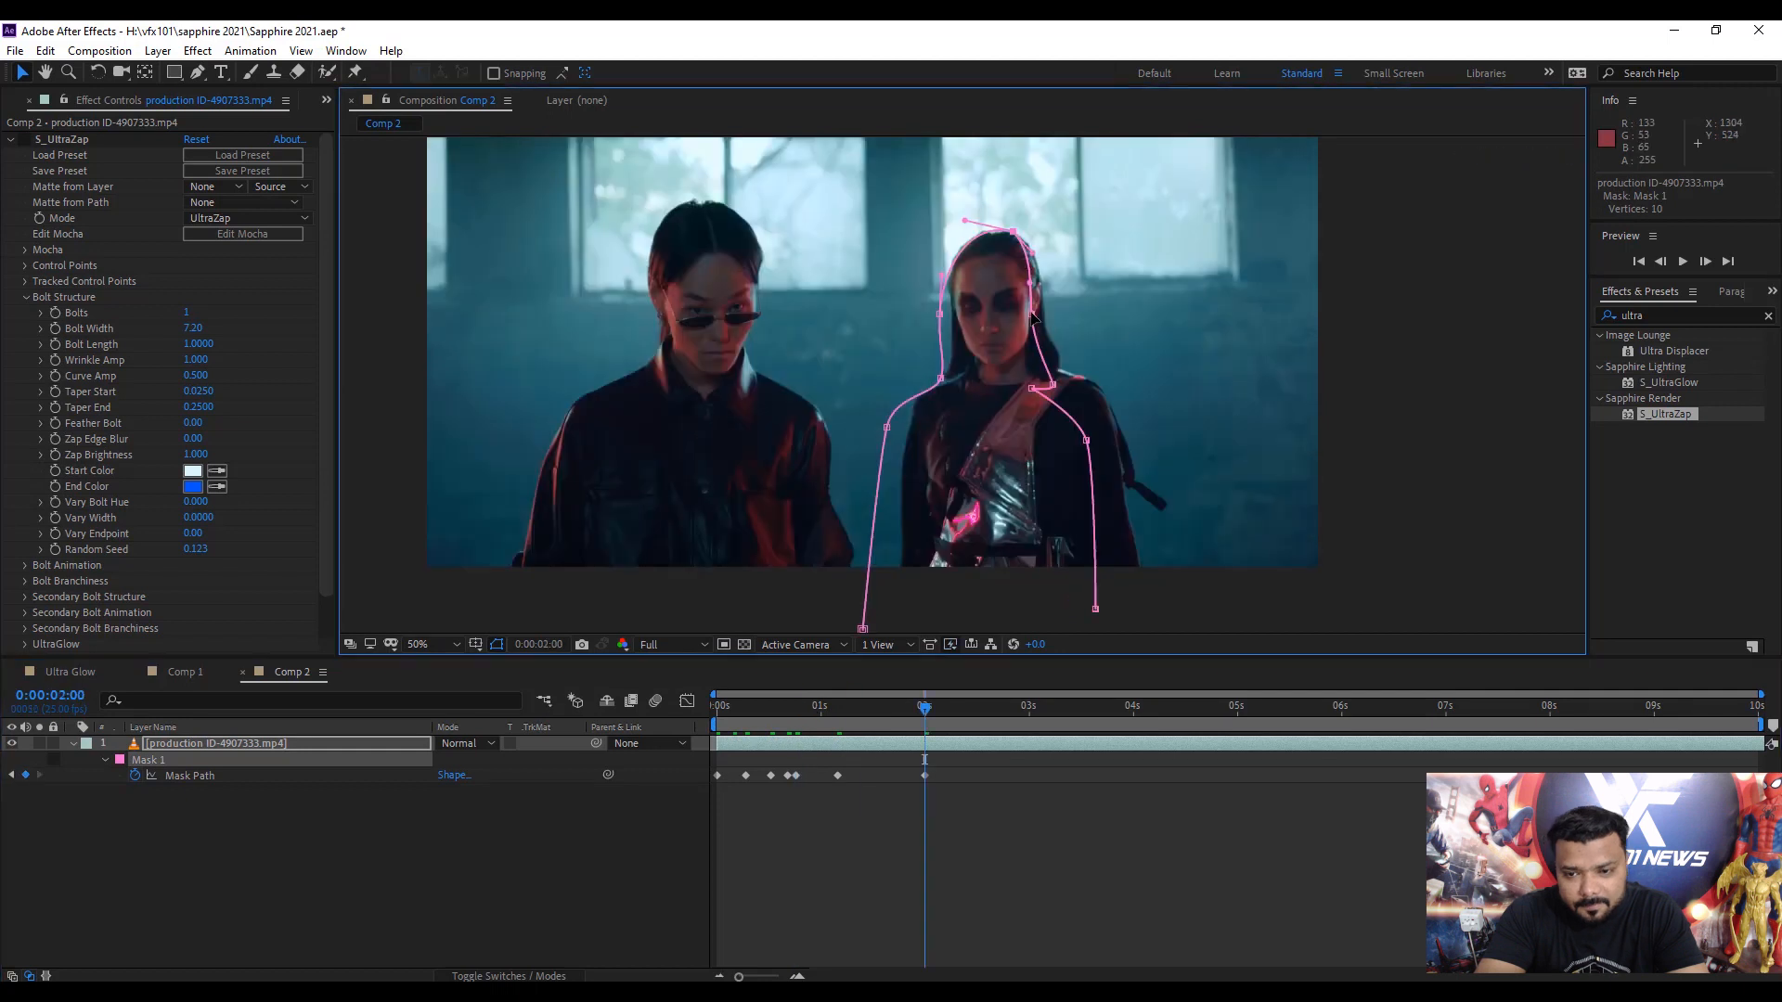
{"action": "left_click", "coordinate": [184, 672]}
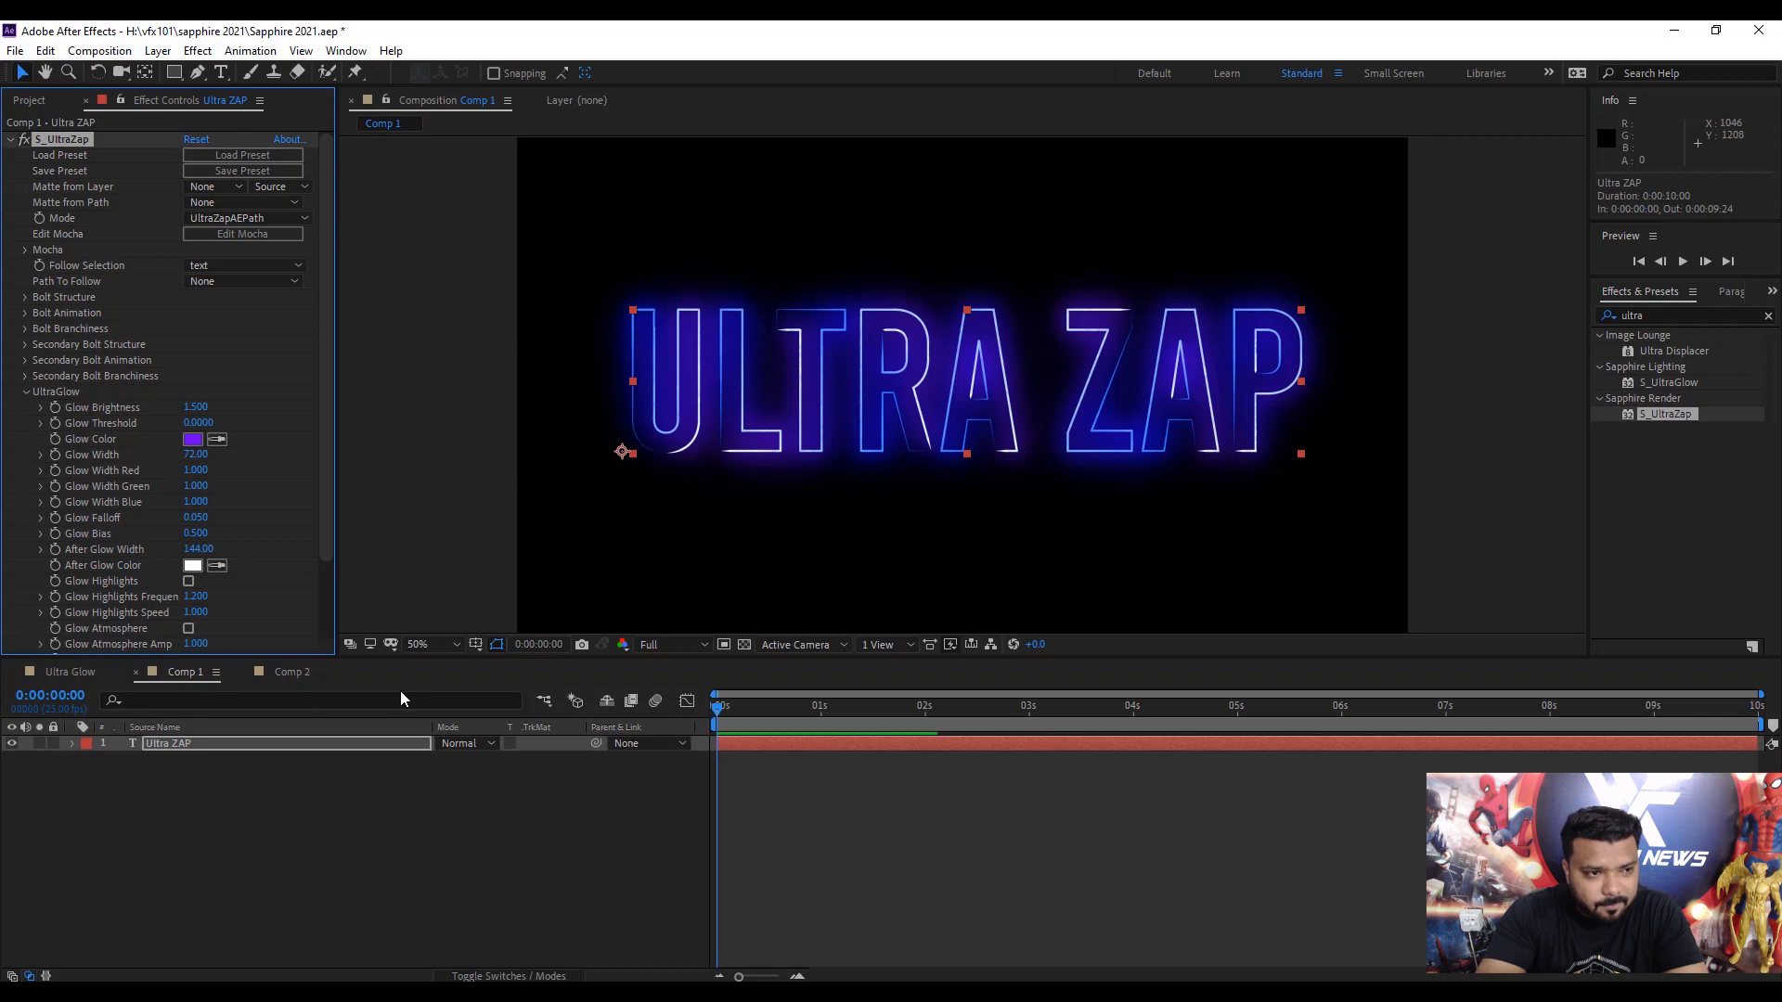
Paste S_UltraZap from Comp 1's text layer onto the Comp 2 video layer.
{"action": "left_click", "coordinate": [292, 672]}
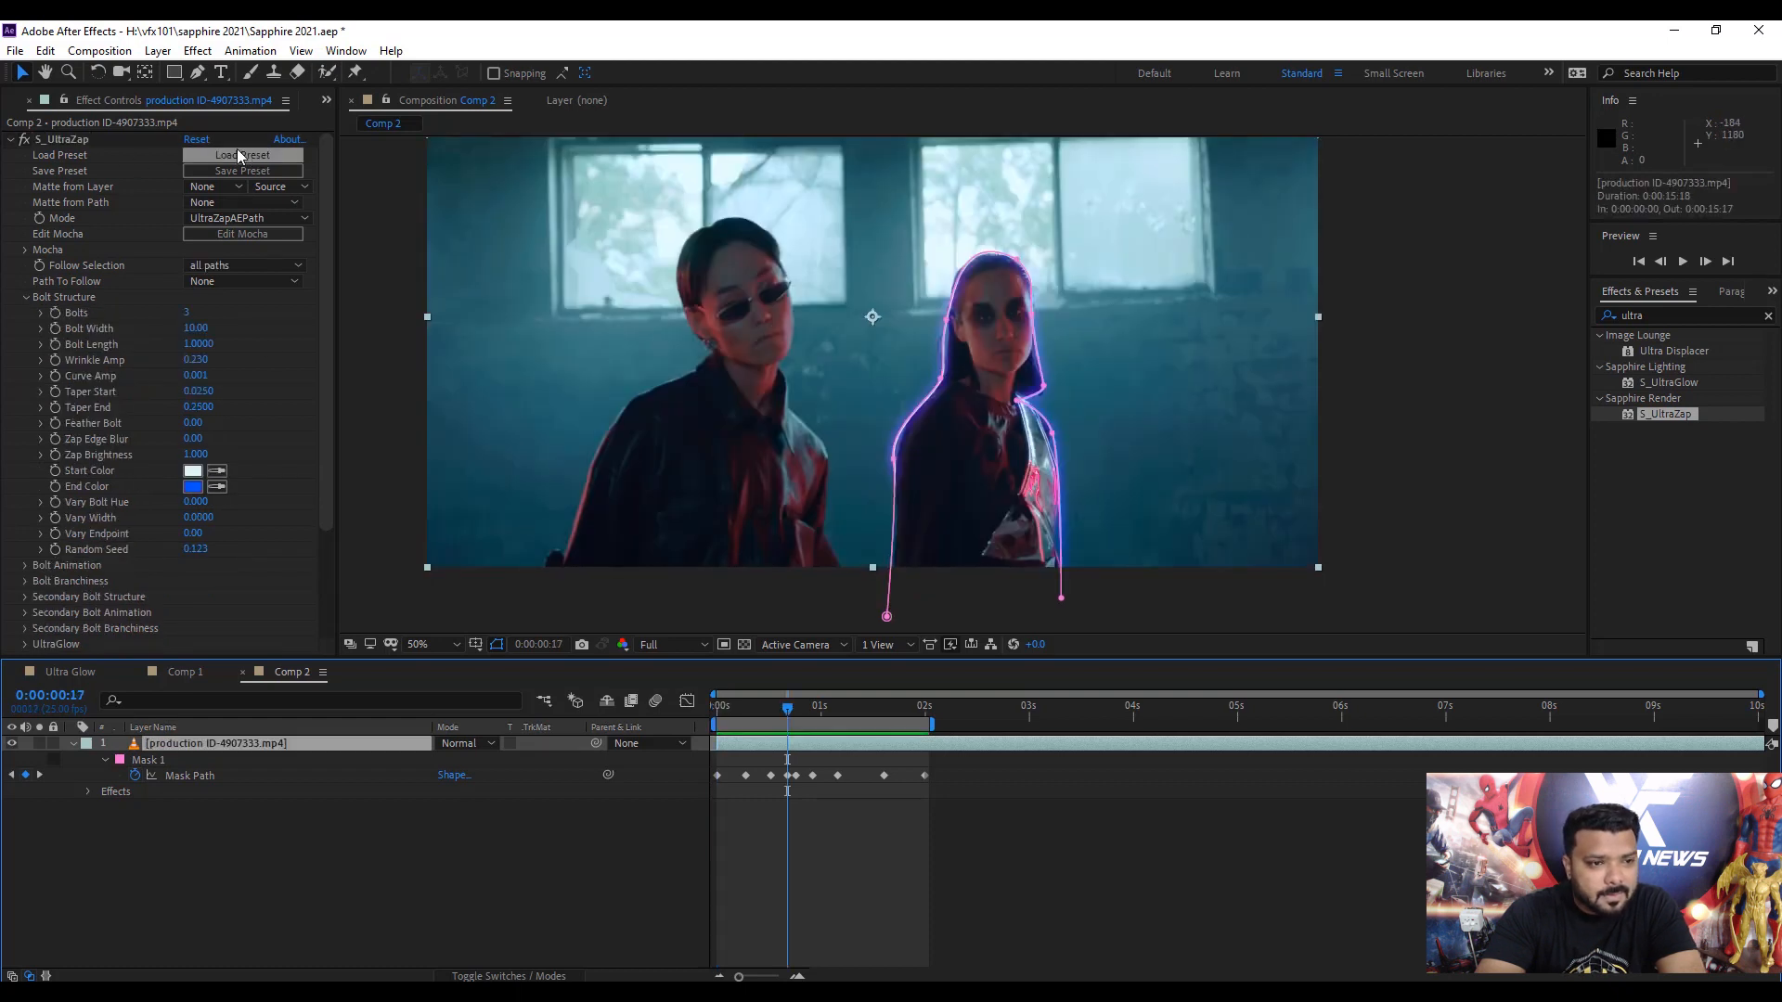
Load the Default UltraZap preset, giving blue lightning bolts.
{"action": "left_click", "coordinate": [242, 154]}
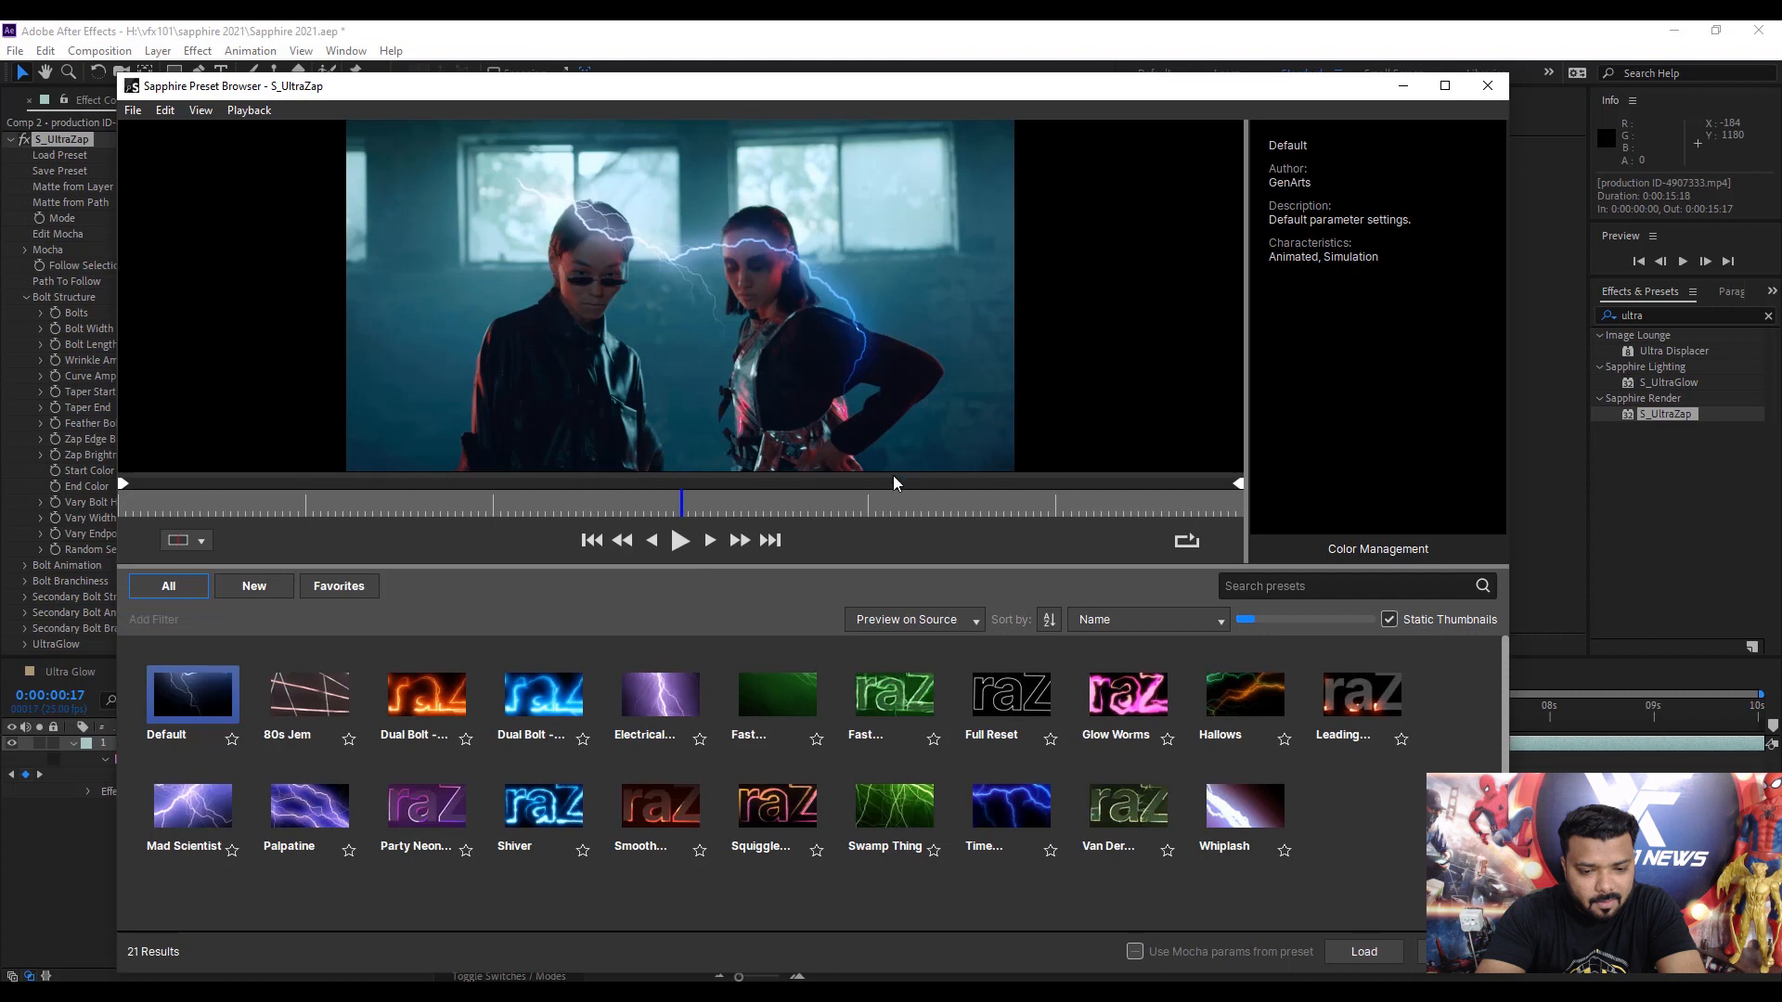
{"action": "left_click", "coordinate": [542, 693]}
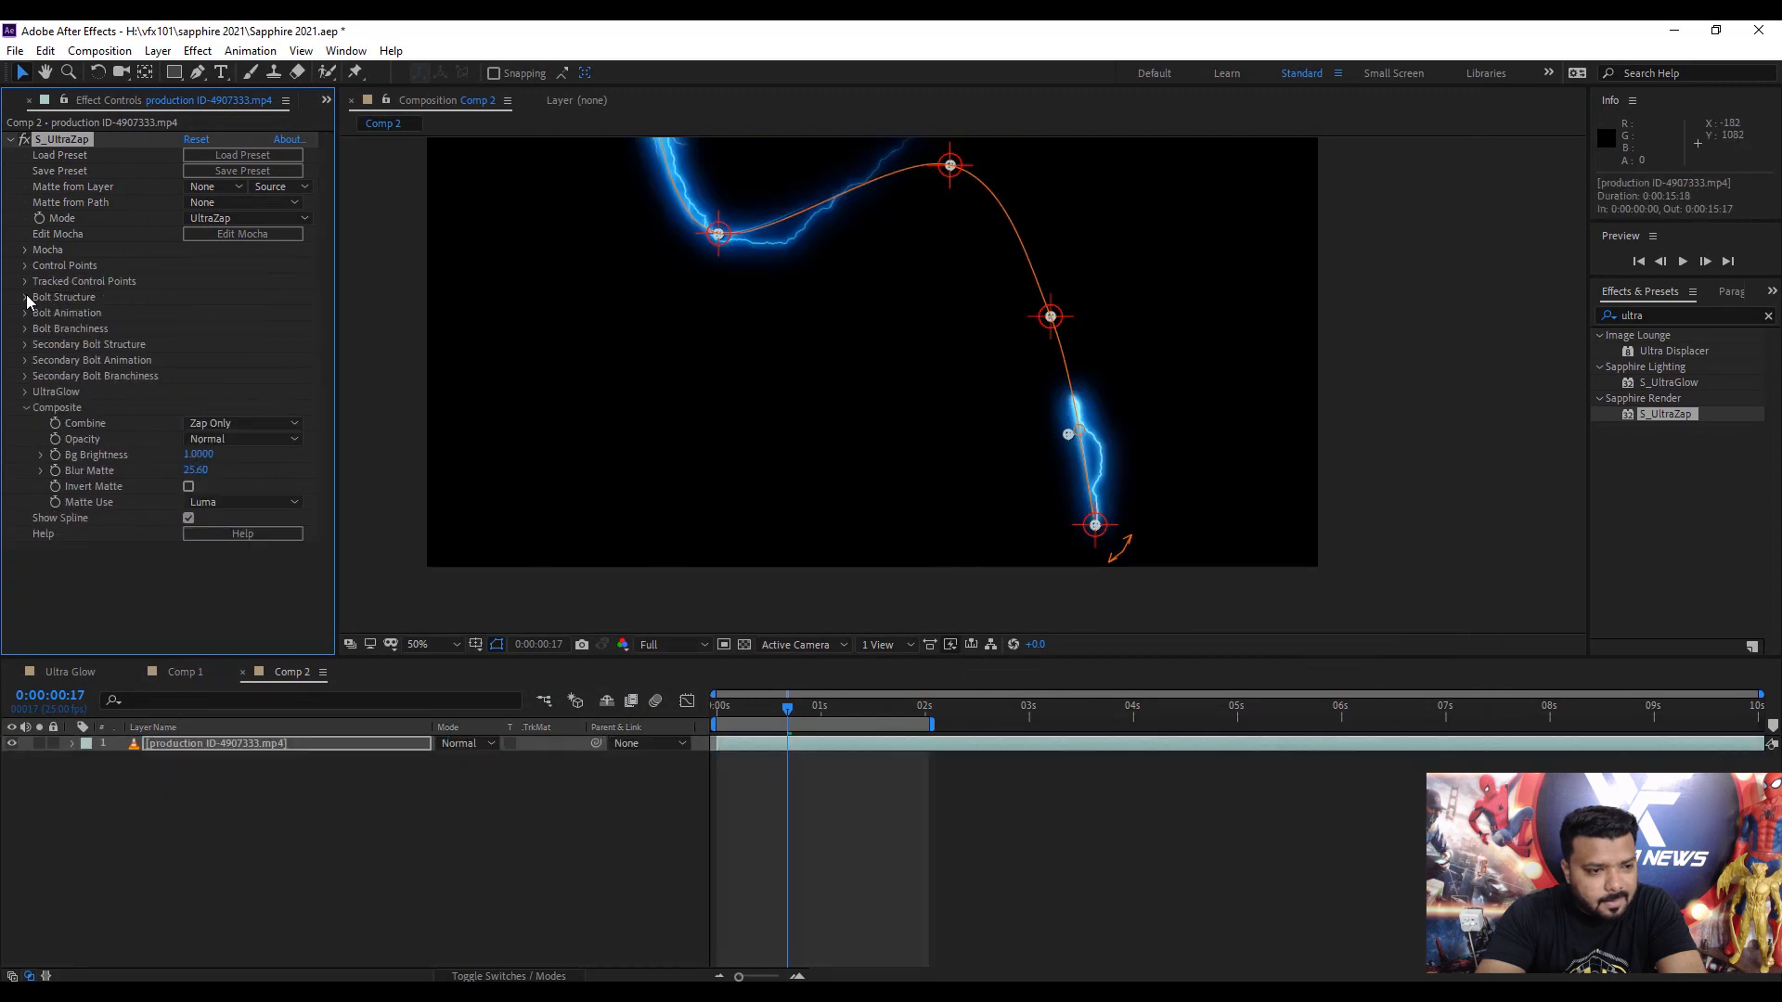
Set Combine to Screen and Mode to UltraZapAEPath so bolts follow the mask.
{"action": "left_click", "coordinate": [241, 423]}
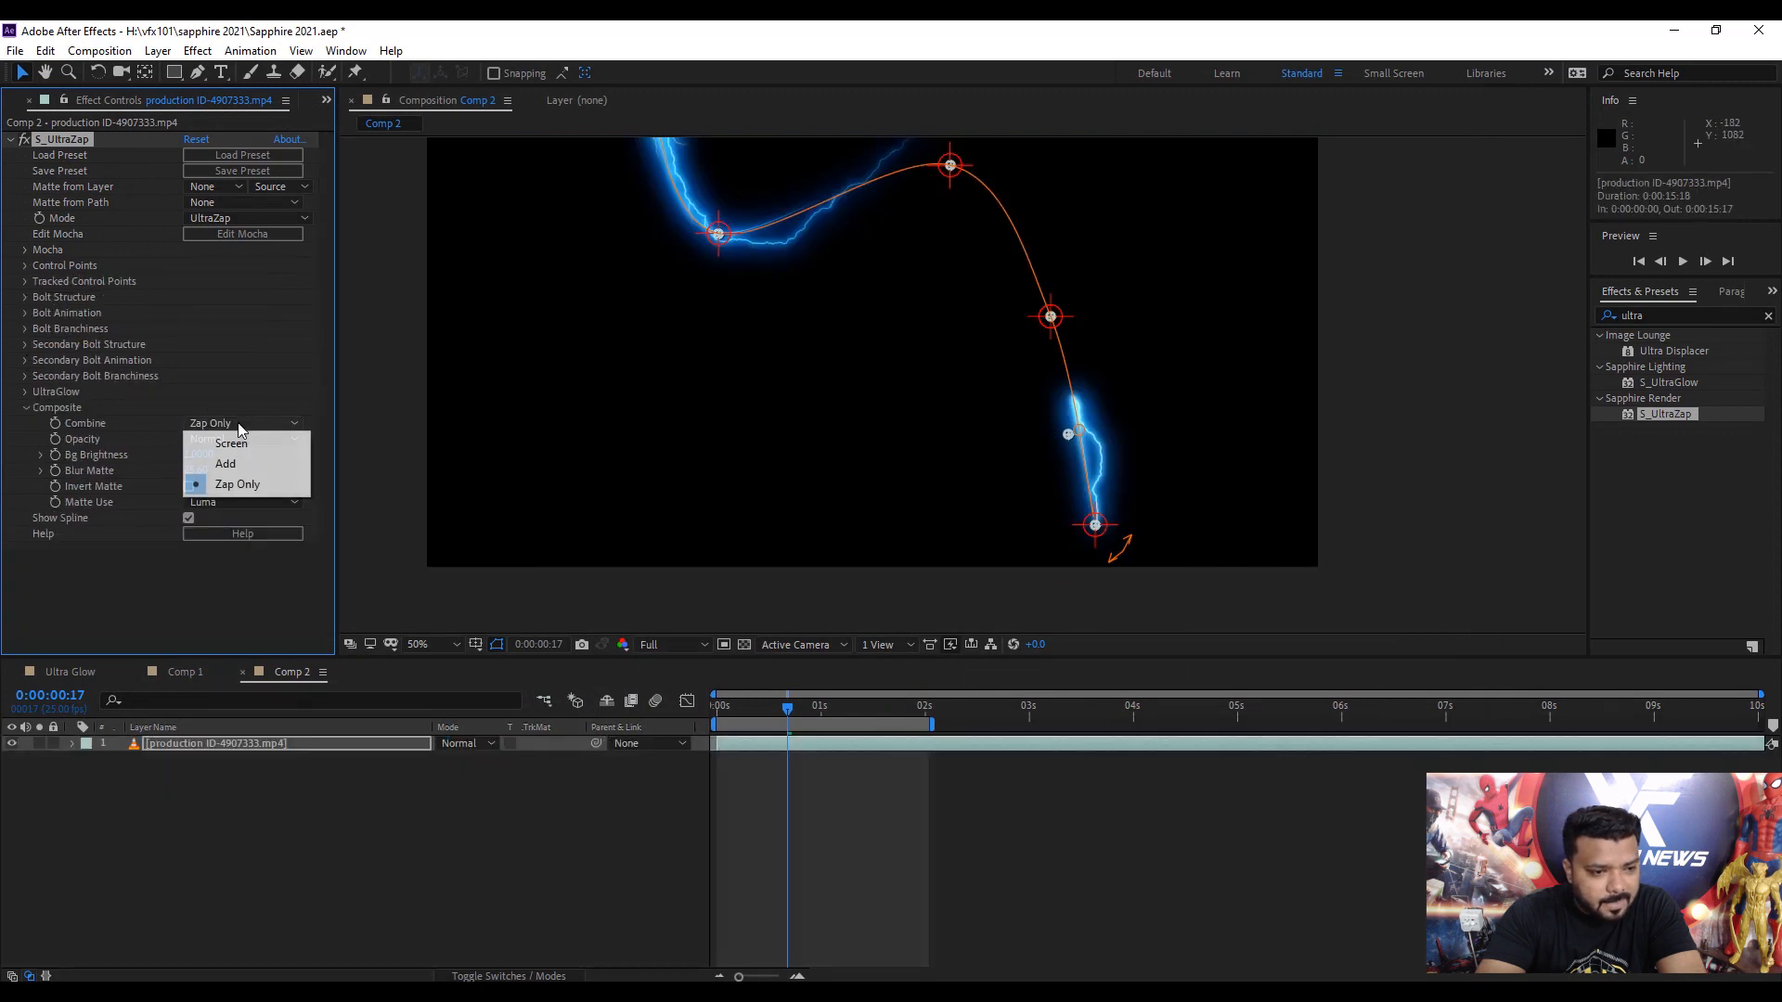
{"action": "left_click", "coordinate": [230, 443]}
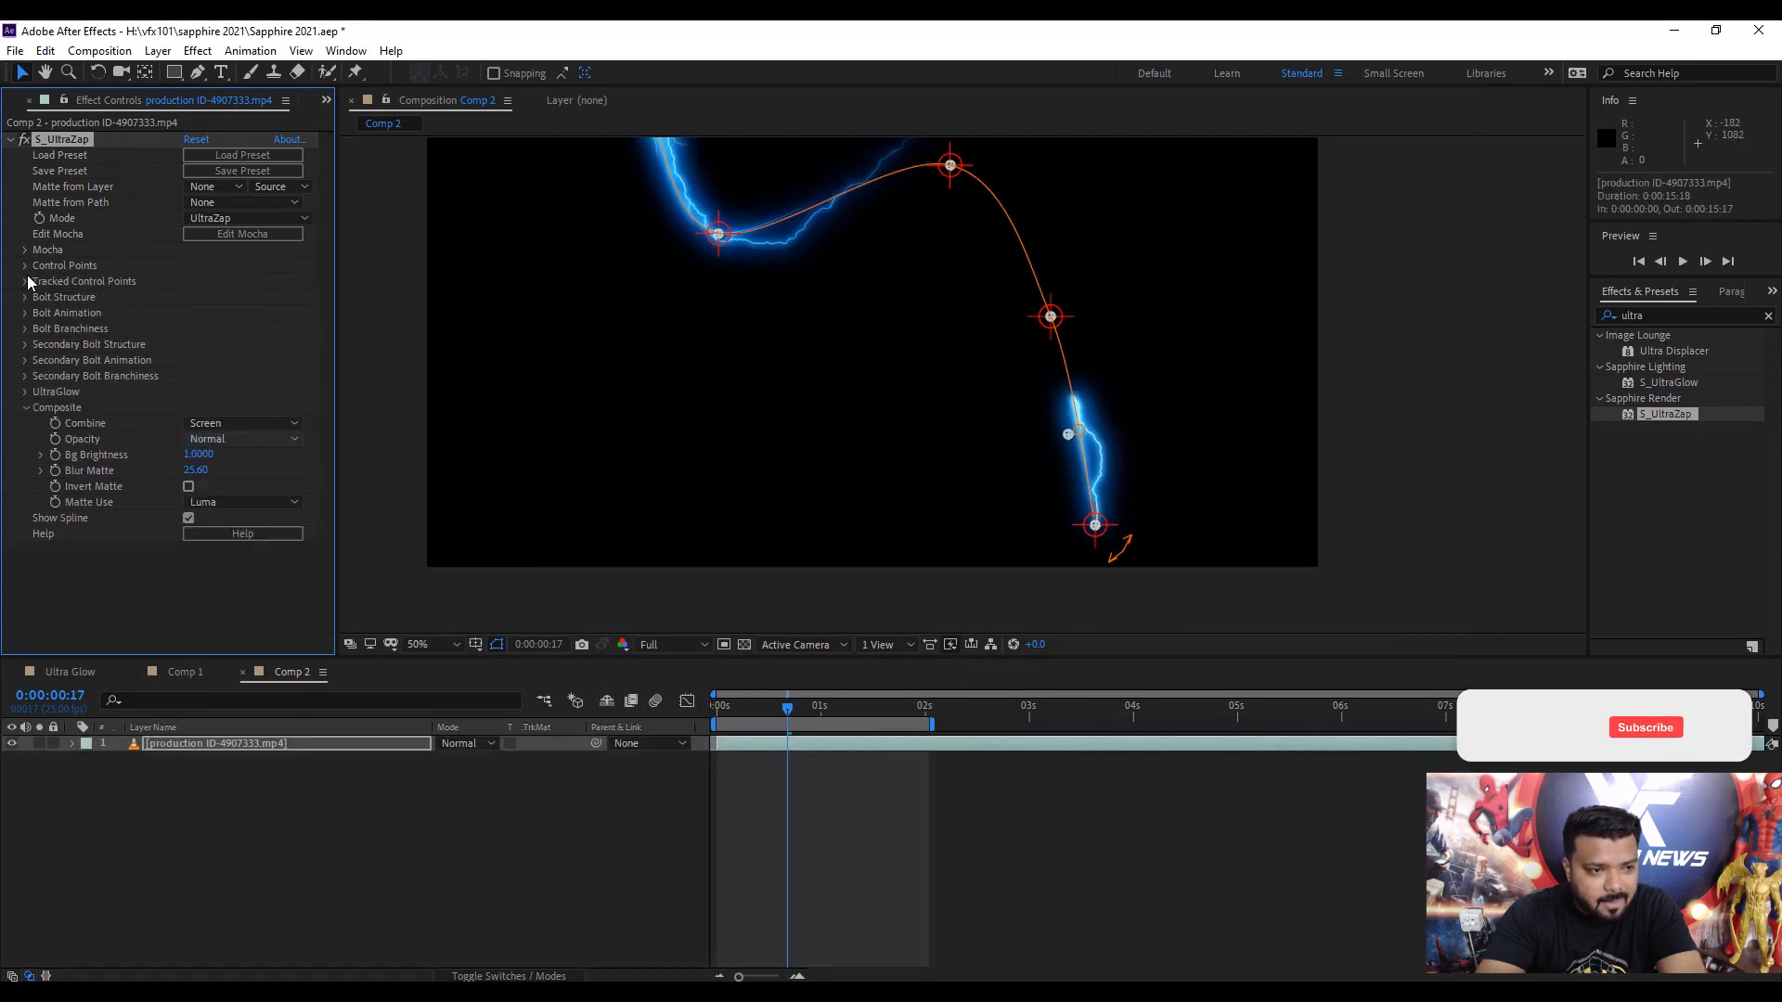
{"action": "left_click", "coordinate": [245, 219]}
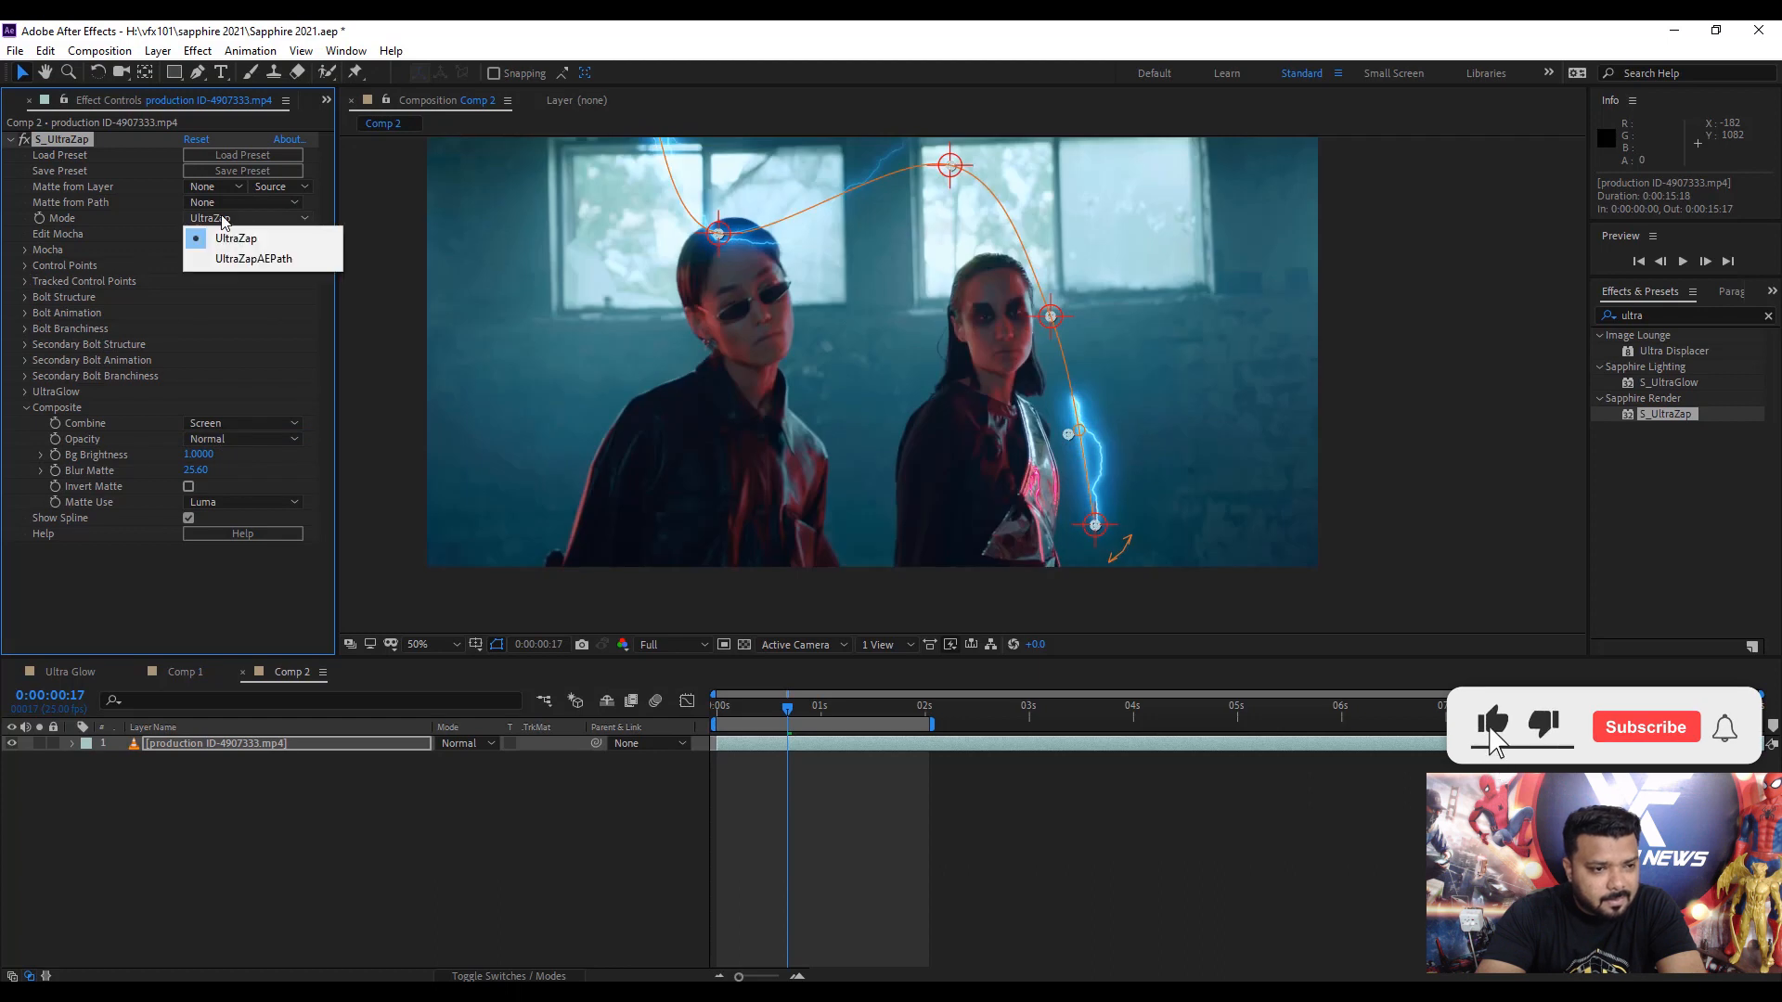
{"action": "left_click", "coordinate": [254, 258]}
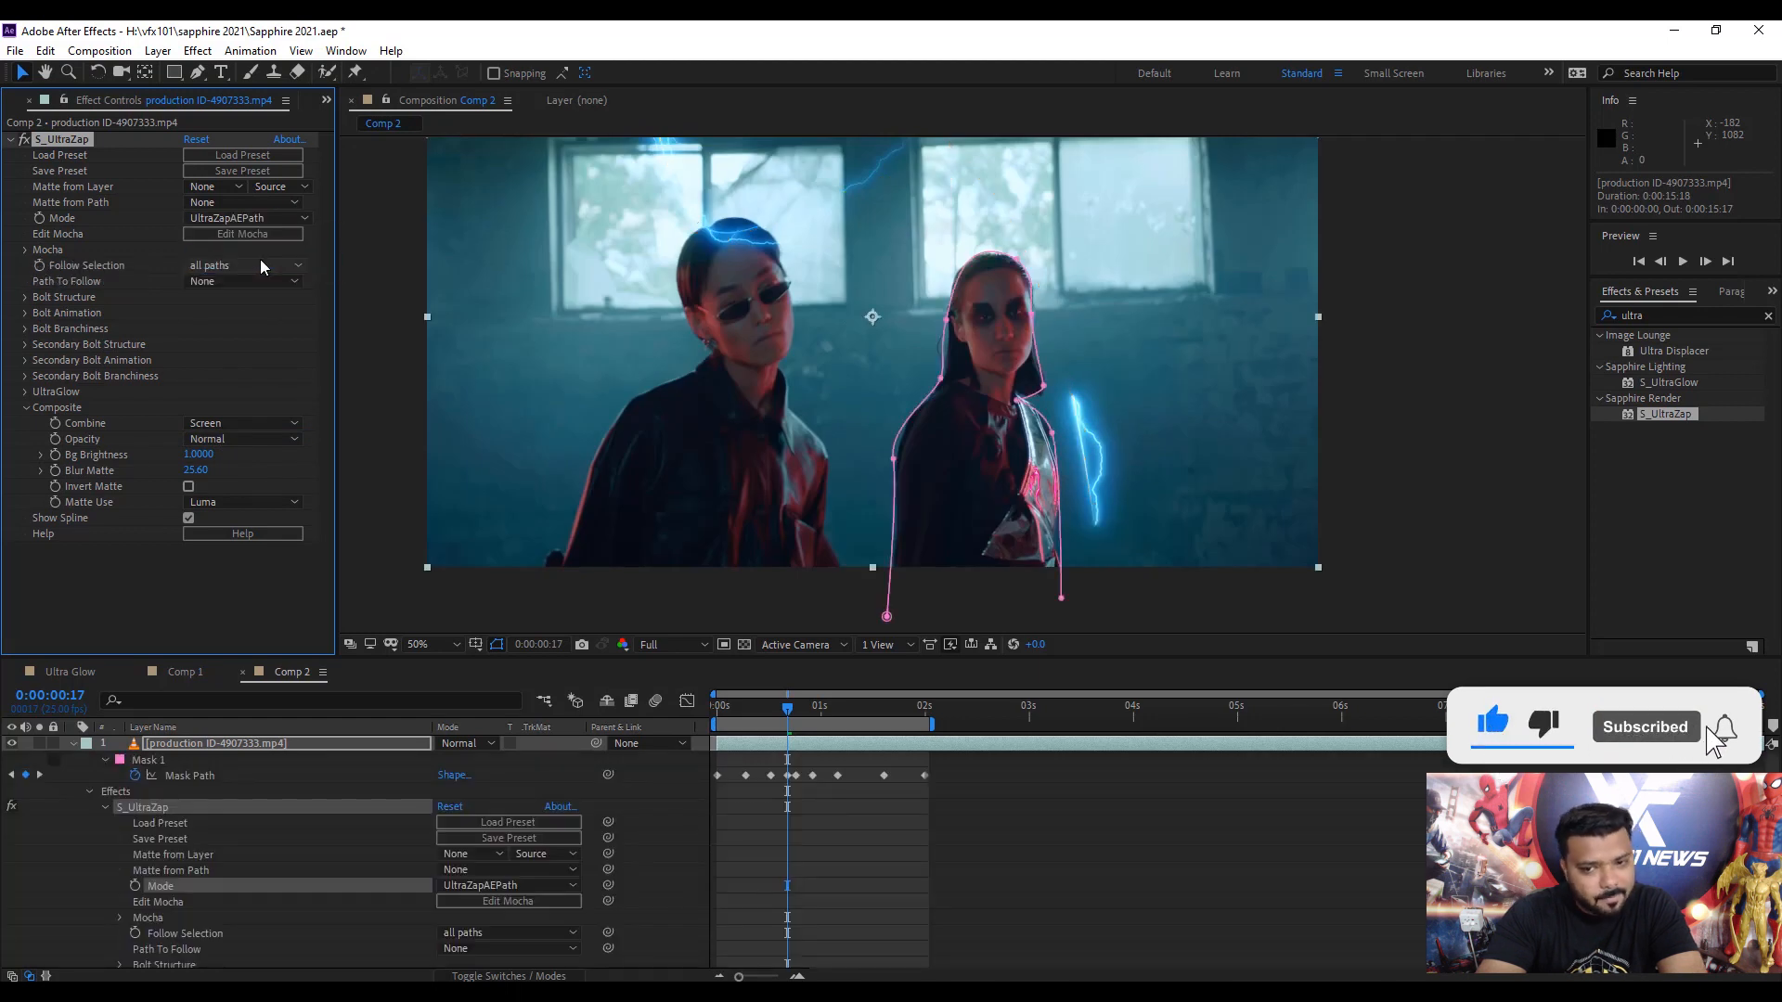